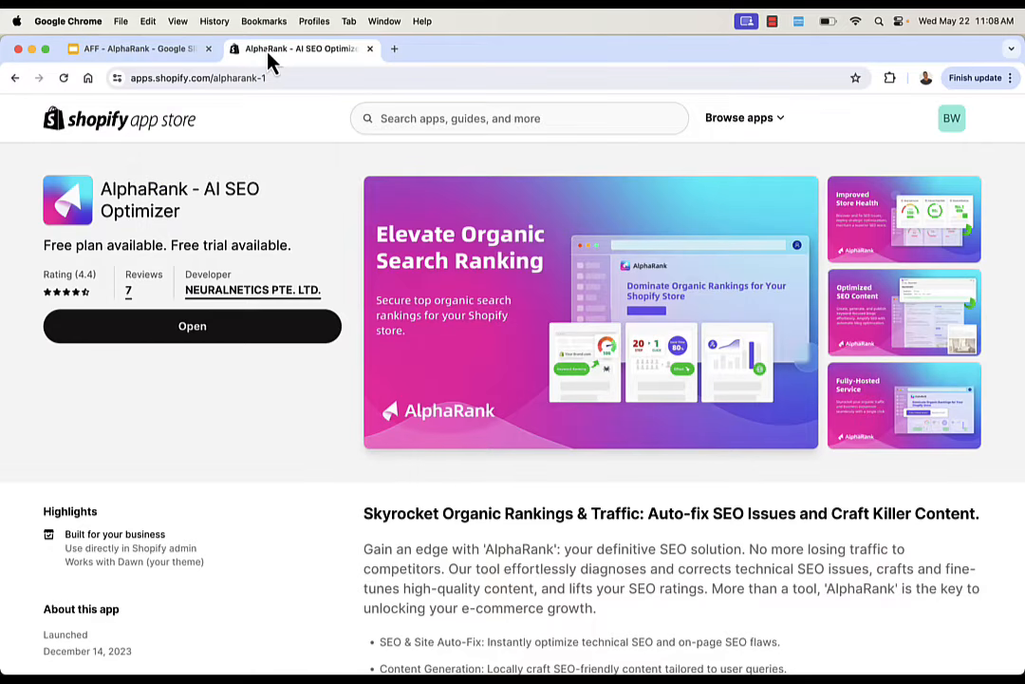
{"action": "mouse_move", "coordinate": [275, 452]}
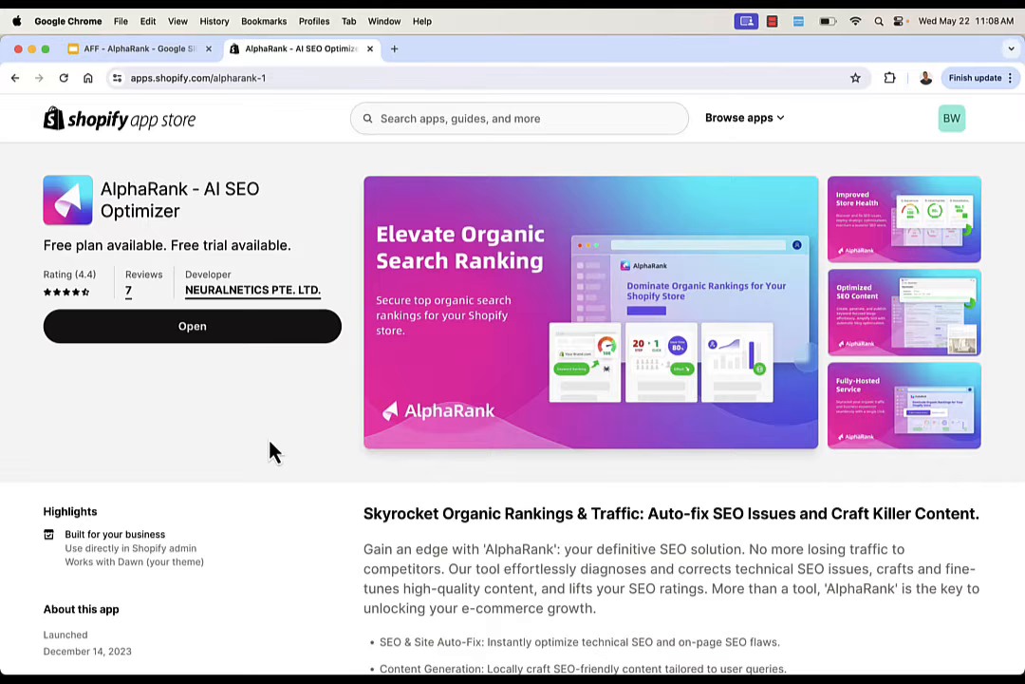
Enlarge the Optimized SEO Content screenshot in the AlphaRank listing gallery
{"action": "left_click", "coordinate": [590, 314]}
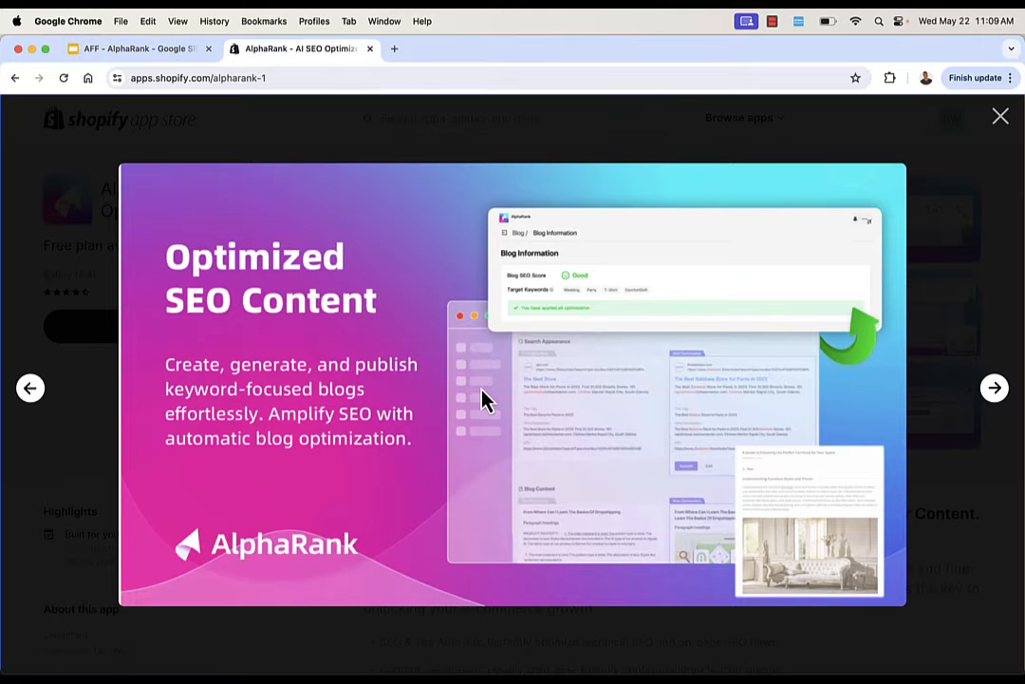
View the next two AlphaRank screenshots and close the gallery lightbox
{"action": "left_click", "coordinate": [995, 388]}
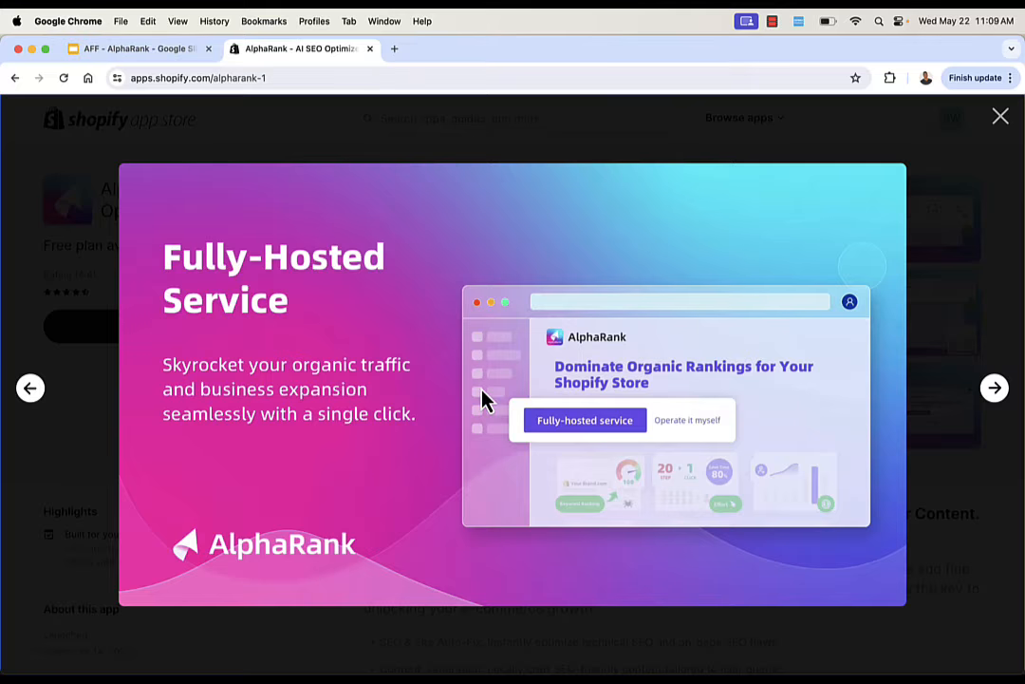
{"action": "left_click", "coordinate": [995, 387]}
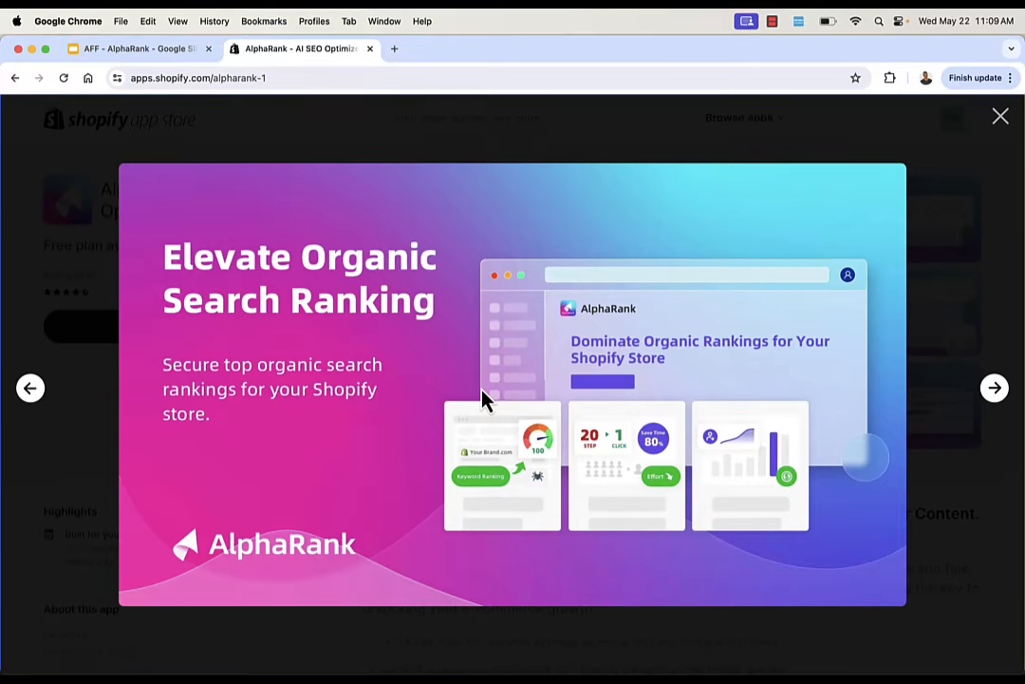
{"action": "left_click", "coordinate": [999, 116]}
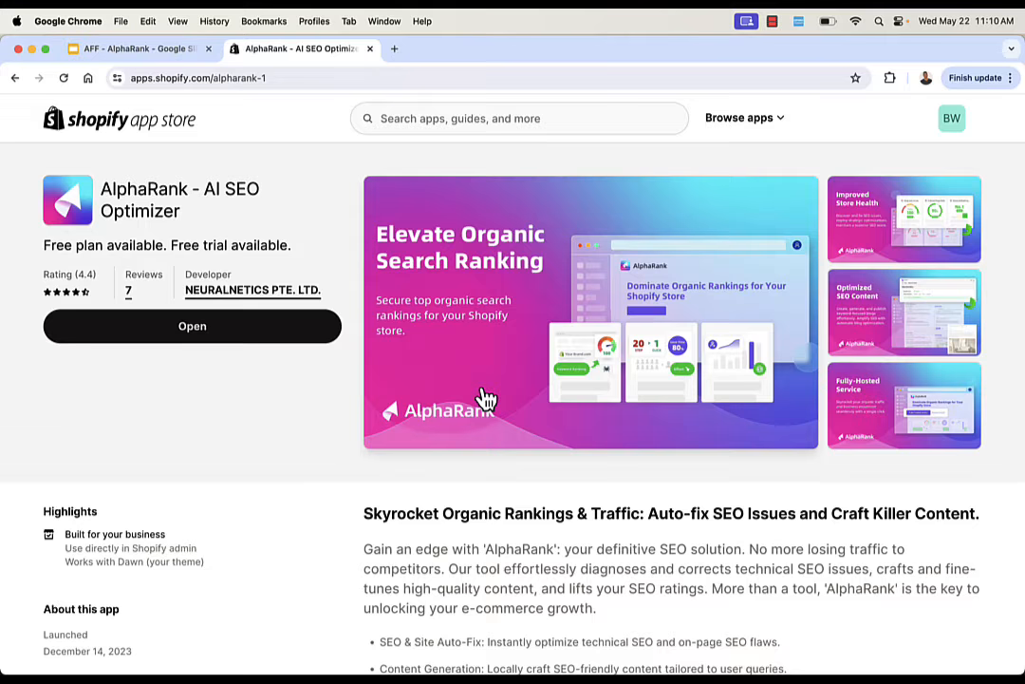
{"action": "mouse_move", "coordinate": [209, 370]}
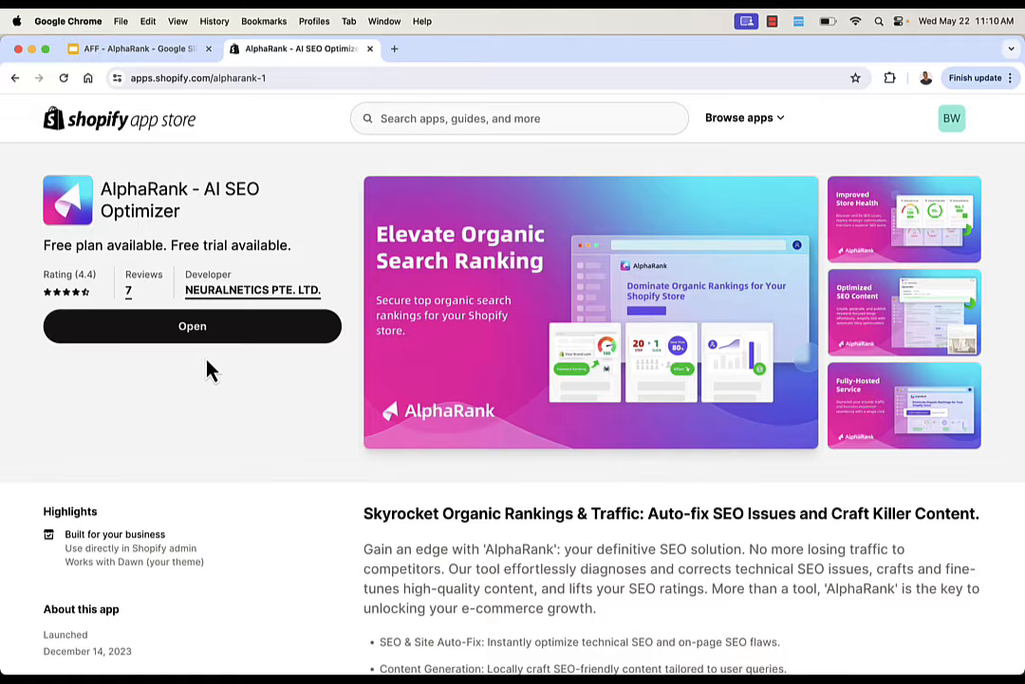
Launch AlphaRank from its listing into the Shopify store admin
{"action": "left_click", "coordinate": [191, 326]}
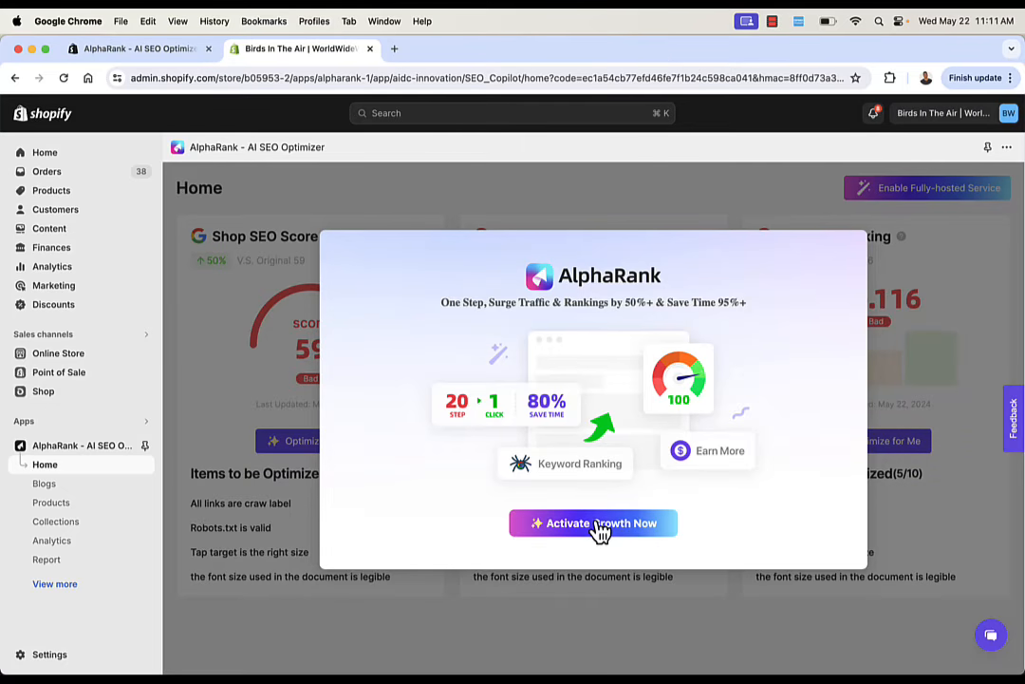
Activate growth from the welcome popup and run Optimize for Me on the Shop SEO Score
{"action": "left_click", "coordinate": [593, 524]}
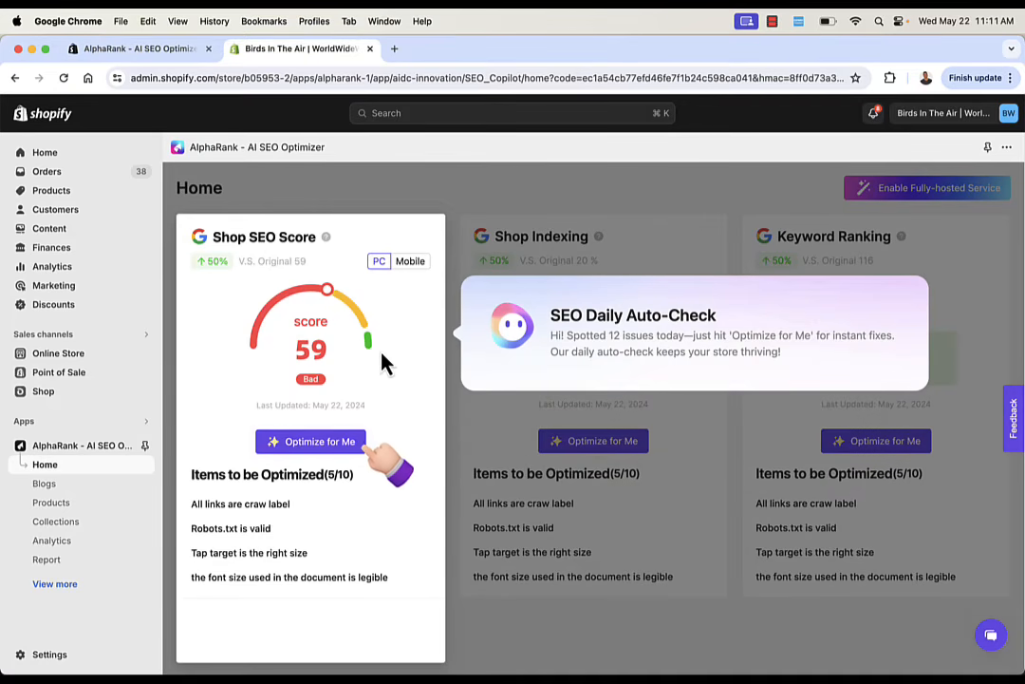
{"action": "mouse_move", "coordinate": [249, 243]}
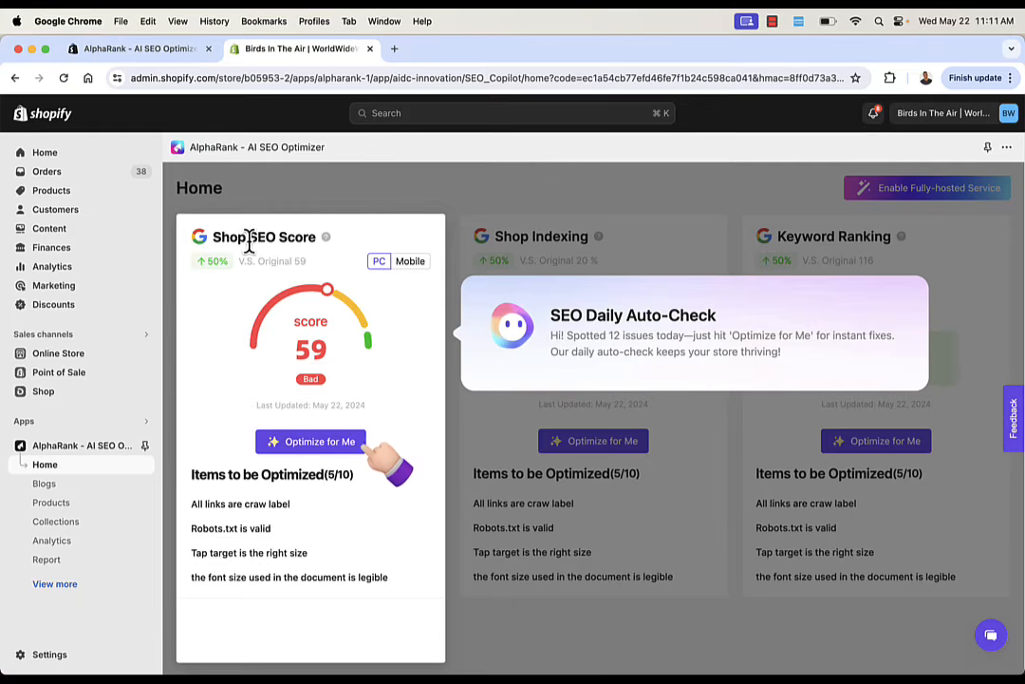
{"action": "mouse_move", "coordinate": [327, 248]}
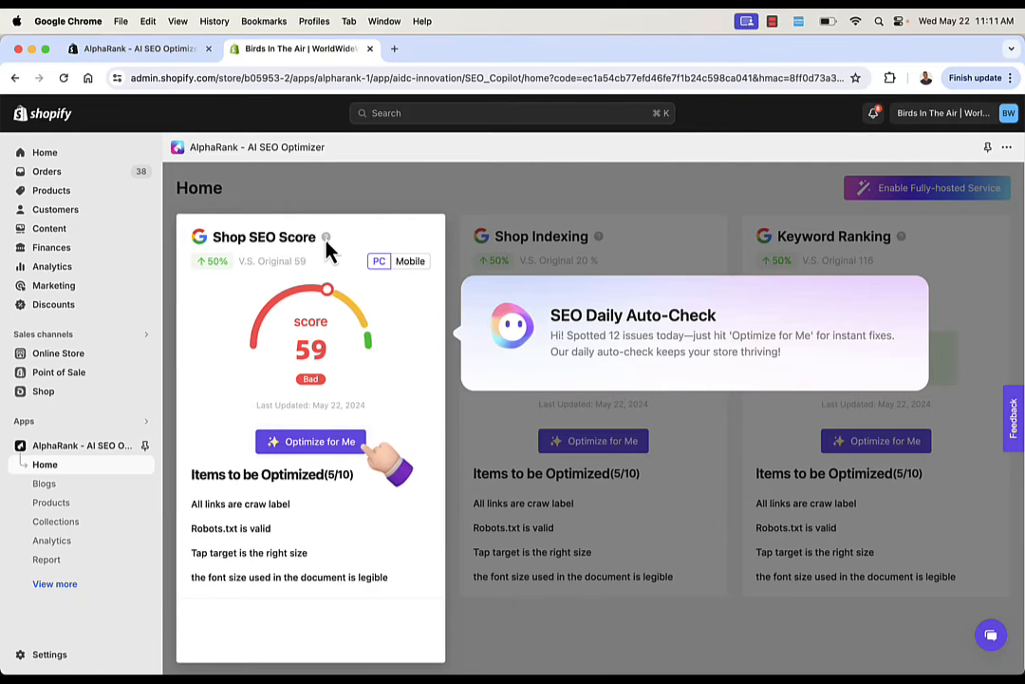
{"action": "mouse_move", "coordinate": [295, 335]}
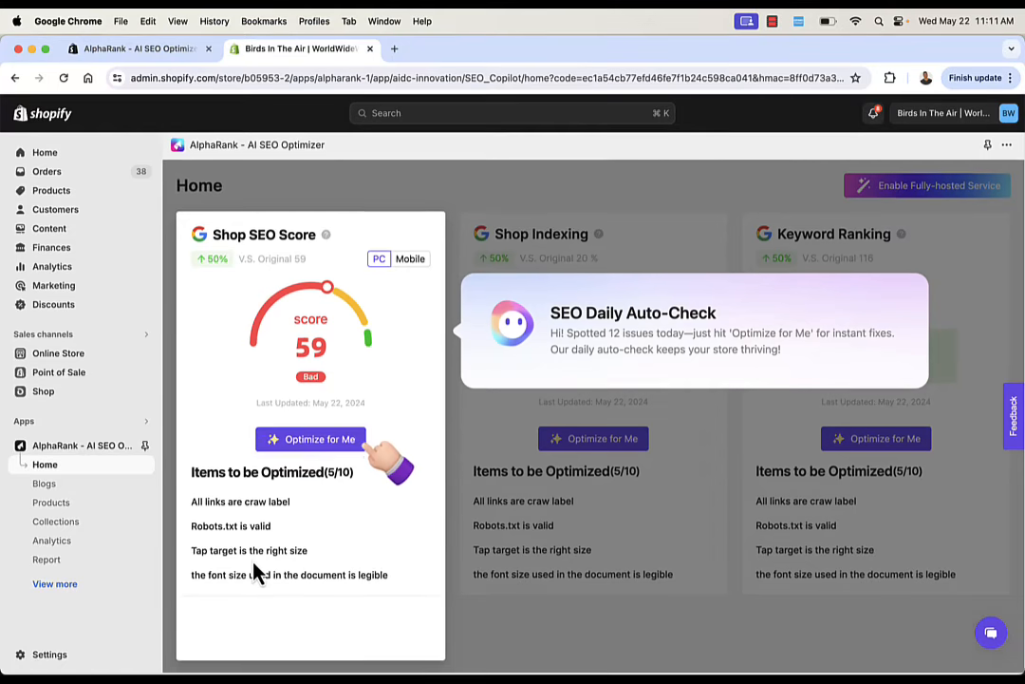
{"action": "left_click", "coordinate": [311, 439]}
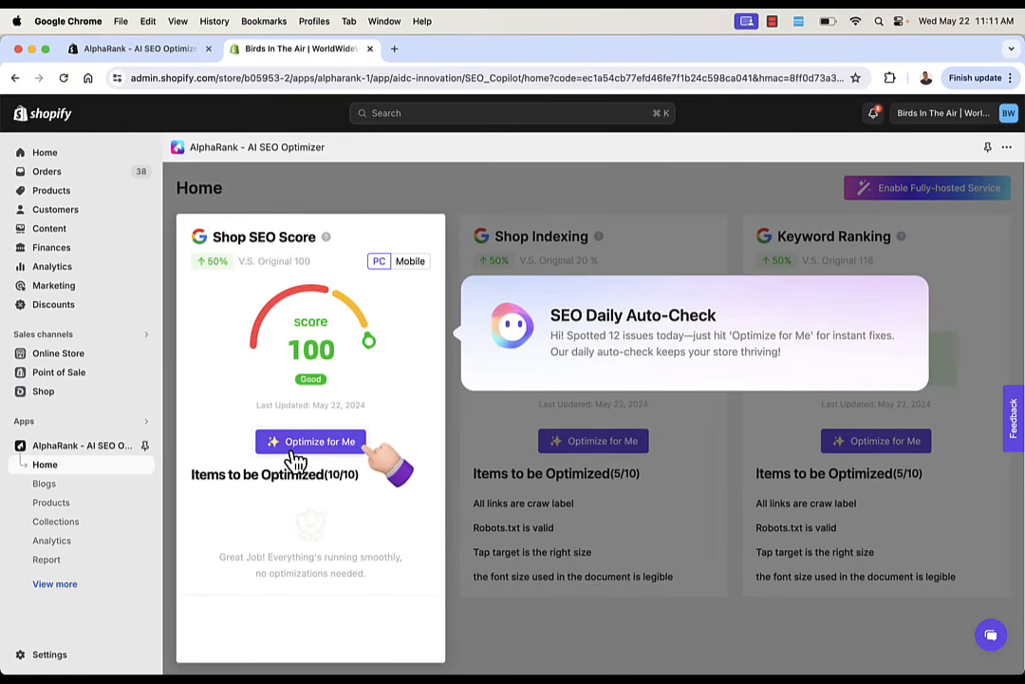
Run Optimize for Me again to reach the flawless 100 SEO score congratulations
{"action": "left_click", "coordinate": [312, 440]}
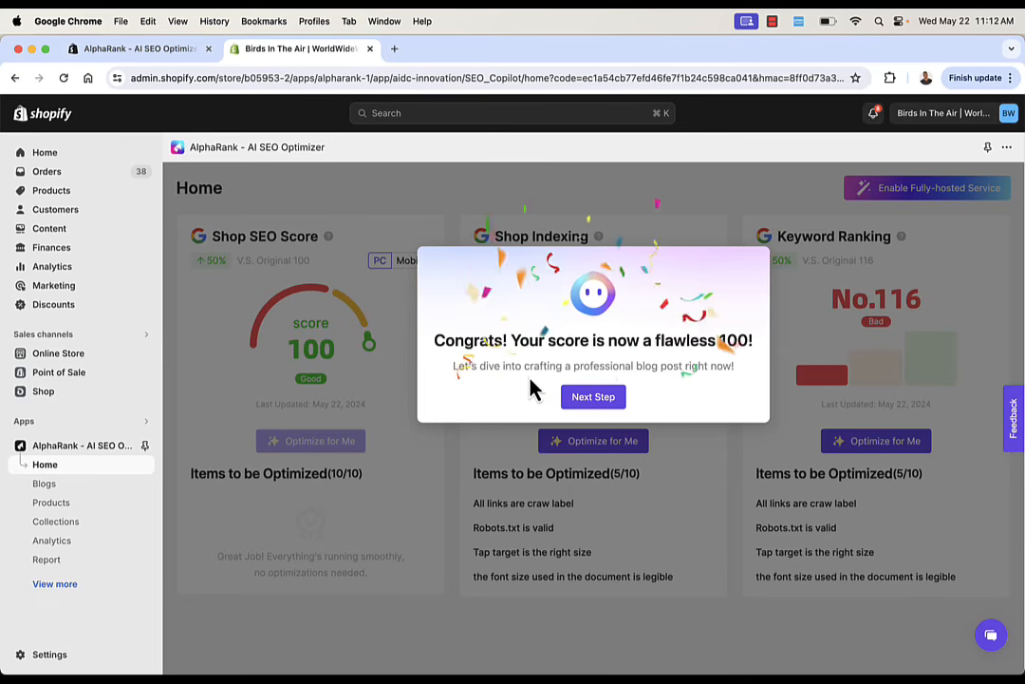
Start the blog creator and replace the inspirational quotes keyword with basketball
{"action": "left_click", "coordinate": [592, 397]}
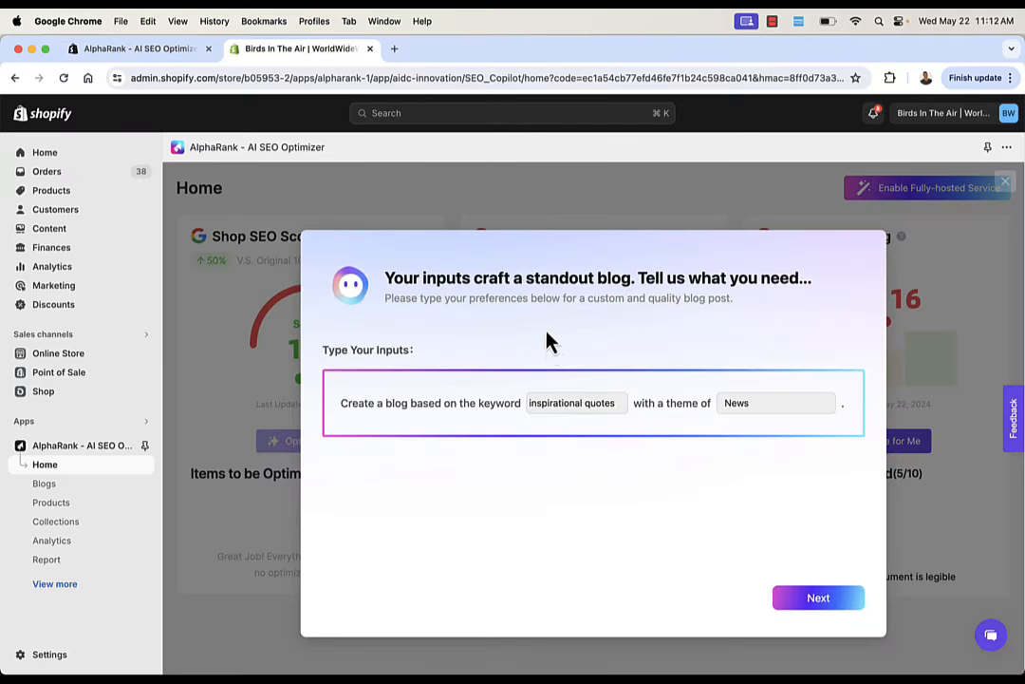
{"action": "mouse_move", "coordinate": [422, 357]}
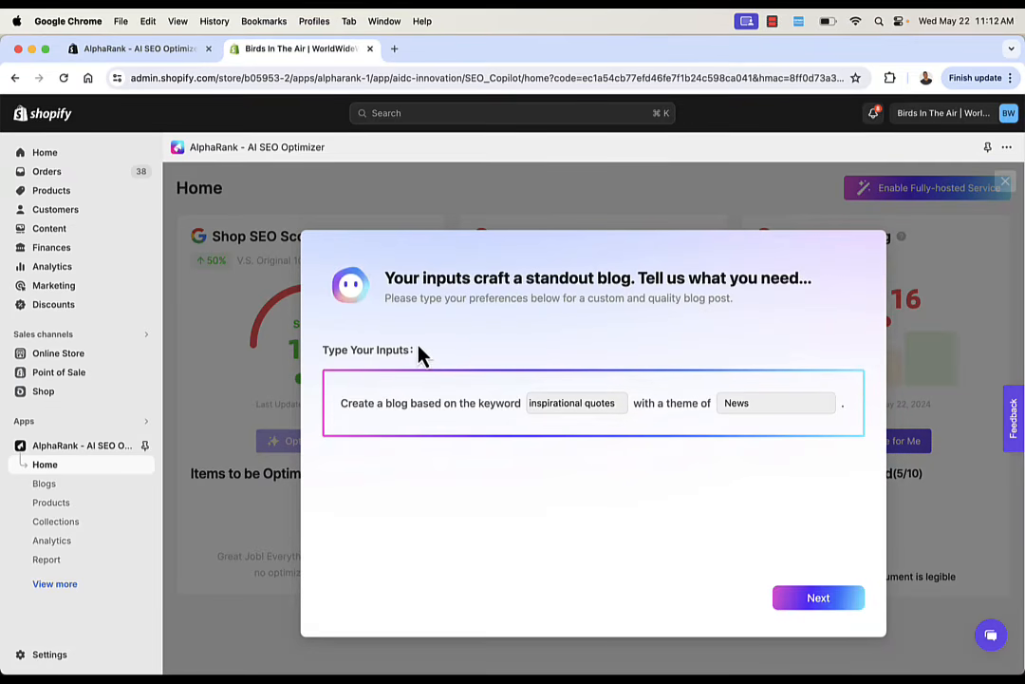
{"action": "mouse_move", "coordinate": [549, 279]}
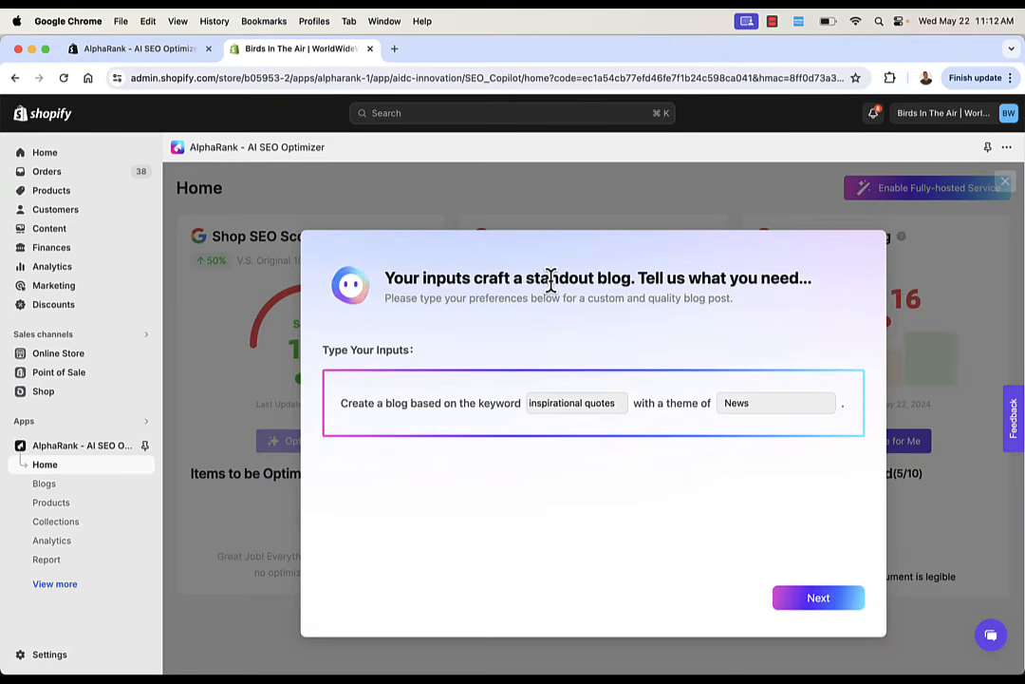
{"action": "mouse_move", "coordinate": [490, 357]}
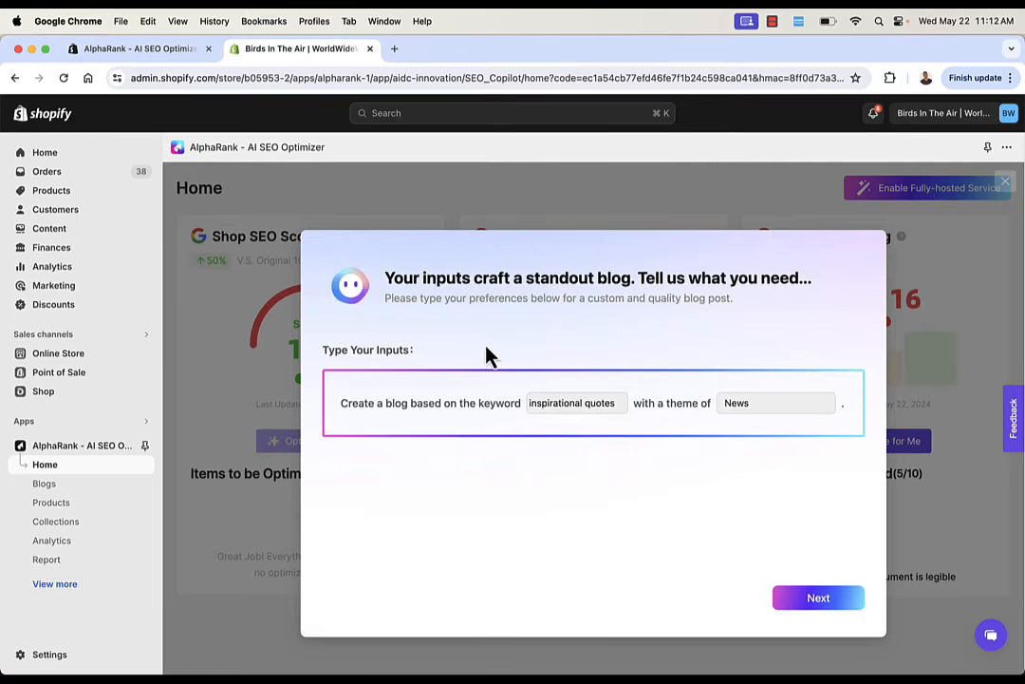
{"action": "left_click", "coordinate": [573, 402]}
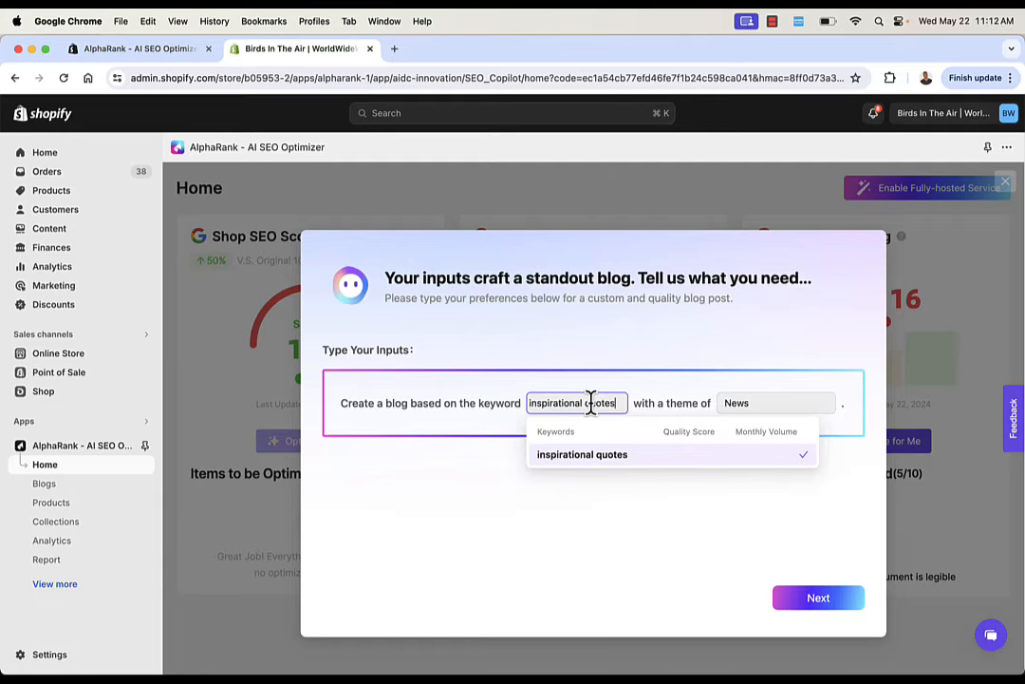
{"action": "left_click", "coordinate": [775, 402]}
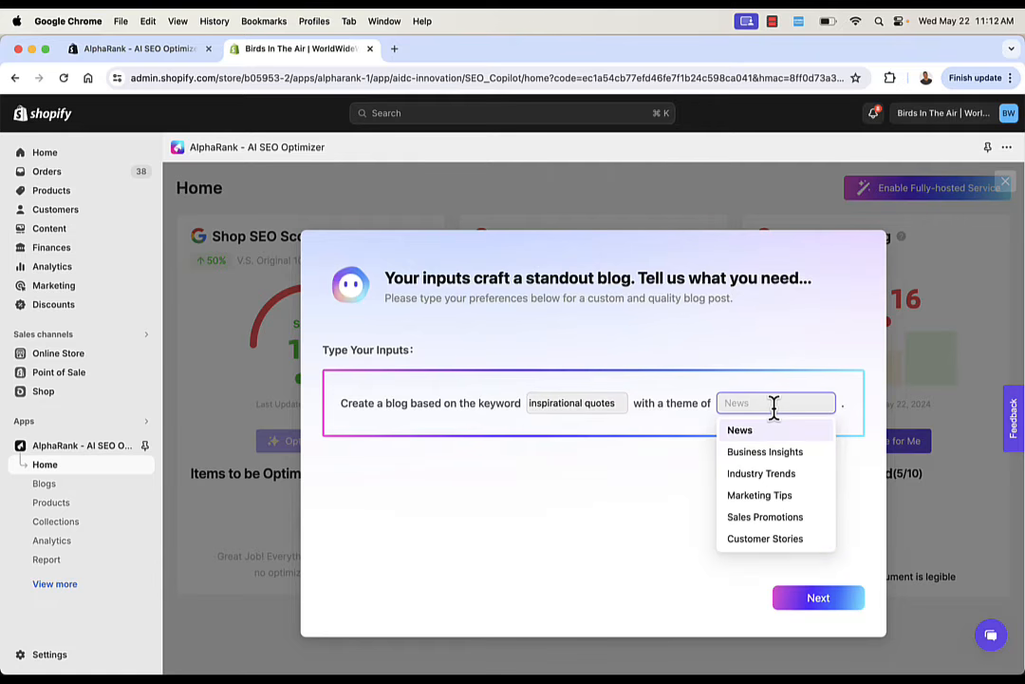
{"action": "mouse_move", "coordinate": [766, 516]}
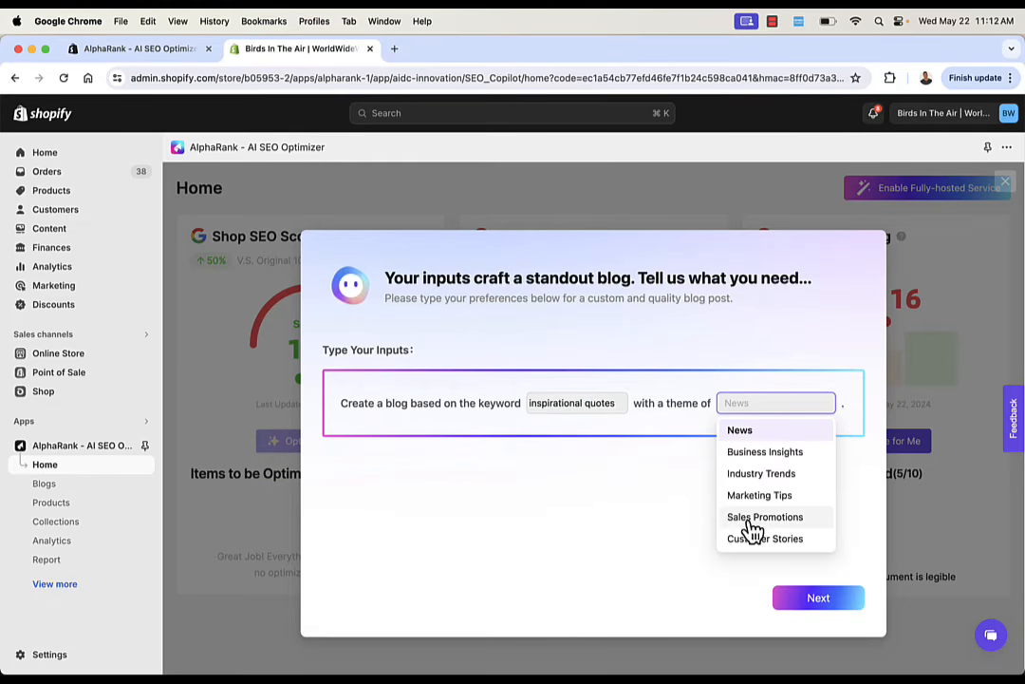
{"action": "left_click", "coordinate": [741, 429]}
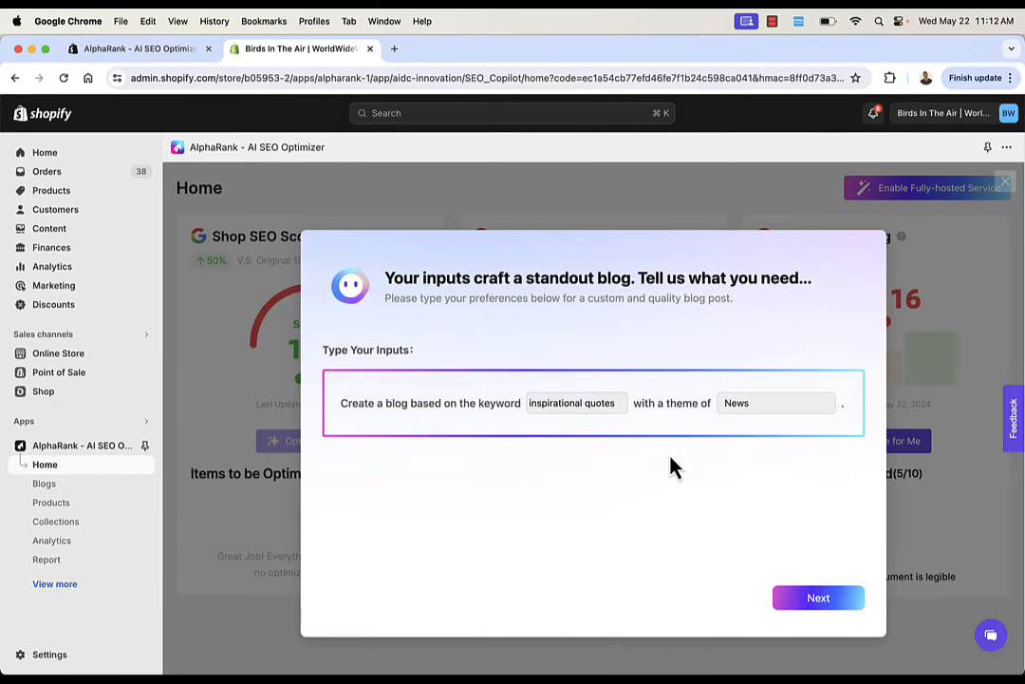
{"action": "left_click", "coordinate": [574, 403]}
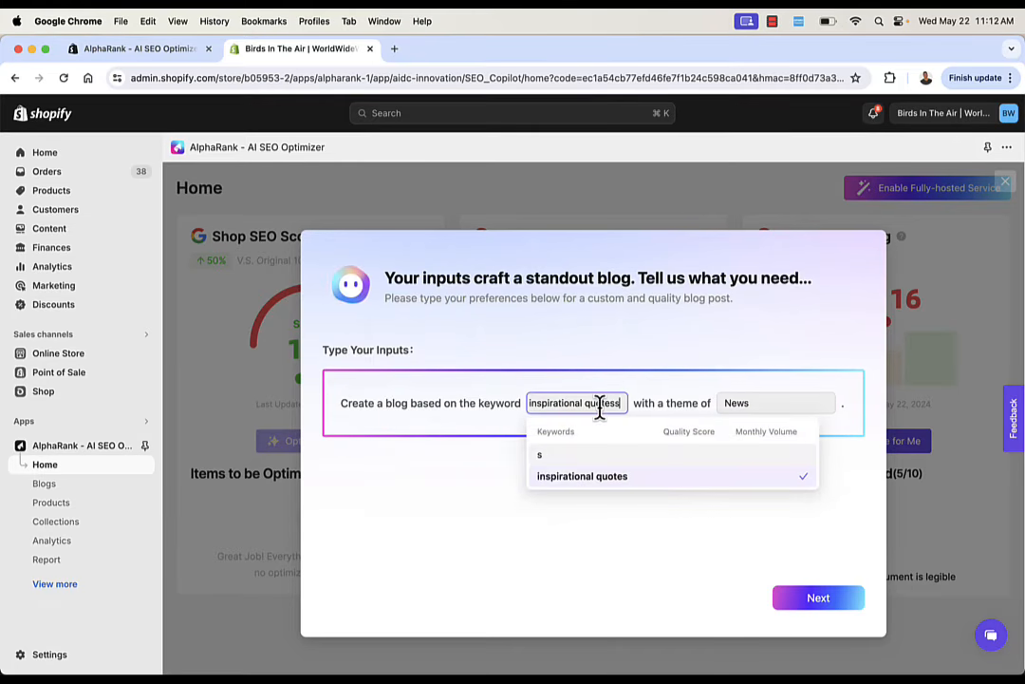
{"action": "key", "text": "backspace"}
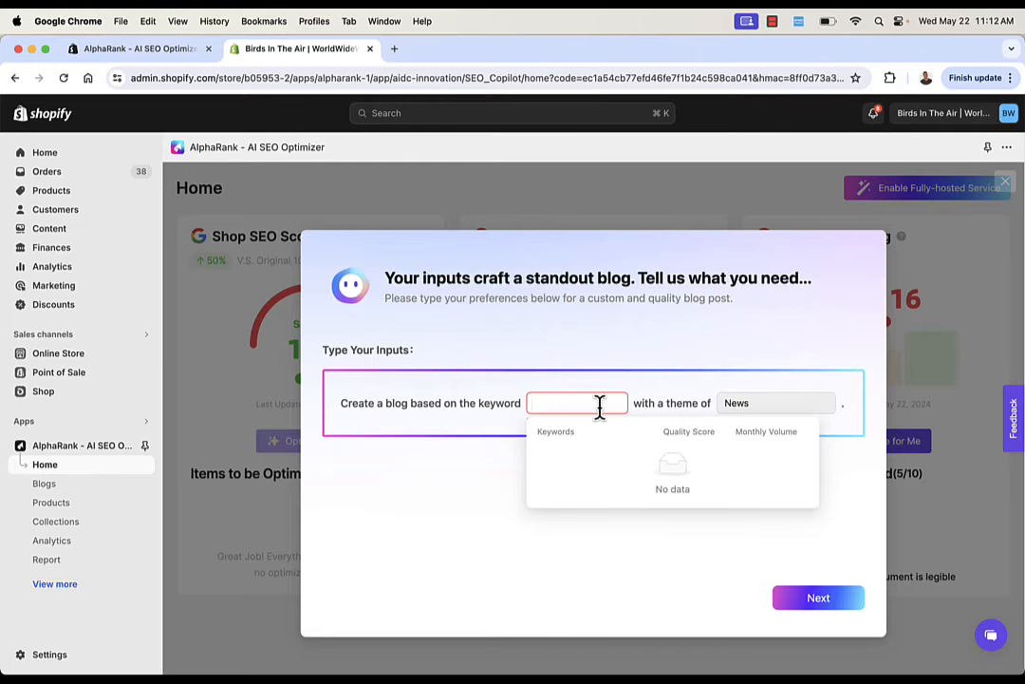
{"action": "type", "text": "basketball"}
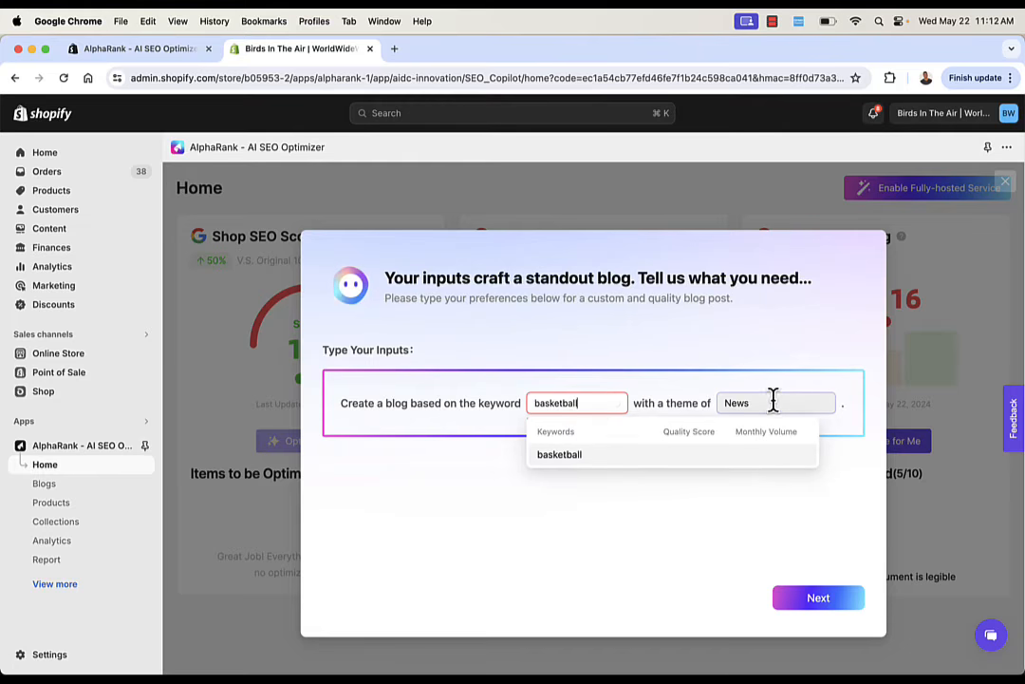
Choose News as the blog theme and generate three headline suggestions
{"action": "left_click", "coordinate": [774, 403]}
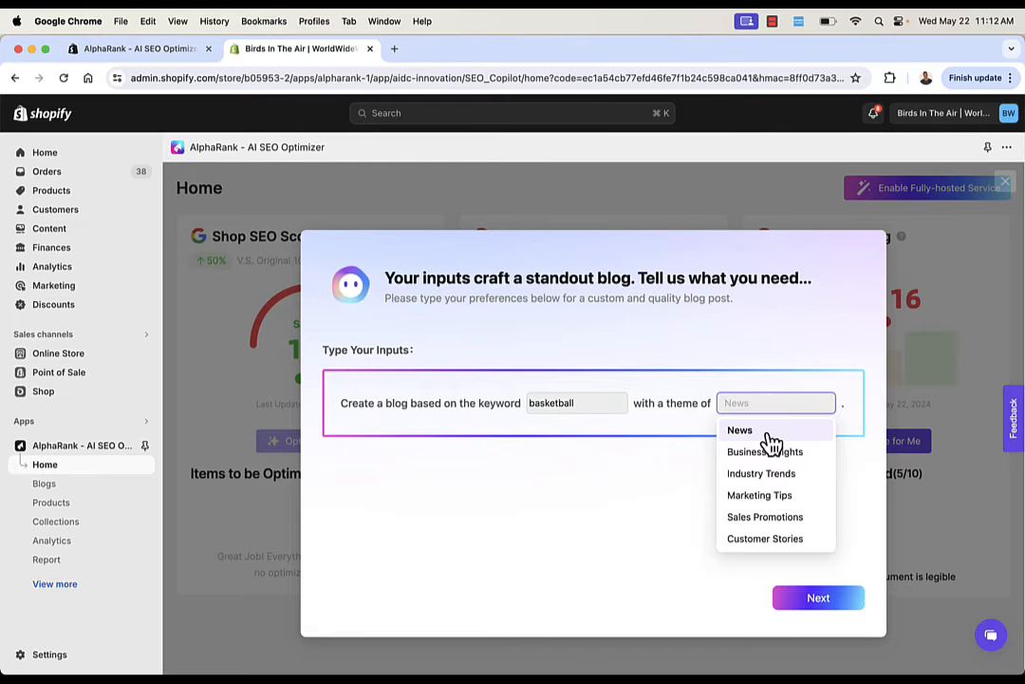
{"action": "left_click", "coordinate": [741, 429]}
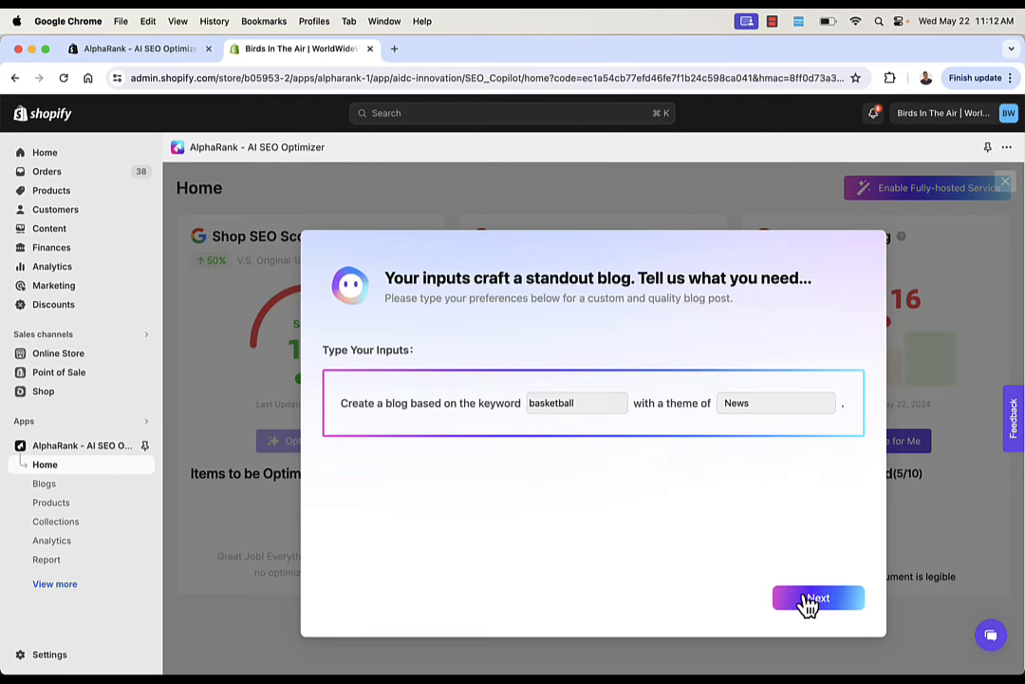
{"action": "left_click", "coordinate": [819, 597]}
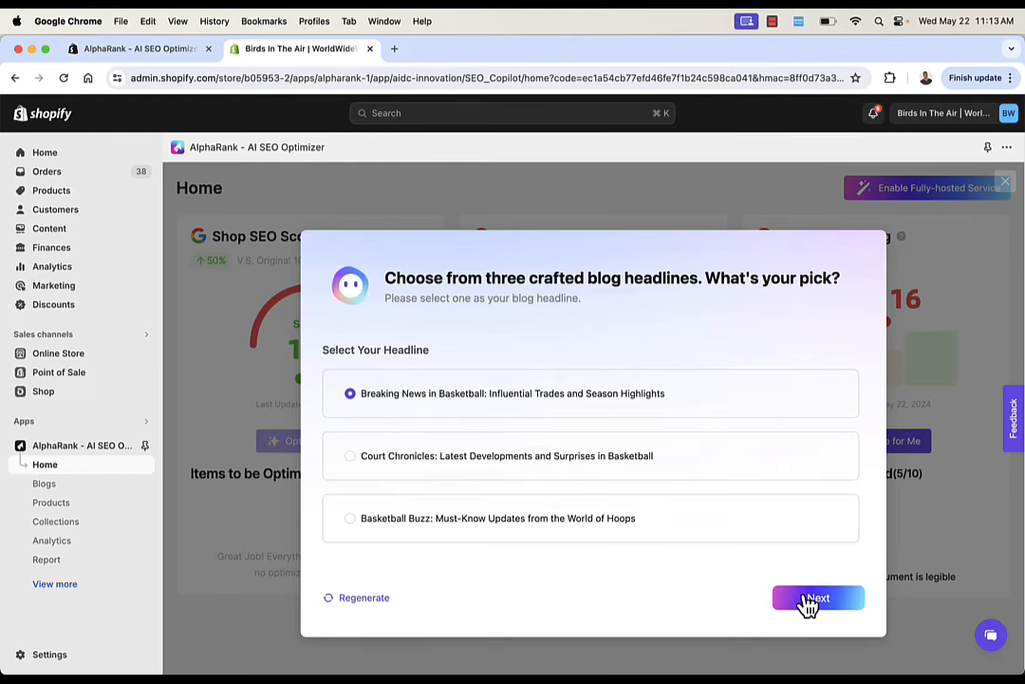
{"action": "mouse_move", "coordinate": [775, 423]}
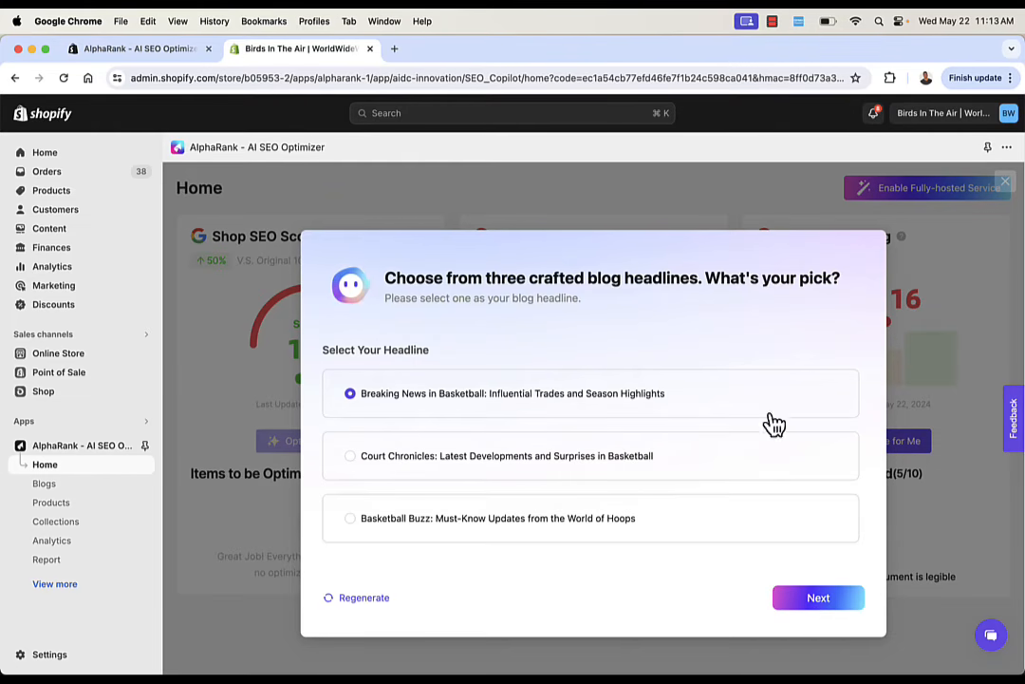
{"action": "mouse_move", "coordinate": [750, 379]}
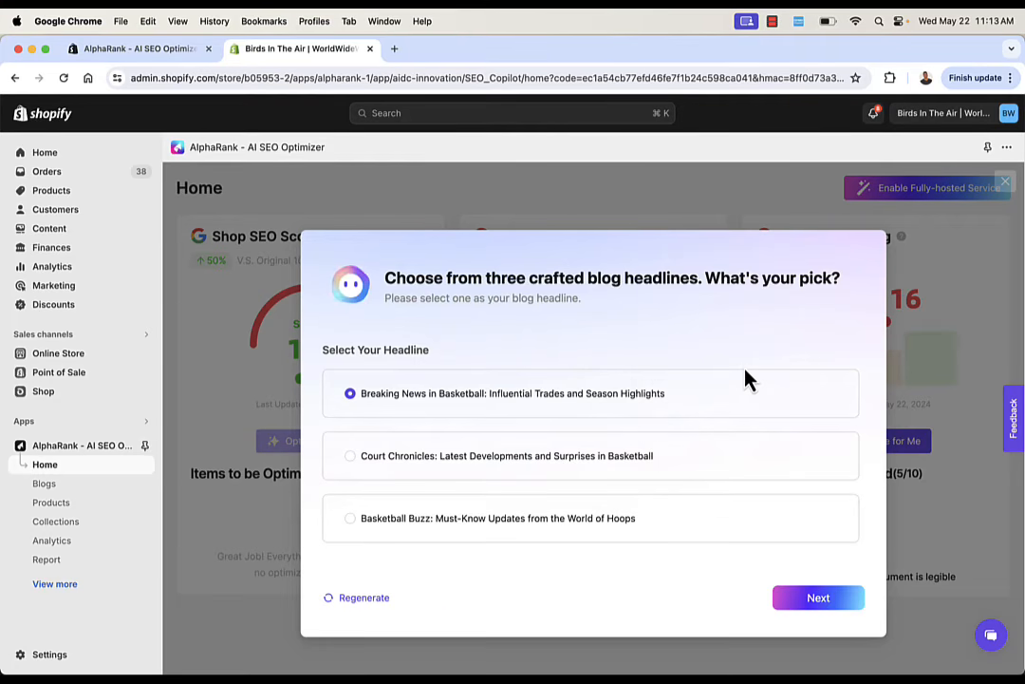
{"action": "mouse_move", "coordinate": [631, 350]}
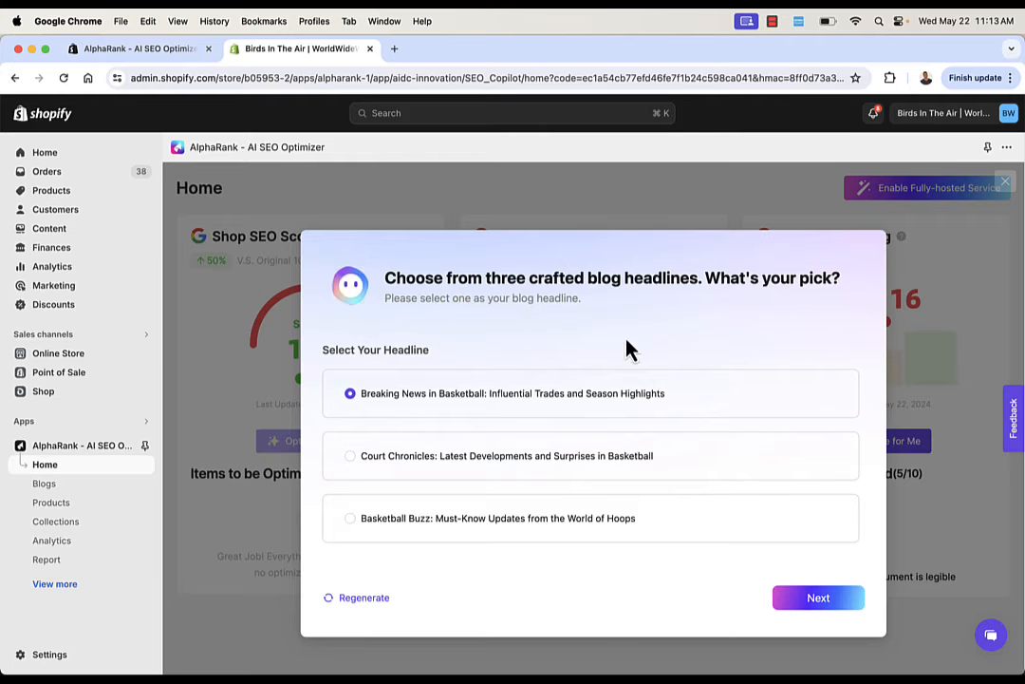
Select the Basketball Buzz headline and continue to the generated blog outline
{"action": "left_click", "coordinate": [349, 517]}
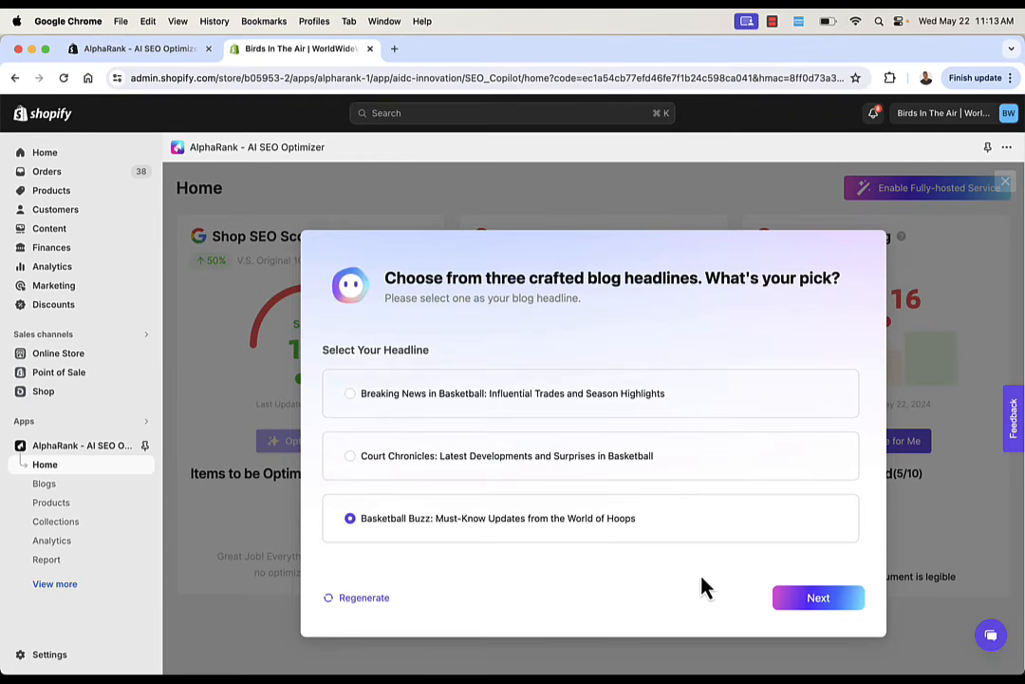
{"action": "left_click", "coordinate": [818, 596]}
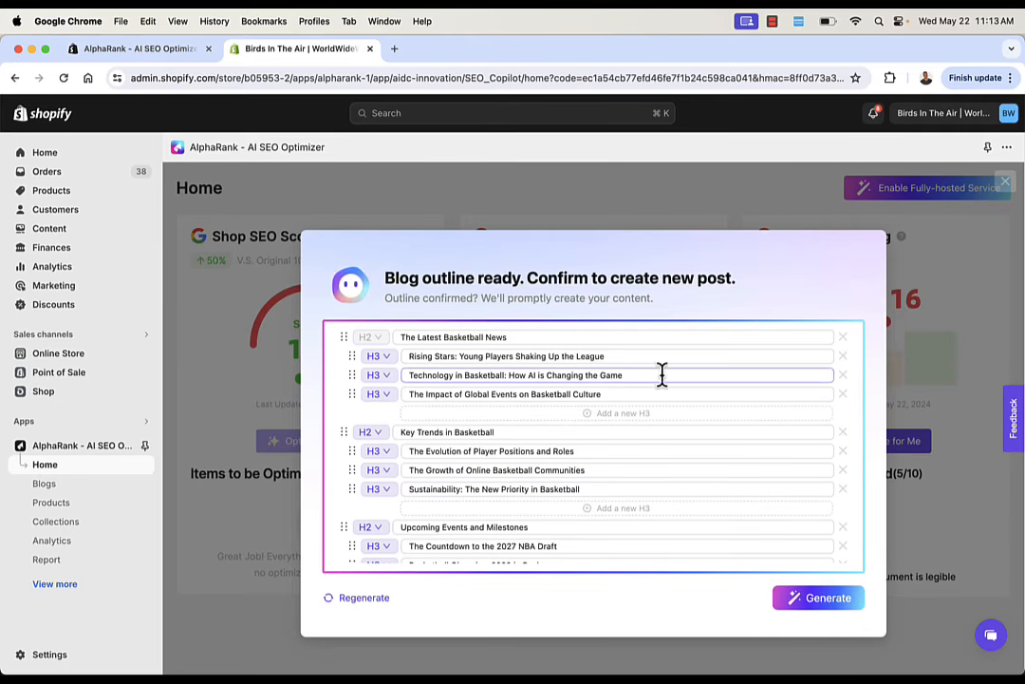
Generate the basketball blog preview and view the Free, Essential and Advanced unlock plans
{"action": "left_click", "coordinate": [818, 597]}
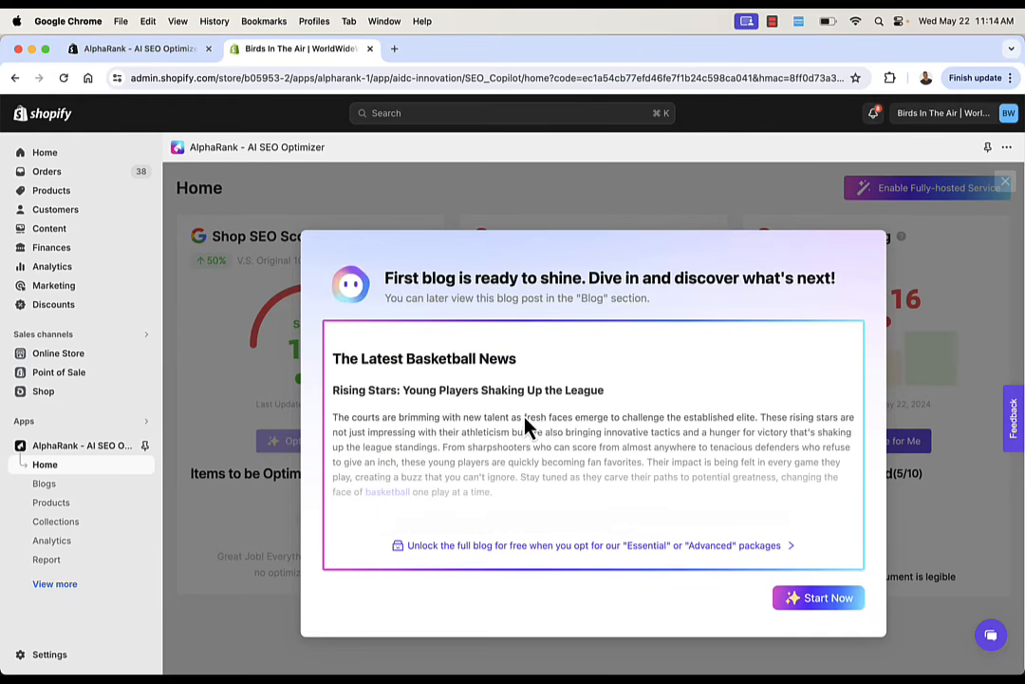
{"action": "mouse_move", "coordinate": [714, 578]}
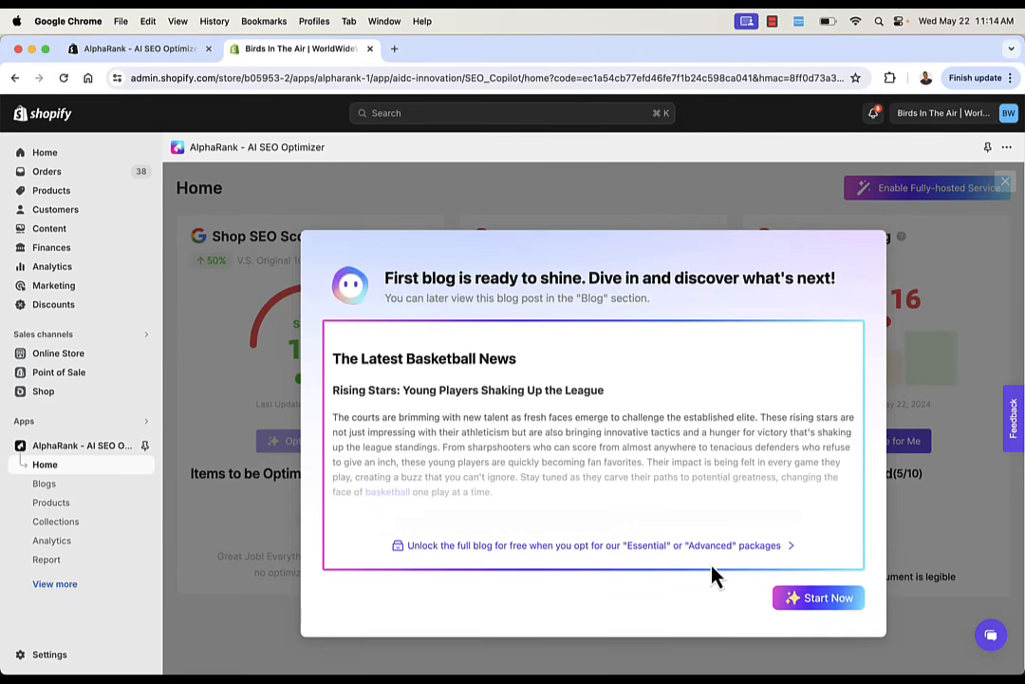
{"action": "left_click", "coordinate": [819, 596]}
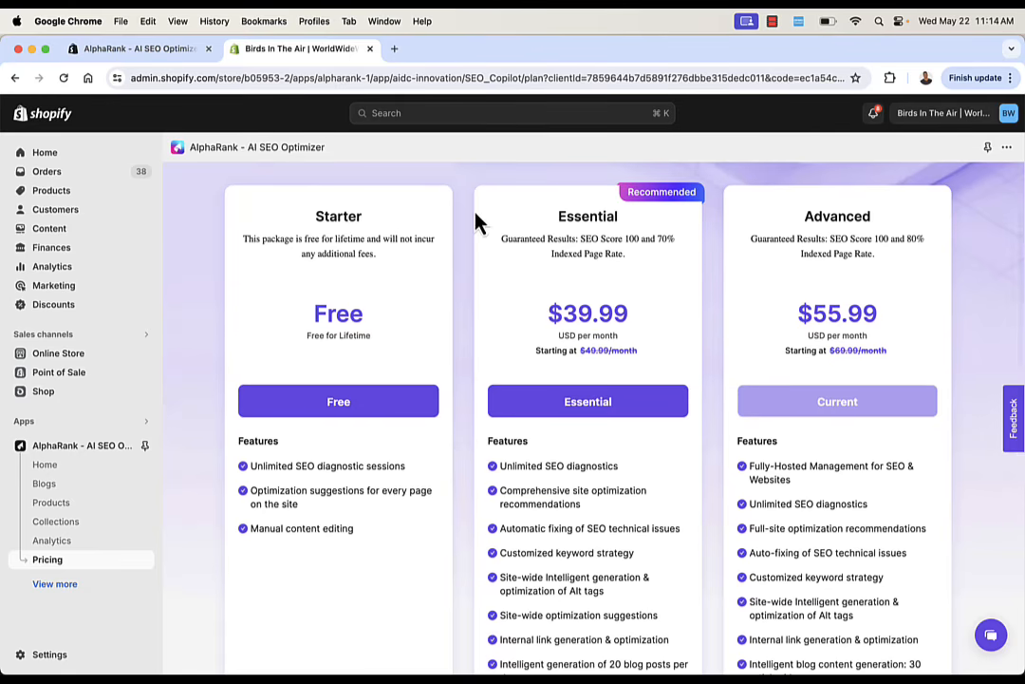
{"action": "mouse_move", "coordinate": [655, 256]}
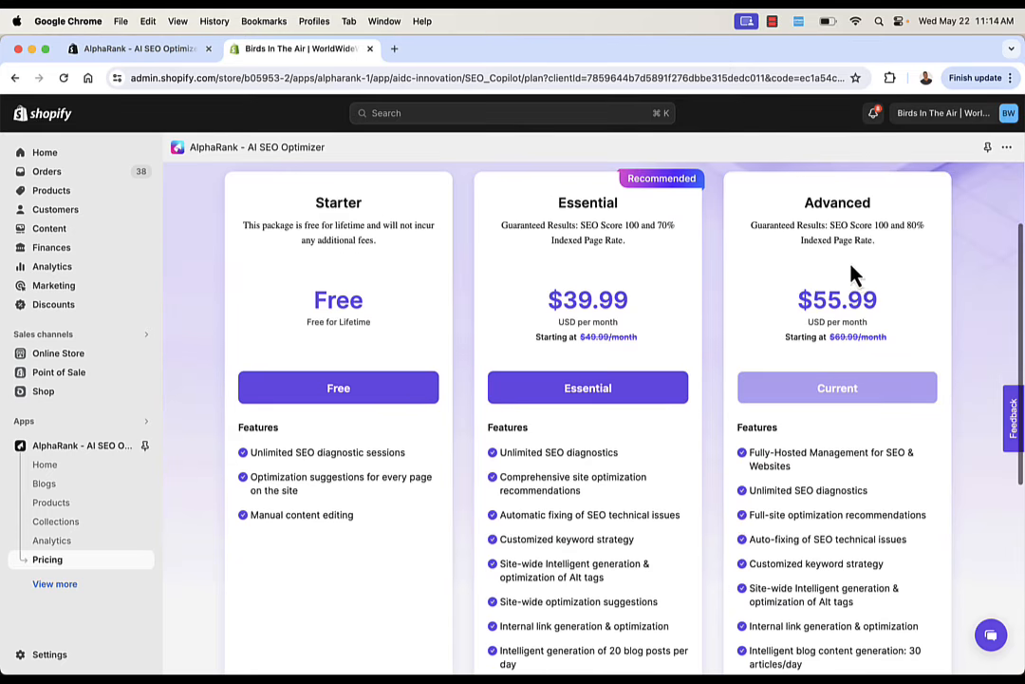
{"action": "scroll", "scroll_direction": "down", "scroll_amount": 3}
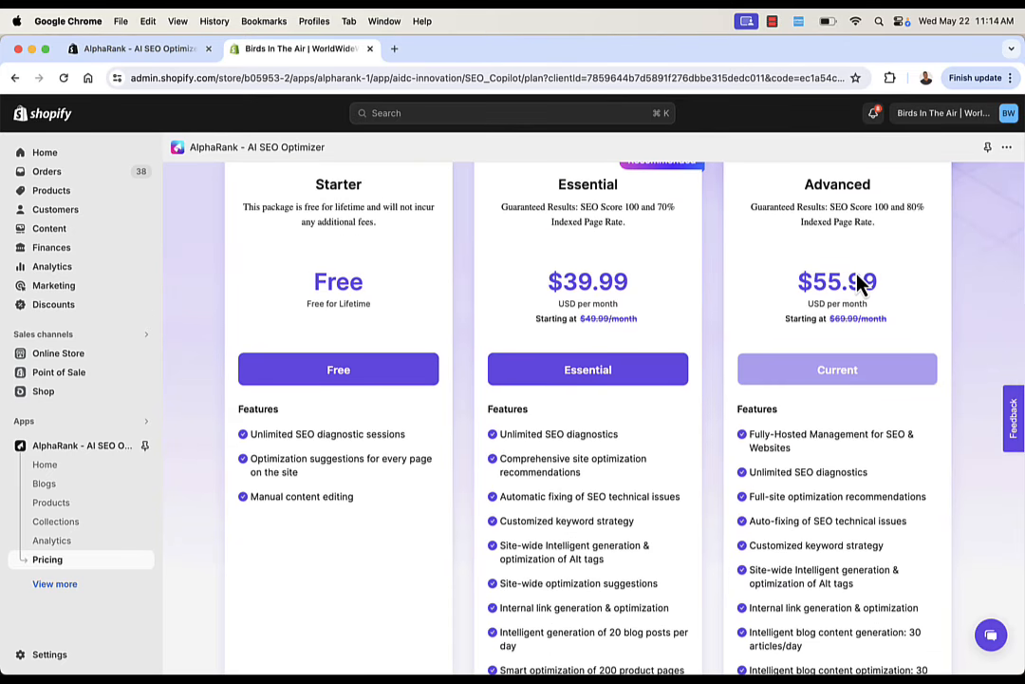
{"action": "scroll", "scroll_direction": "up", "scroll_amount": 3}
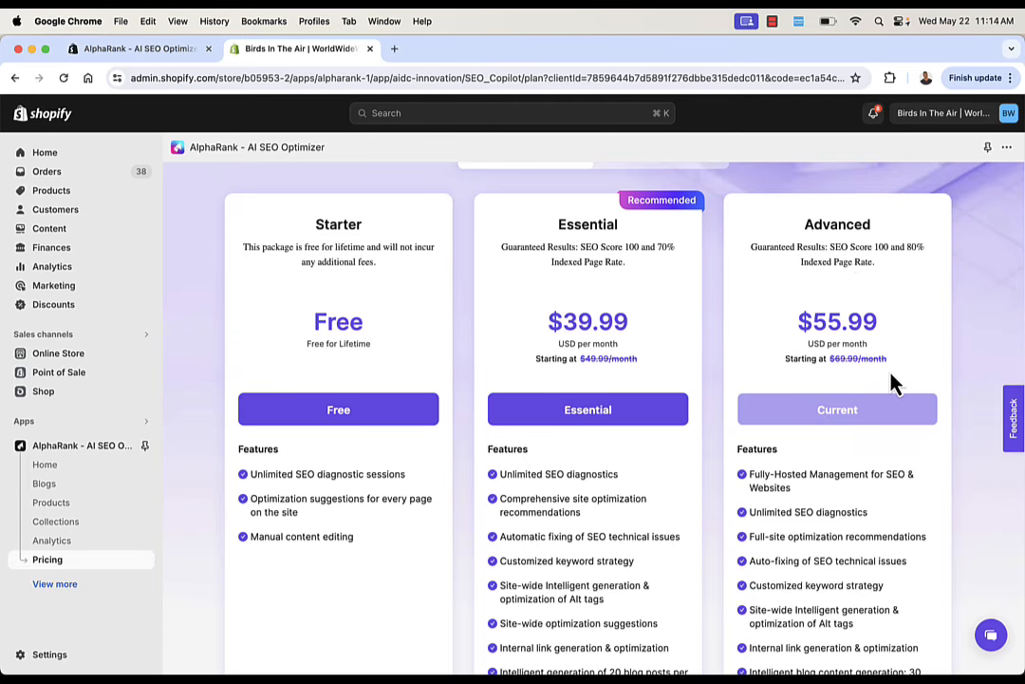
{"action": "scroll", "scroll_direction": "up", "scroll_amount": 3}
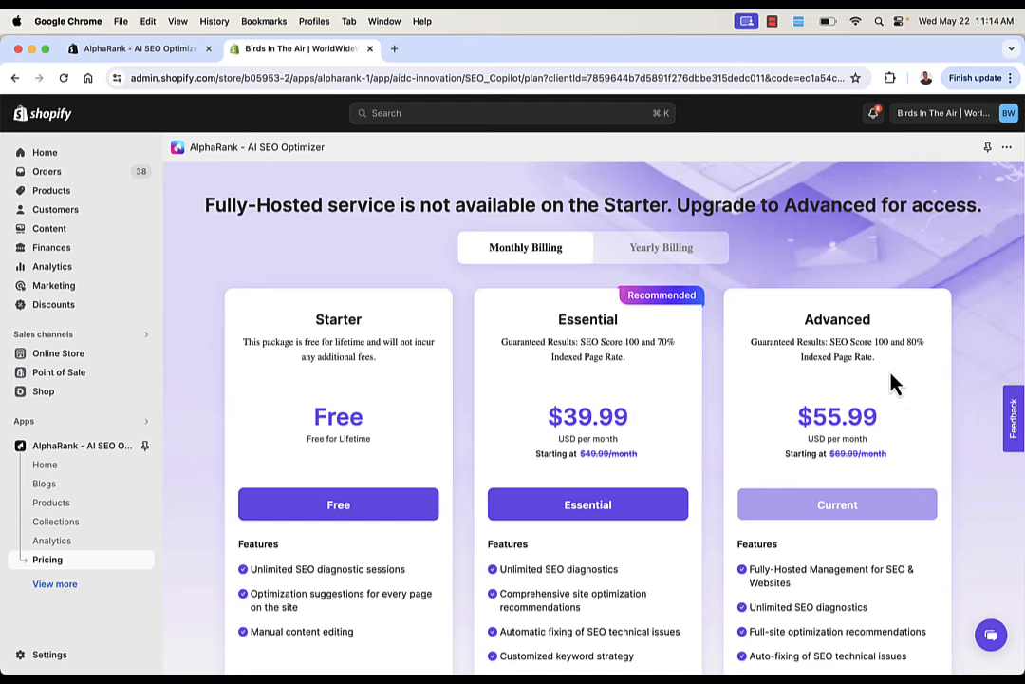
{"action": "mouse_move", "coordinate": [828, 365]}
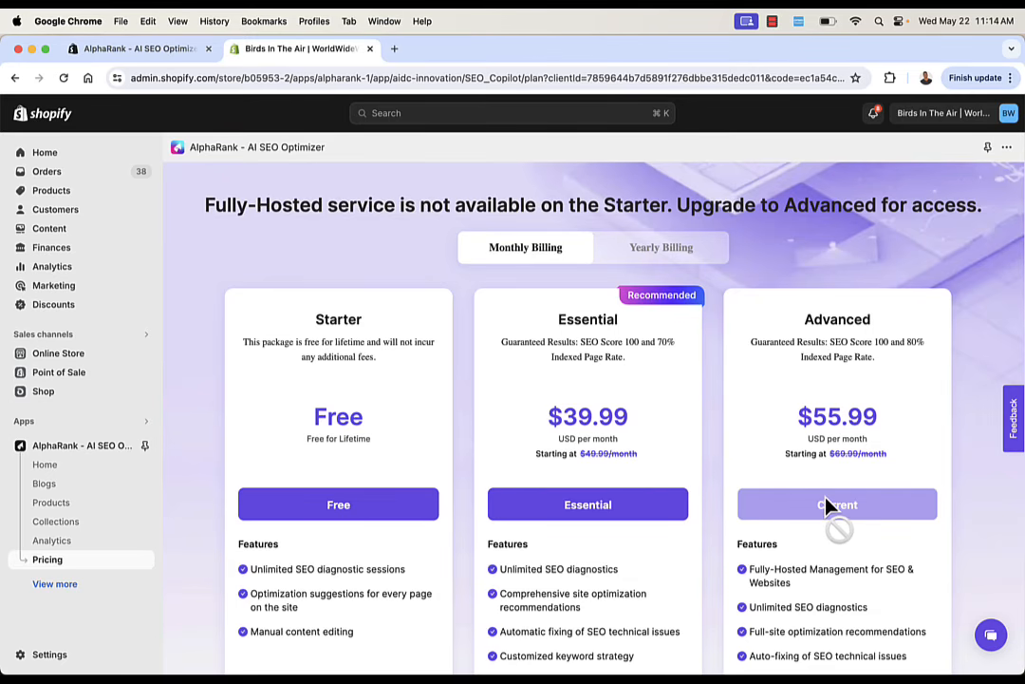
{"action": "mouse_move", "coordinate": [826, 391]}
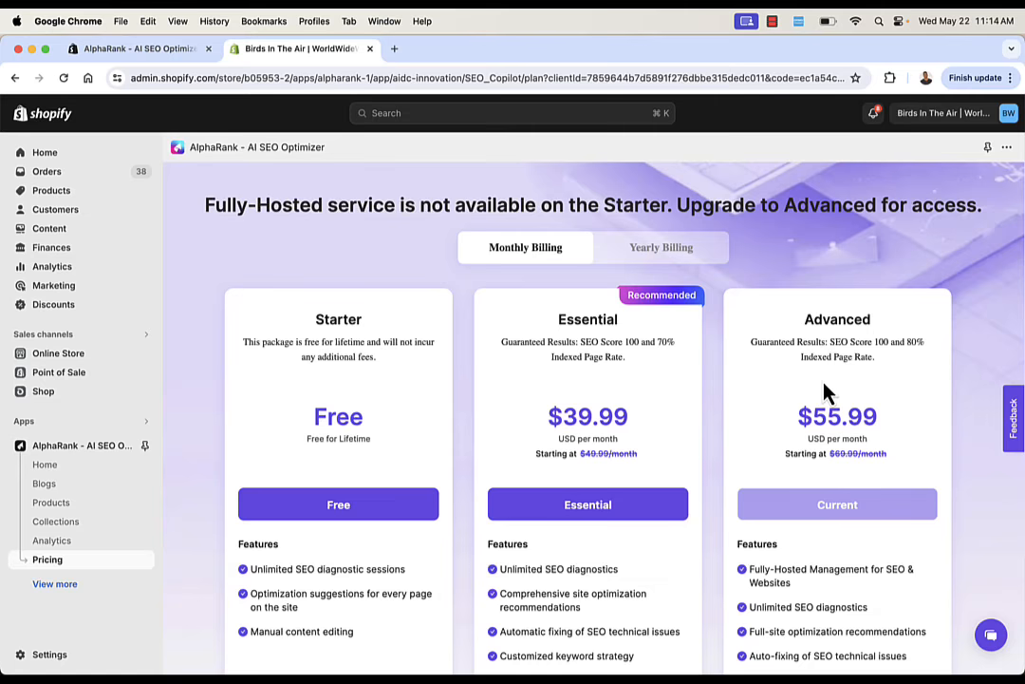
{"action": "scroll", "scroll_direction": "down", "scroll_amount": 3}
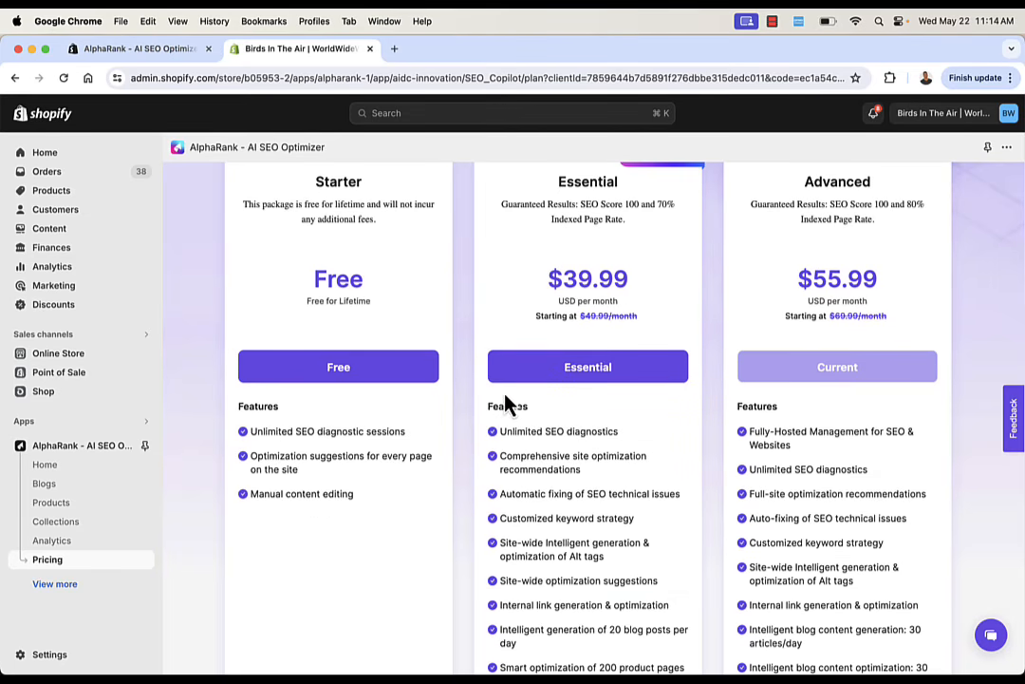
{"action": "scroll", "scroll_direction": "up", "scroll_amount": 3}
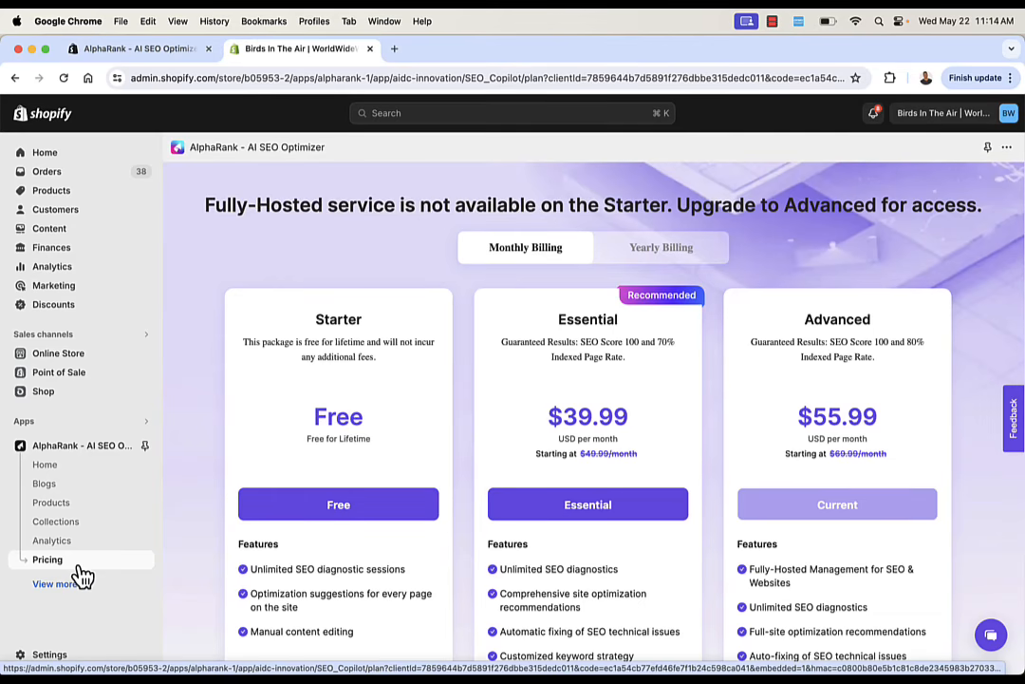
{"action": "mouse_move", "coordinate": [43, 487]}
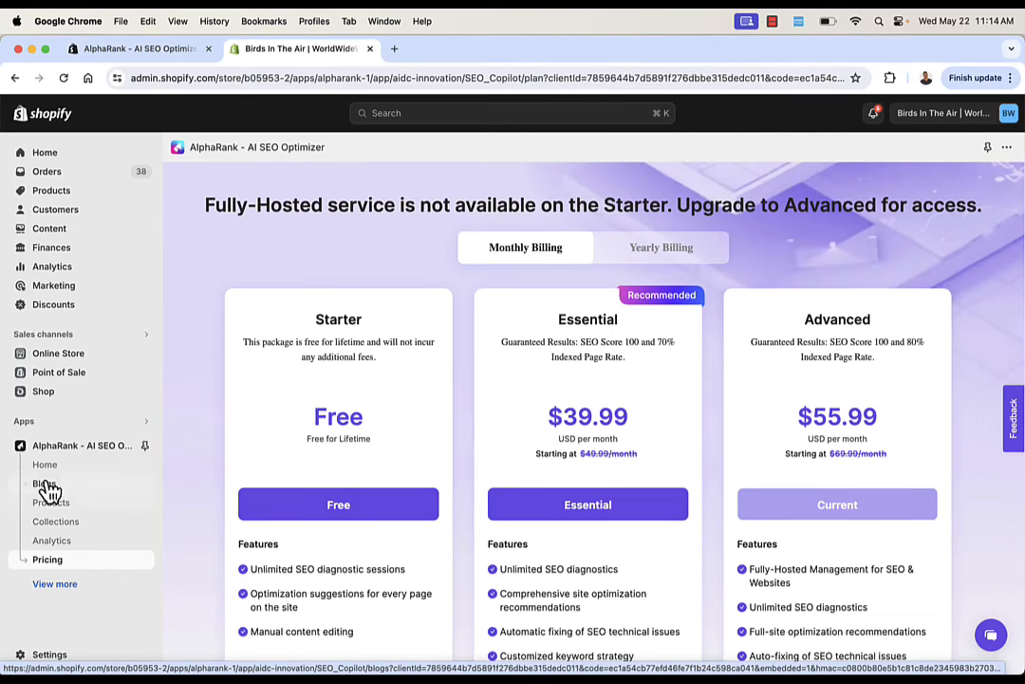
From Home, start Google SEO Score optimization and go enable the AlphaRank app embed
{"action": "left_click", "coordinate": [45, 463]}
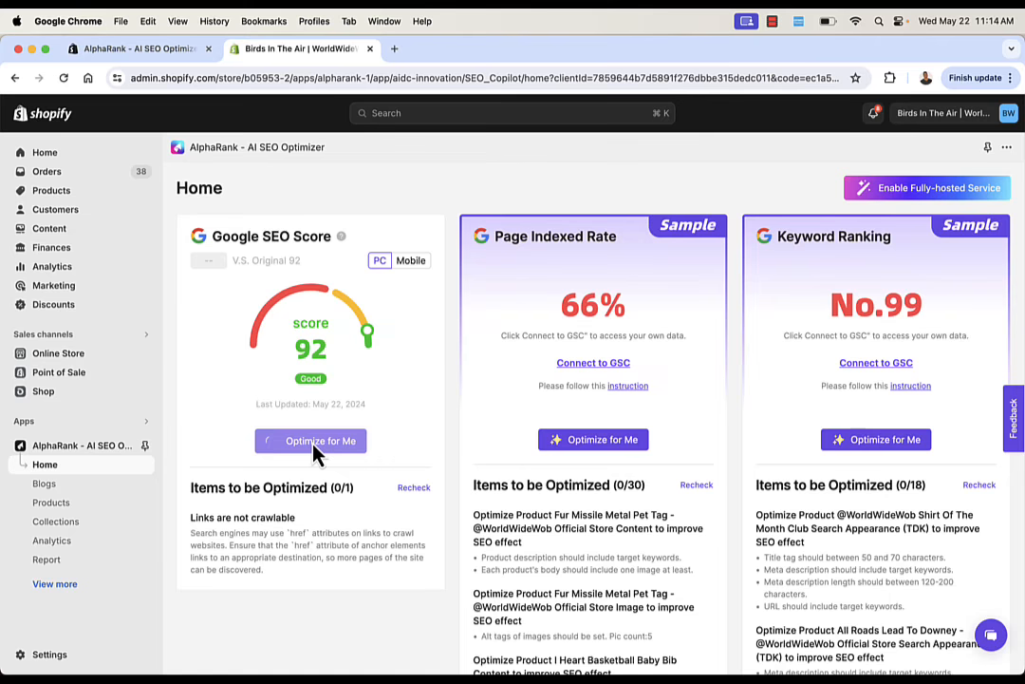
{"action": "left_click", "coordinate": [311, 440]}
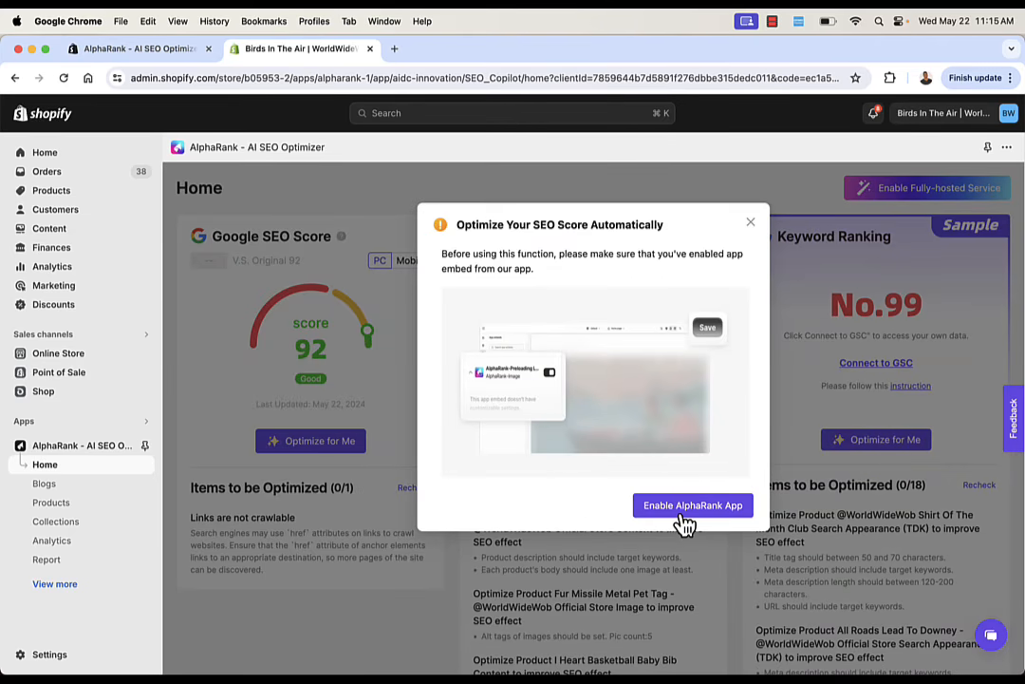
{"action": "left_click", "coordinate": [693, 505]}
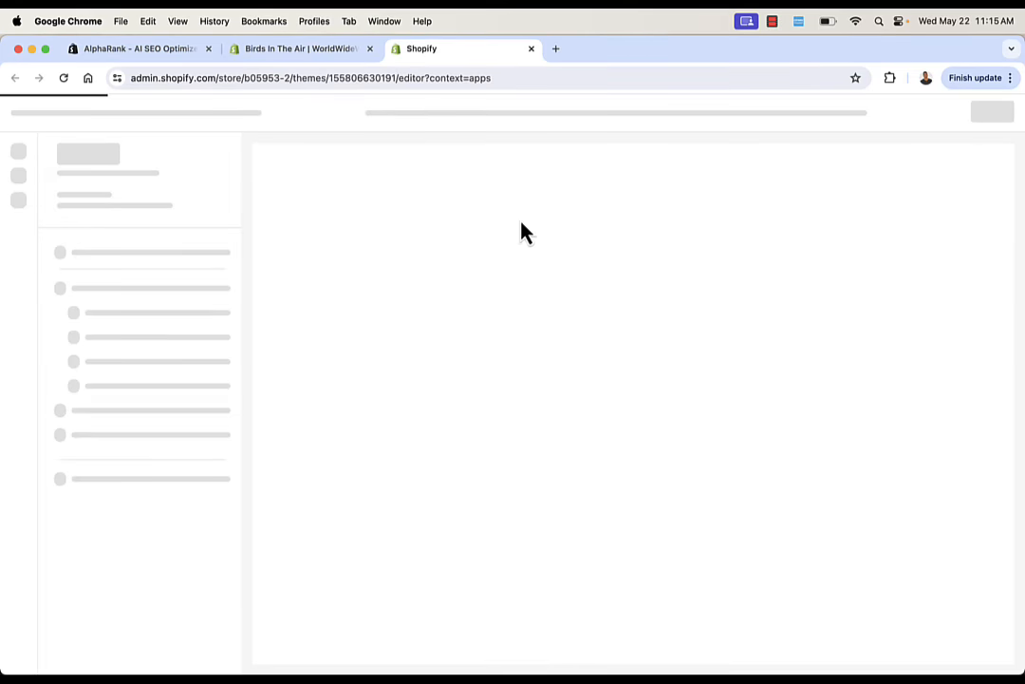
{"action": "mouse_move", "coordinate": [465, 188]}
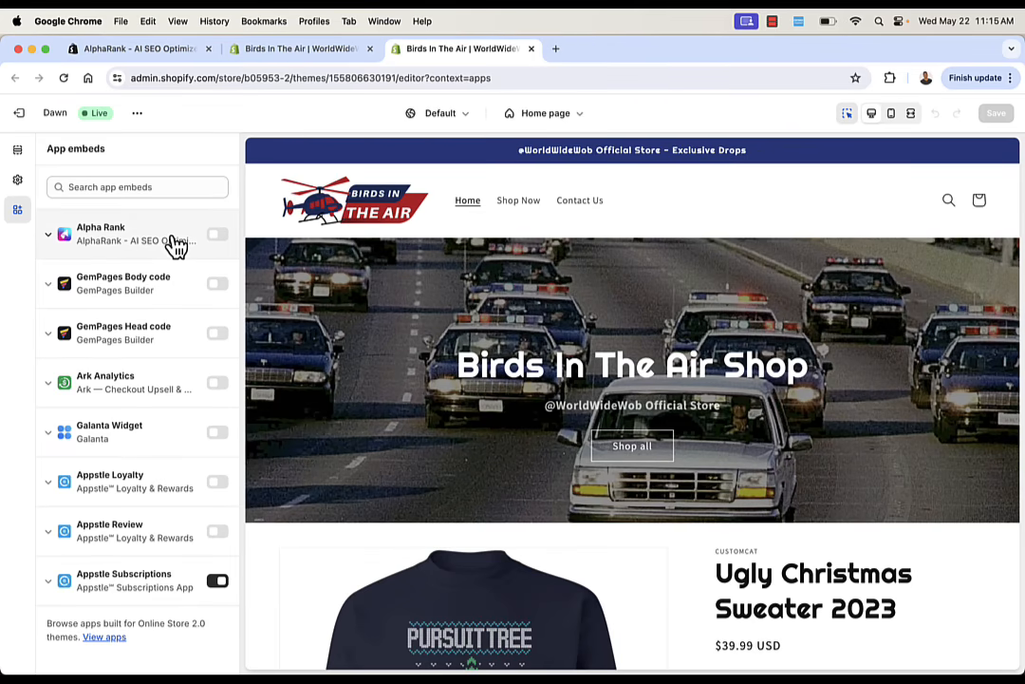
Switch on the AlphaRank entry in the theme editor's App embeds panel
{"action": "left_click", "coordinate": [216, 234]}
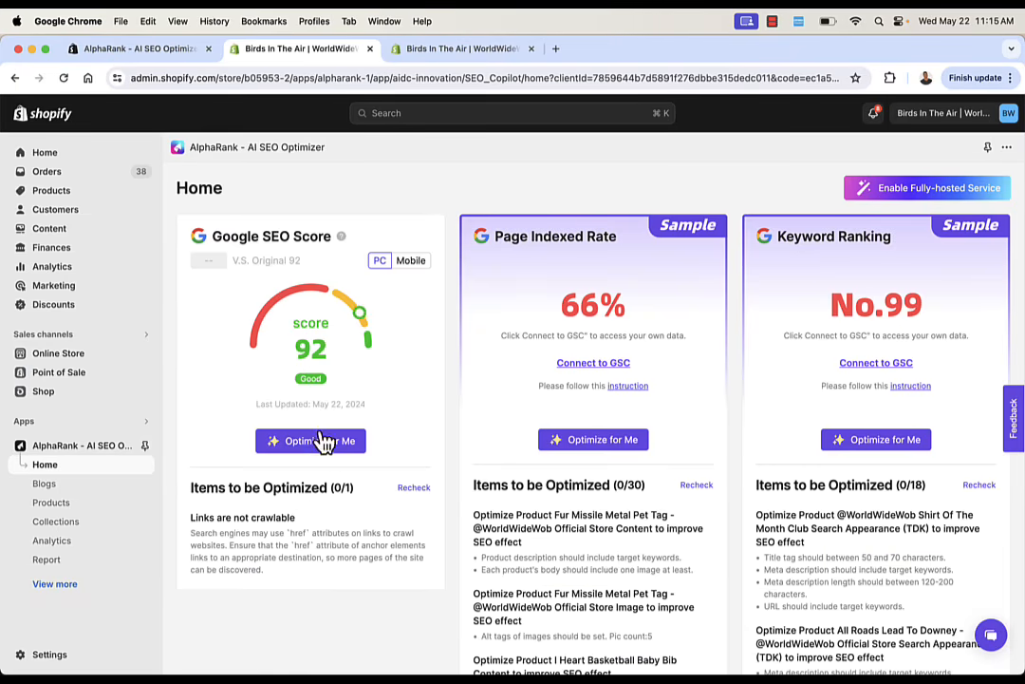
Start 'Optimize for Me' on the Google SEO Score and review its crawlable-links item
{"action": "left_click", "coordinate": [311, 441]}
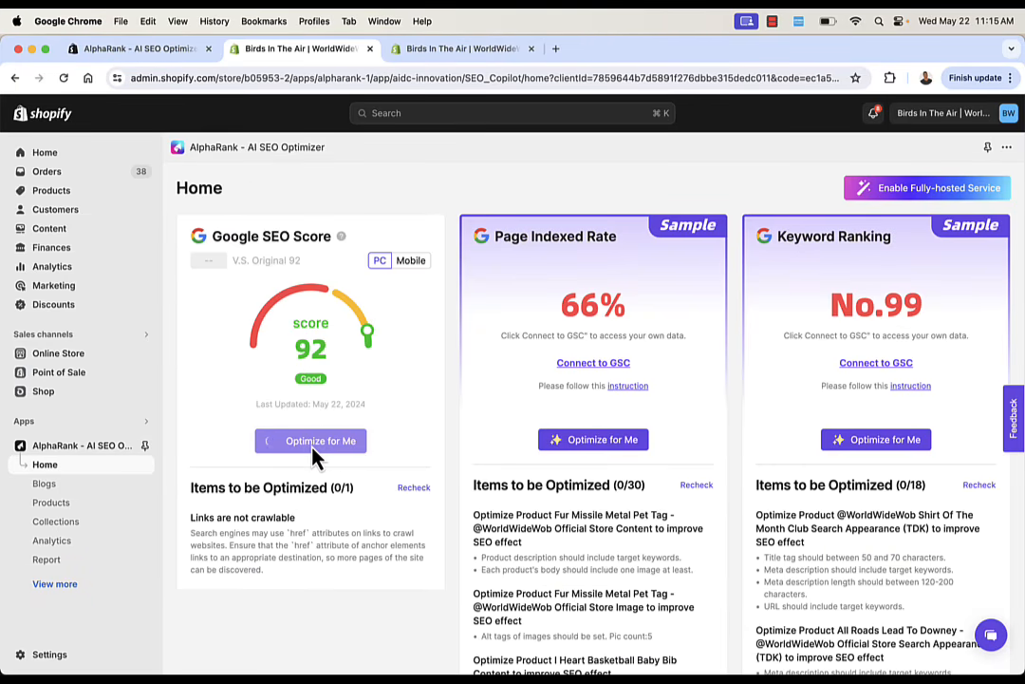
{"action": "left_click", "coordinate": [312, 441]}
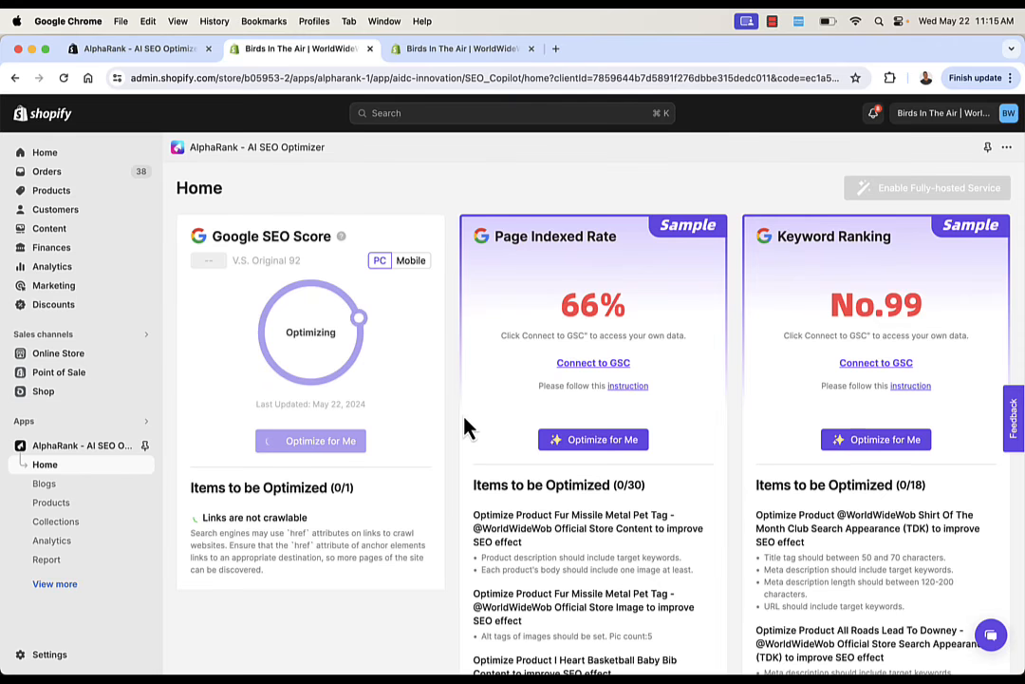
{"action": "mouse_move", "coordinate": [593, 296]}
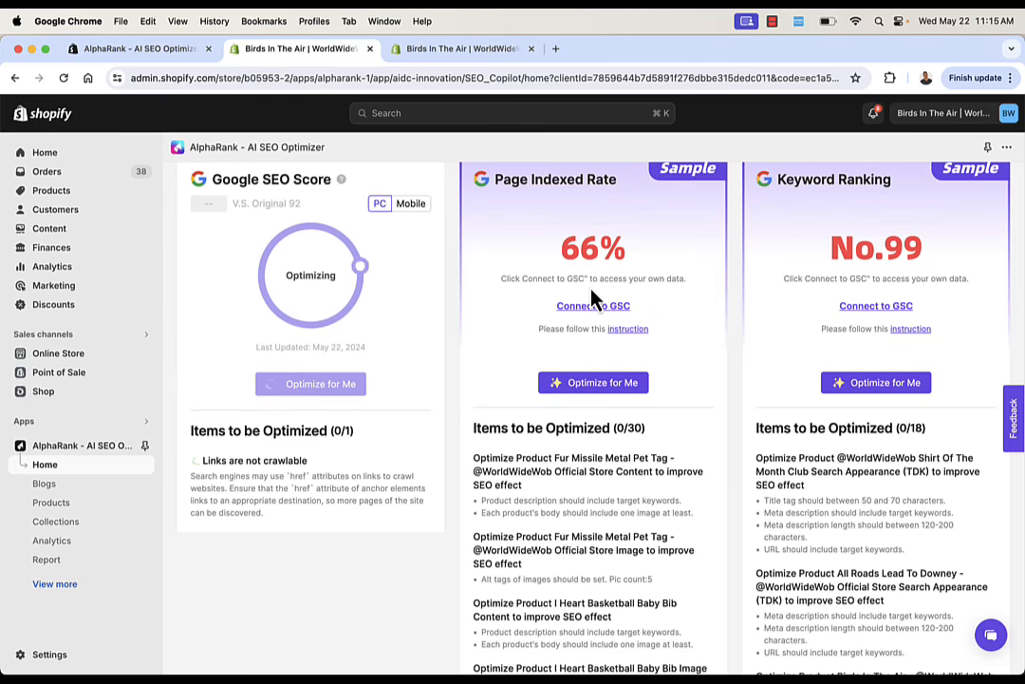
{"action": "scroll", "scroll_direction": "down", "scroll_amount": 3}
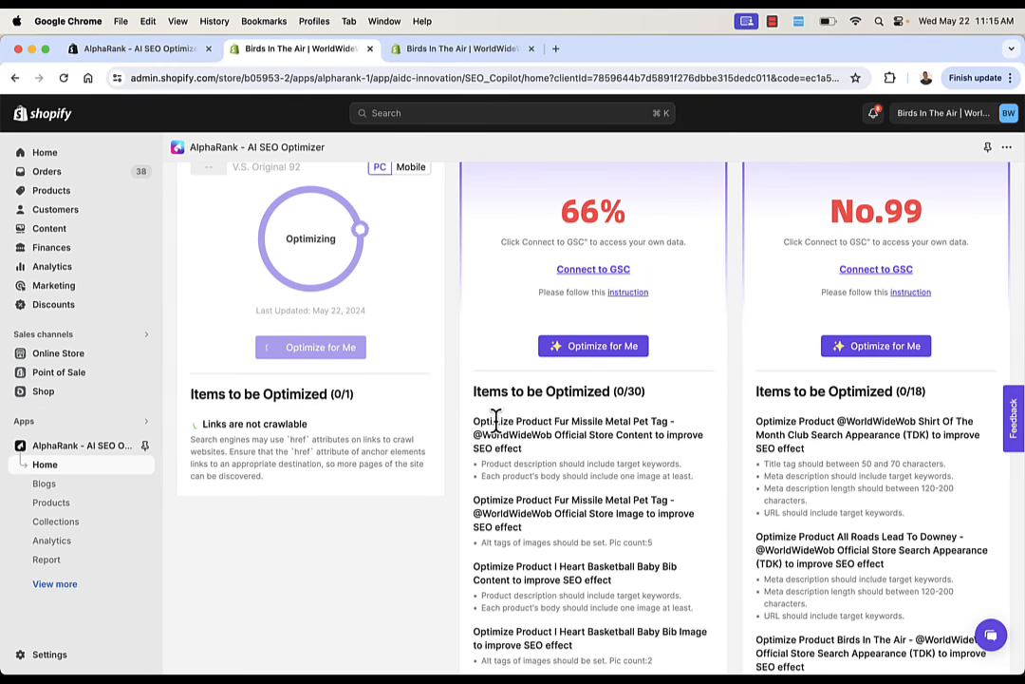
{"action": "scroll", "scroll_direction": "down", "scroll_amount": 3}
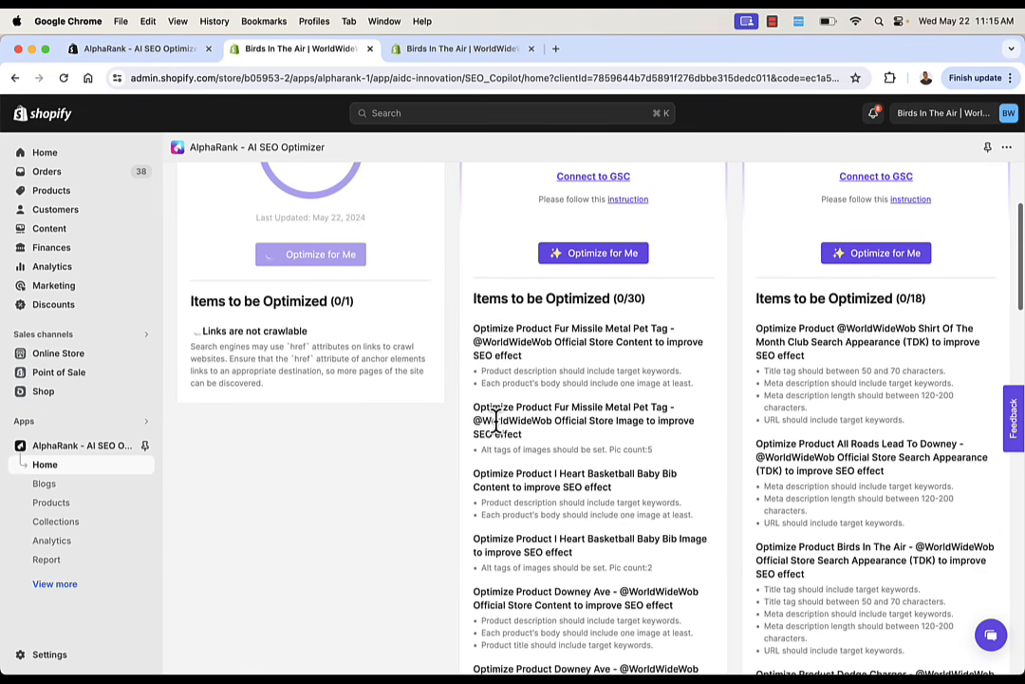
{"action": "scroll", "scroll_direction": "up", "scroll_amount": 3}
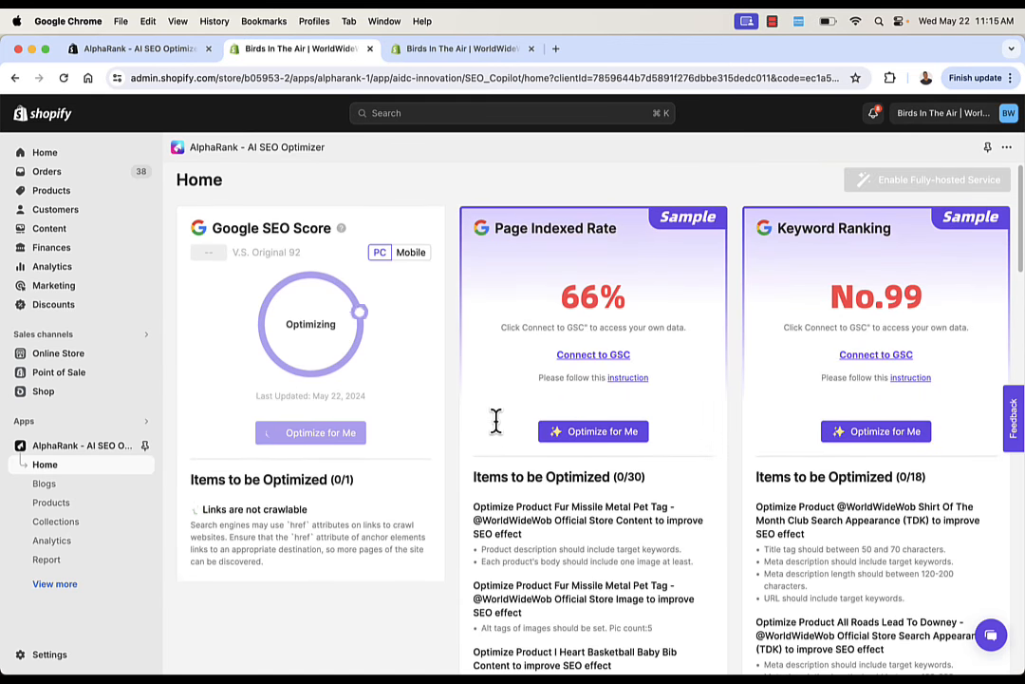
{"action": "mouse_move", "coordinate": [833, 228]}
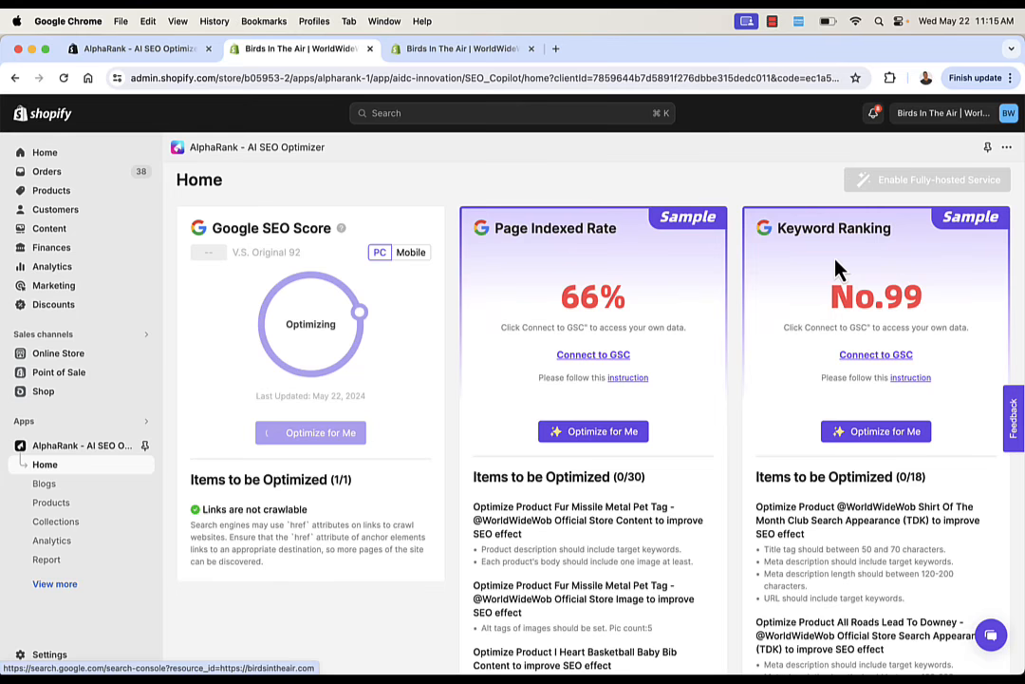
{"action": "mouse_move", "coordinate": [615, 368]}
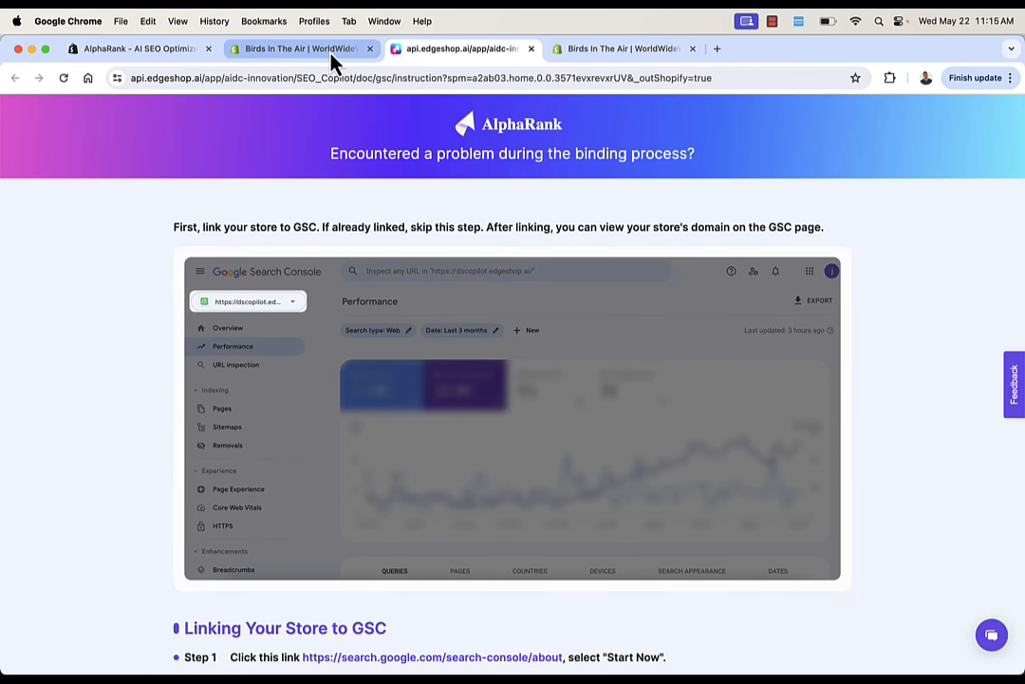
Return from the GSC guide tab to the app's home dashboard and head toward Blogs
{"action": "left_click", "coordinate": [302, 50]}
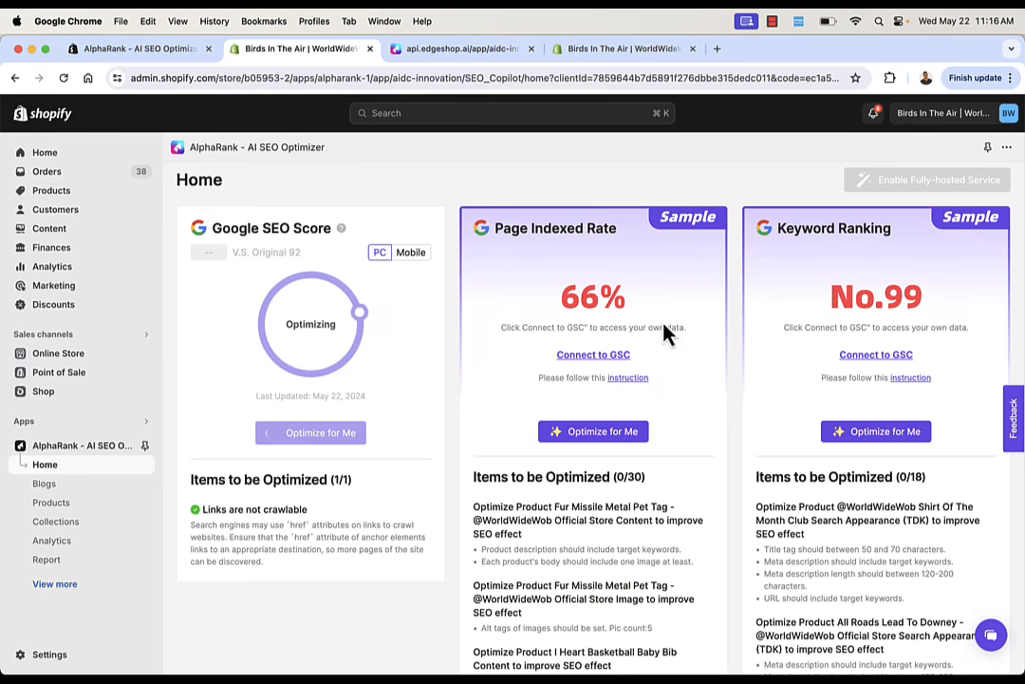
{"action": "mouse_move", "coordinate": [395, 294]}
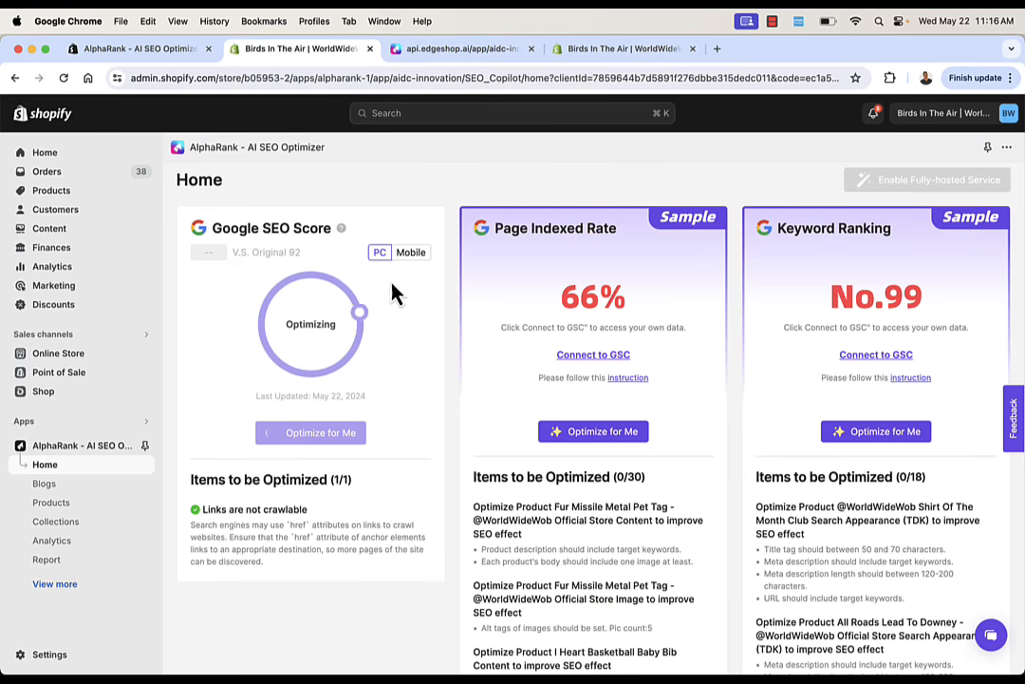
{"action": "scroll", "scroll_direction": "down", "scroll_amount": 3}
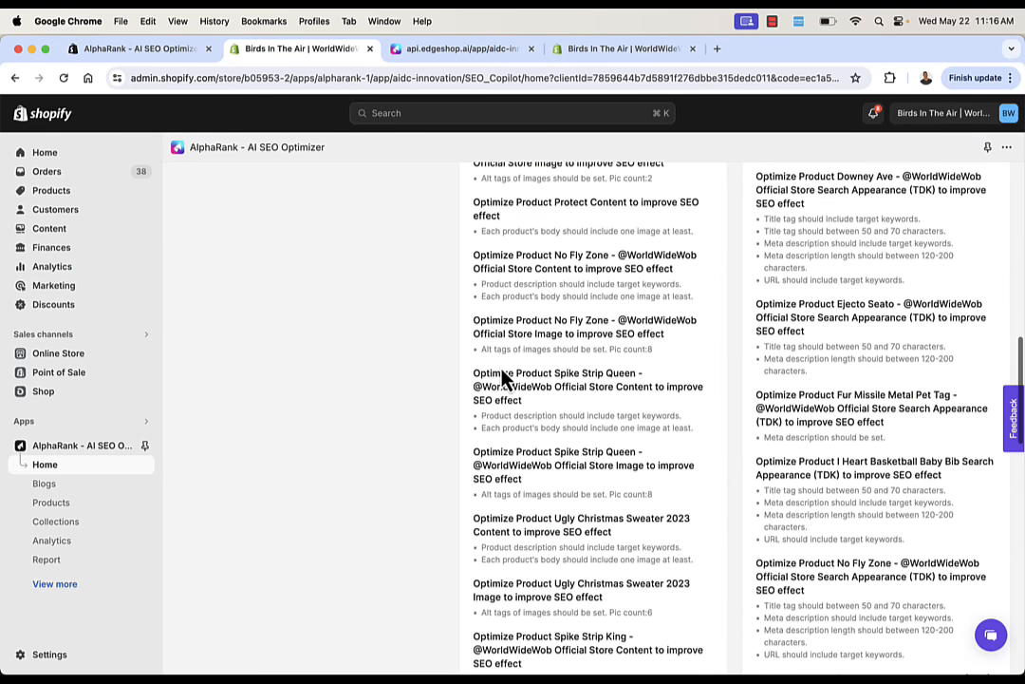
{"action": "left_click", "coordinate": [46, 463]}
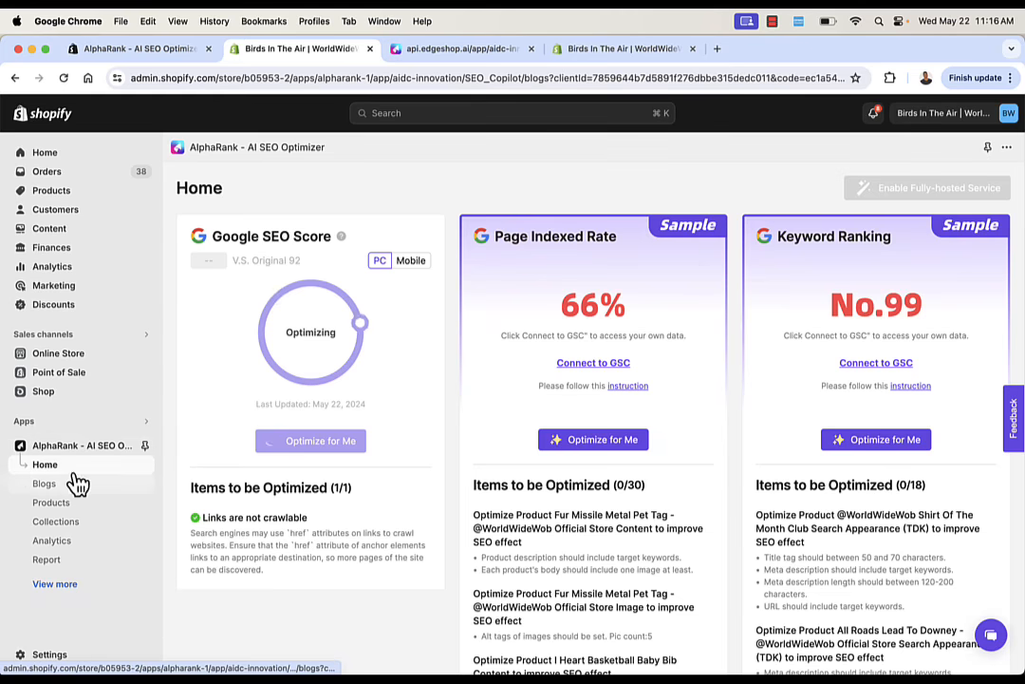
View the two blog posts, dismiss the AI Generate Blog dialog, and go to Products
{"action": "left_click", "coordinate": [44, 484]}
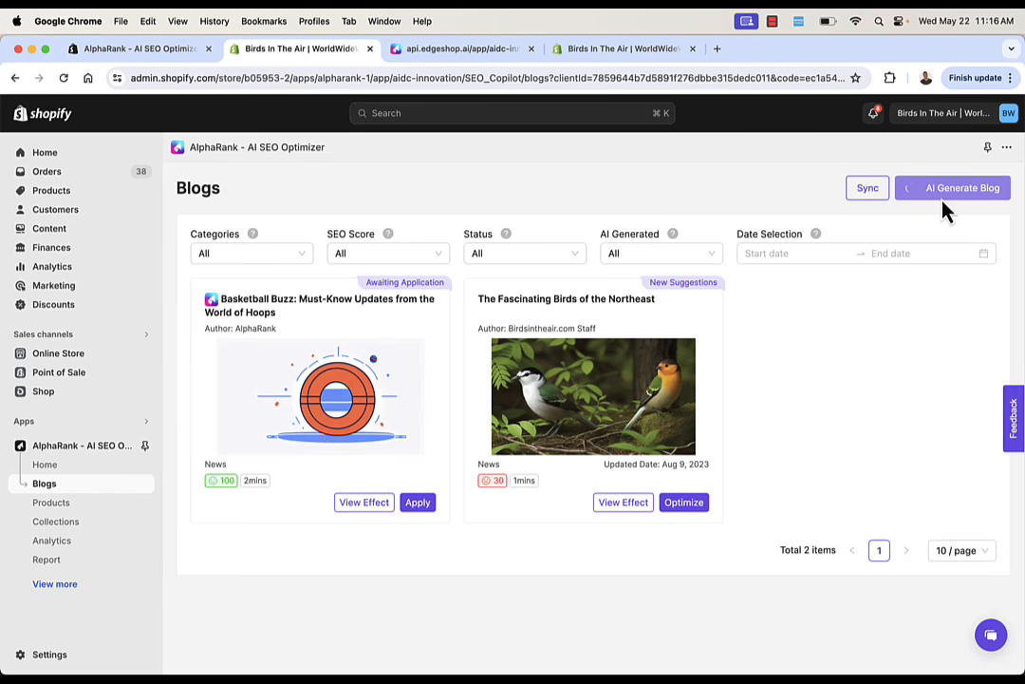
{"action": "left_click", "coordinate": [953, 188]}
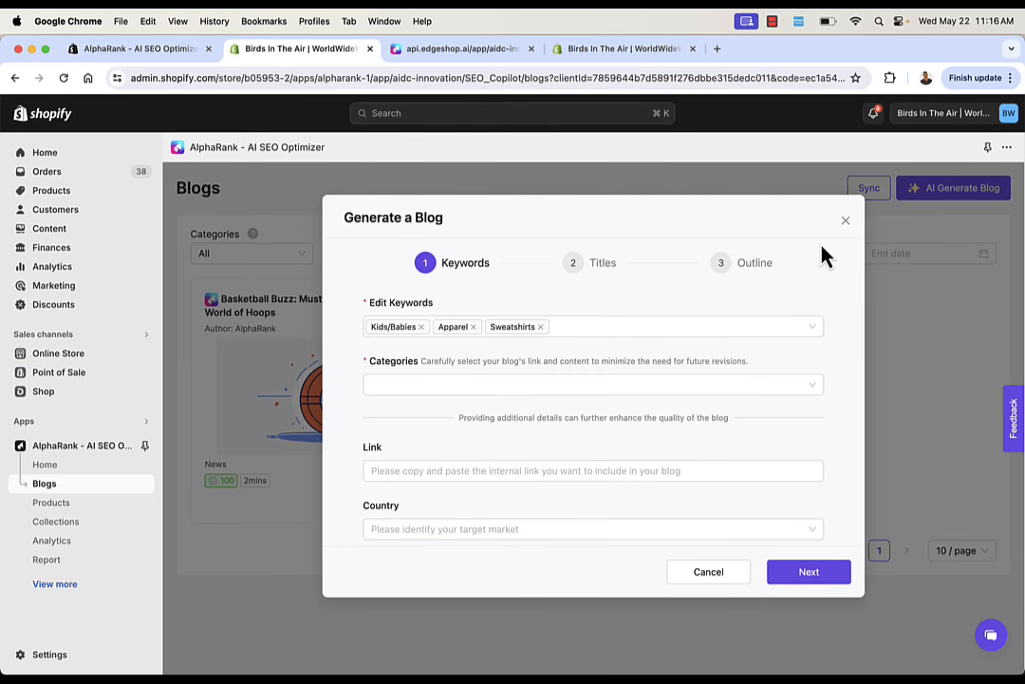
{"action": "mouse_move", "coordinate": [845, 221]}
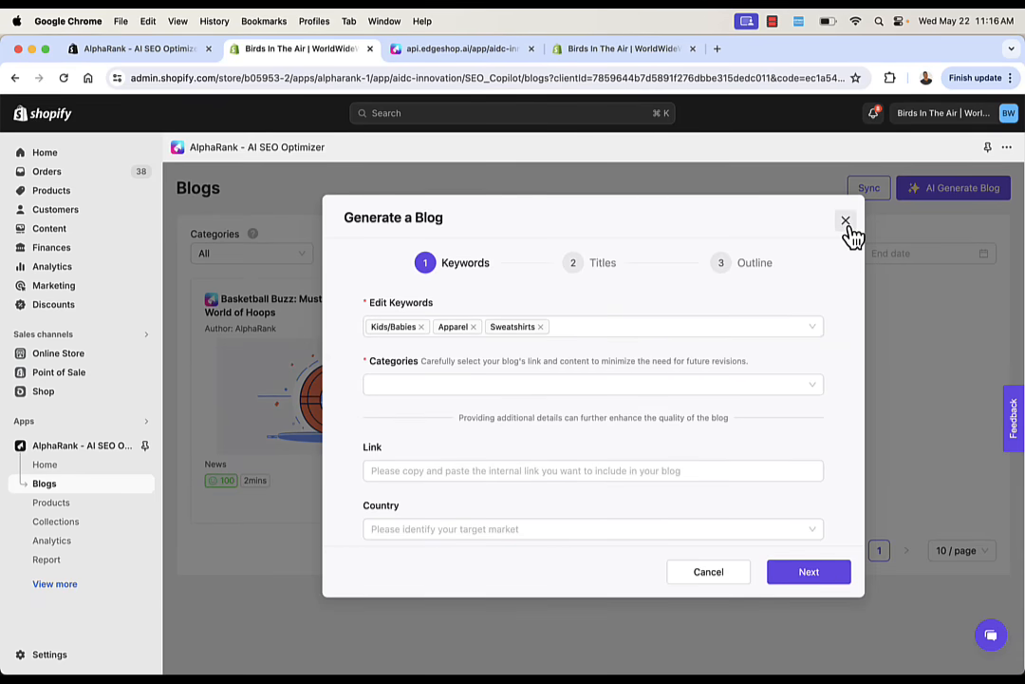
{"action": "left_click", "coordinate": [845, 220]}
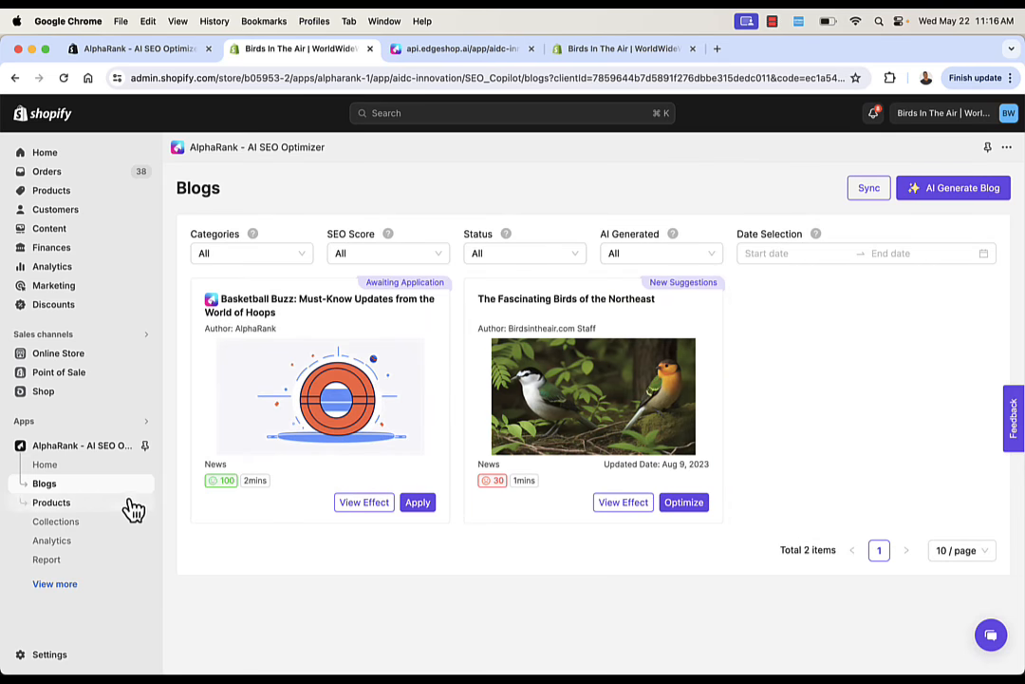
{"action": "left_click", "coordinate": [51, 502]}
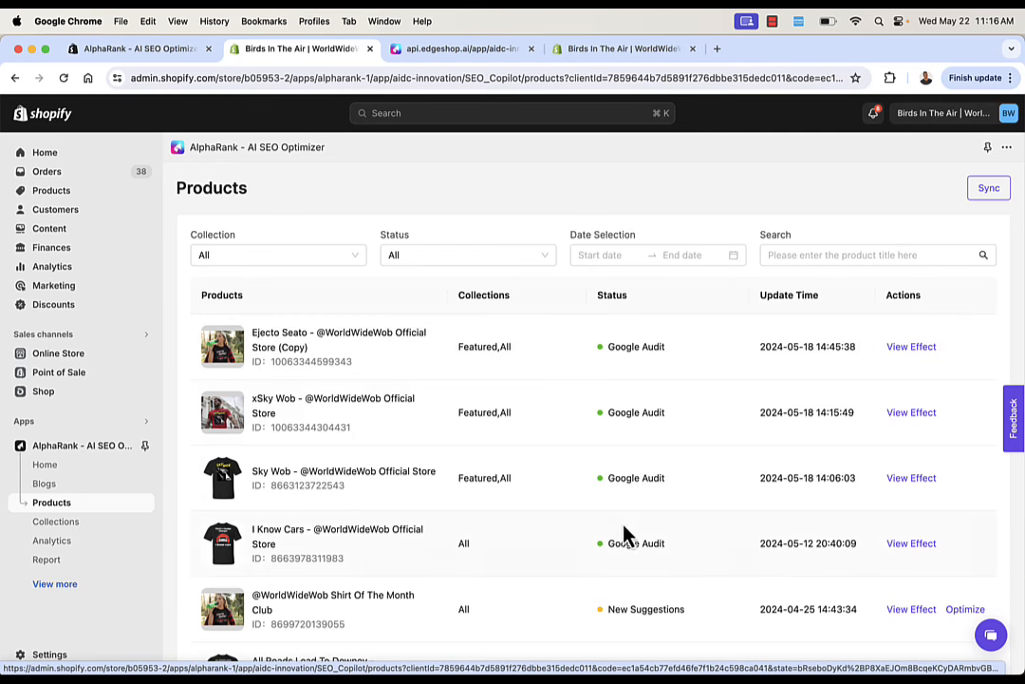
Queue the All Roads Lead To Downey product for AI keyword optimization
{"action": "scroll", "scroll_direction": "down", "scroll_amount": 3}
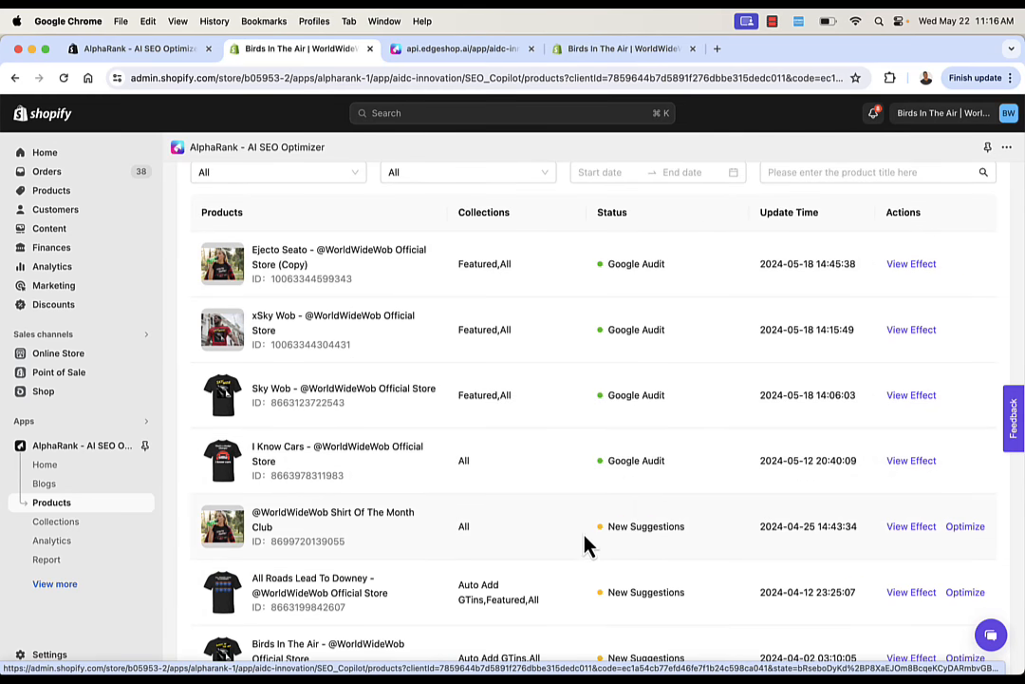
{"action": "scroll", "scroll_direction": "down", "scroll_amount": 3}
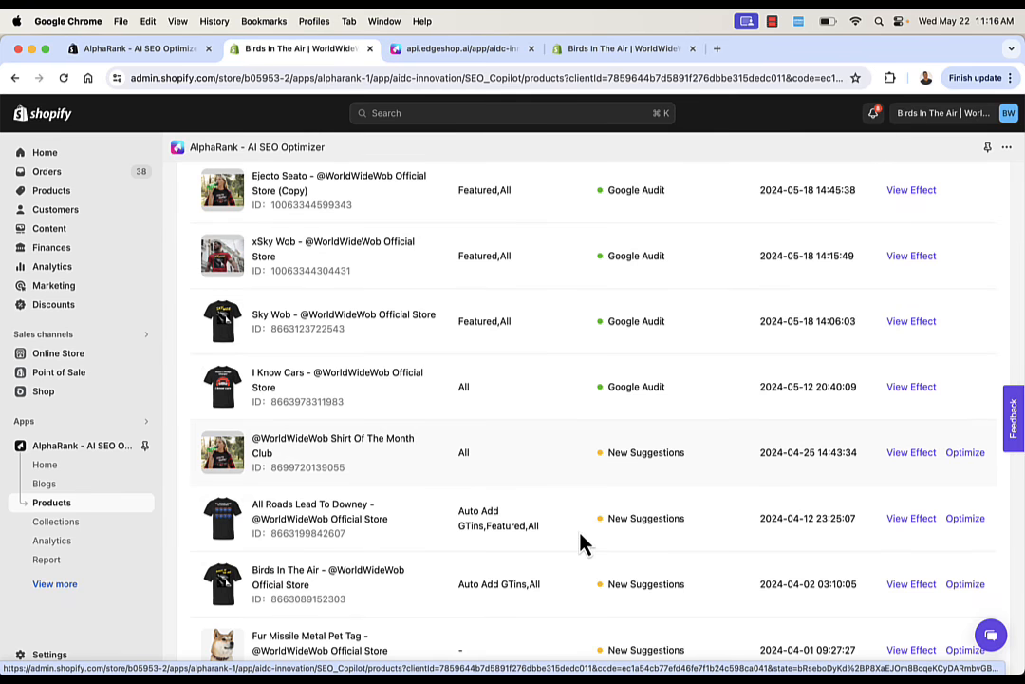
{"action": "left_click", "coordinate": [965, 517]}
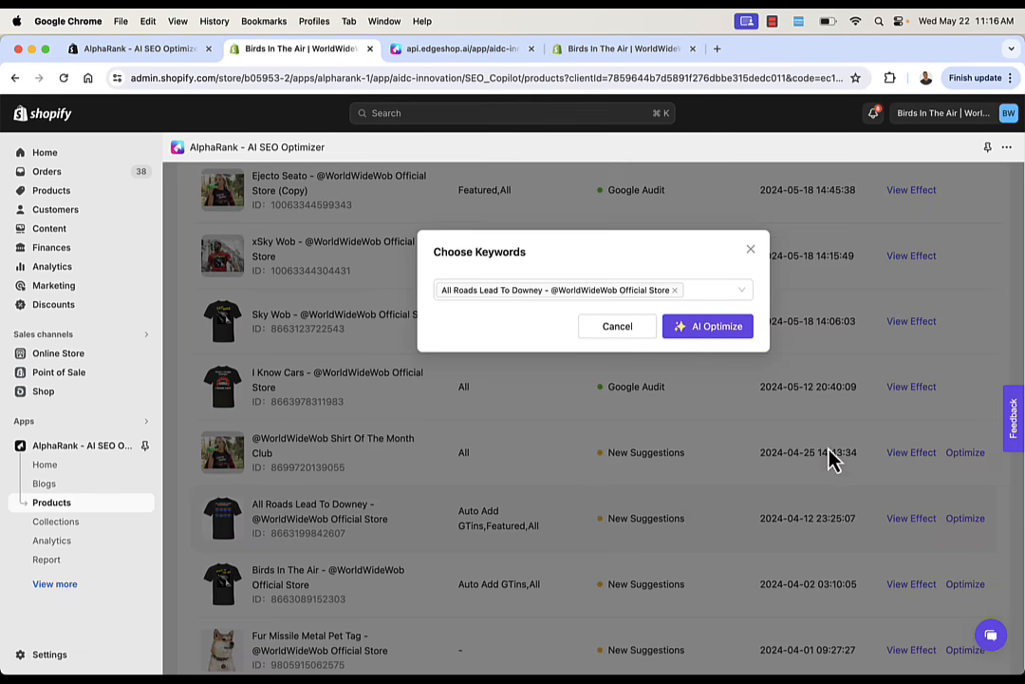
{"action": "mouse_move", "coordinate": [725, 370]}
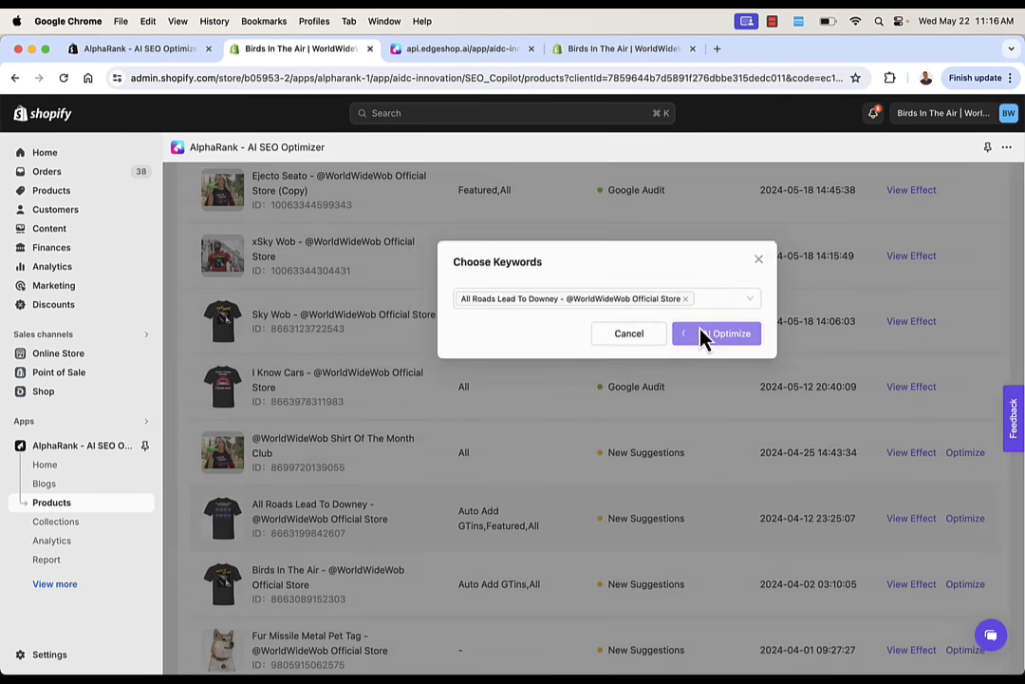
{"action": "left_click", "coordinate": [723, 334]}
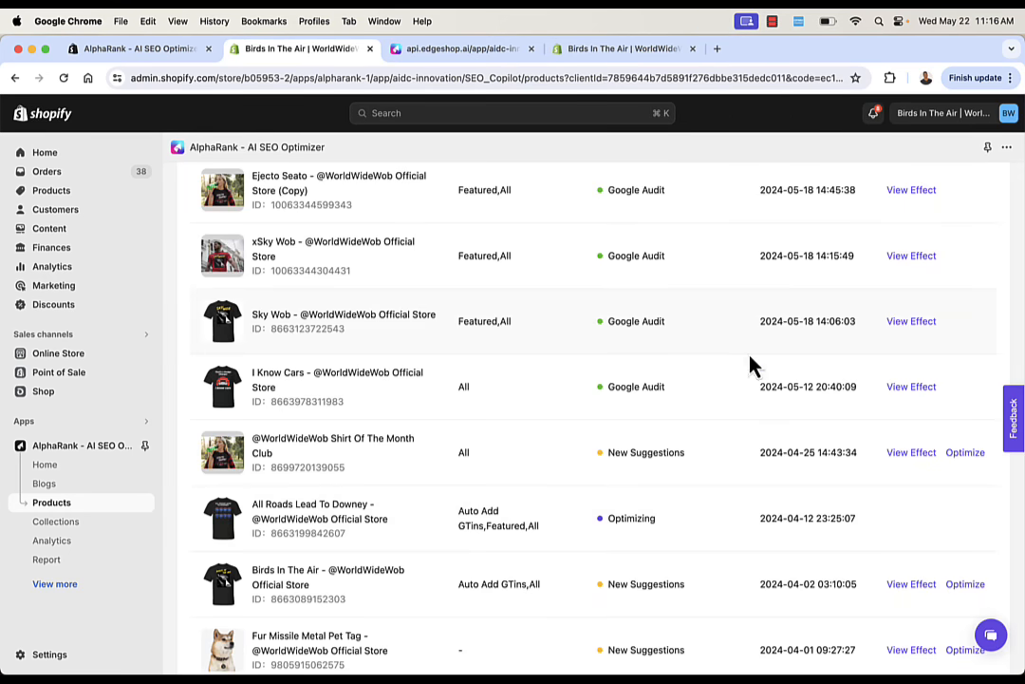
Add the 'monthly membership' keyword to Shirt Of The Month Club and AI-optimize it
{"action": "left_click", "coordinate": [965, 452]}
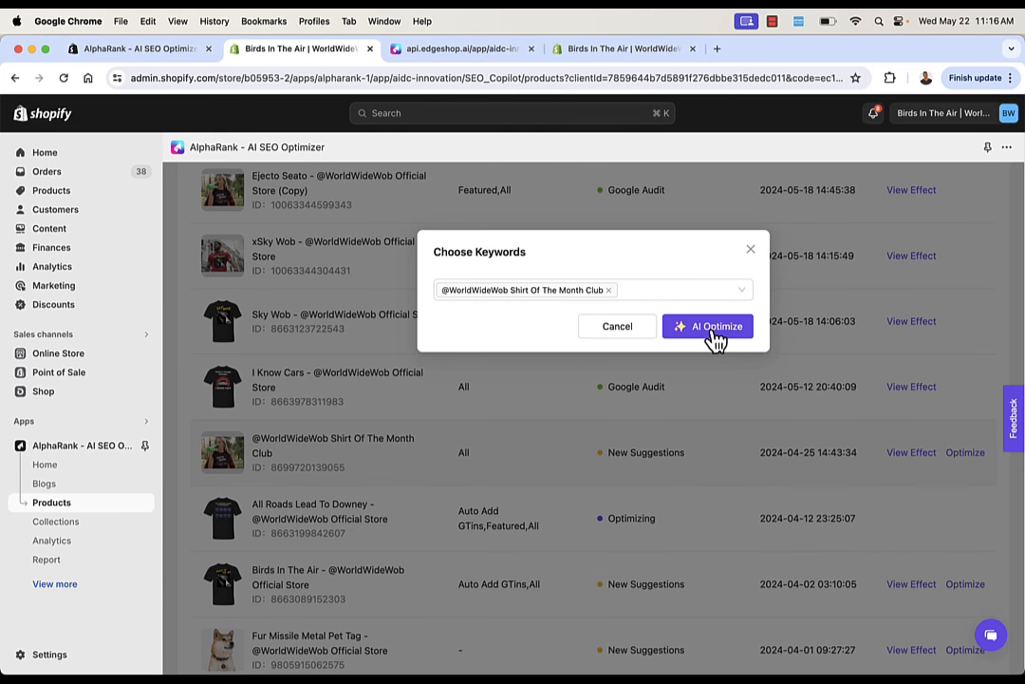
{"action": "left_click", "coordinate": [665, 288]}
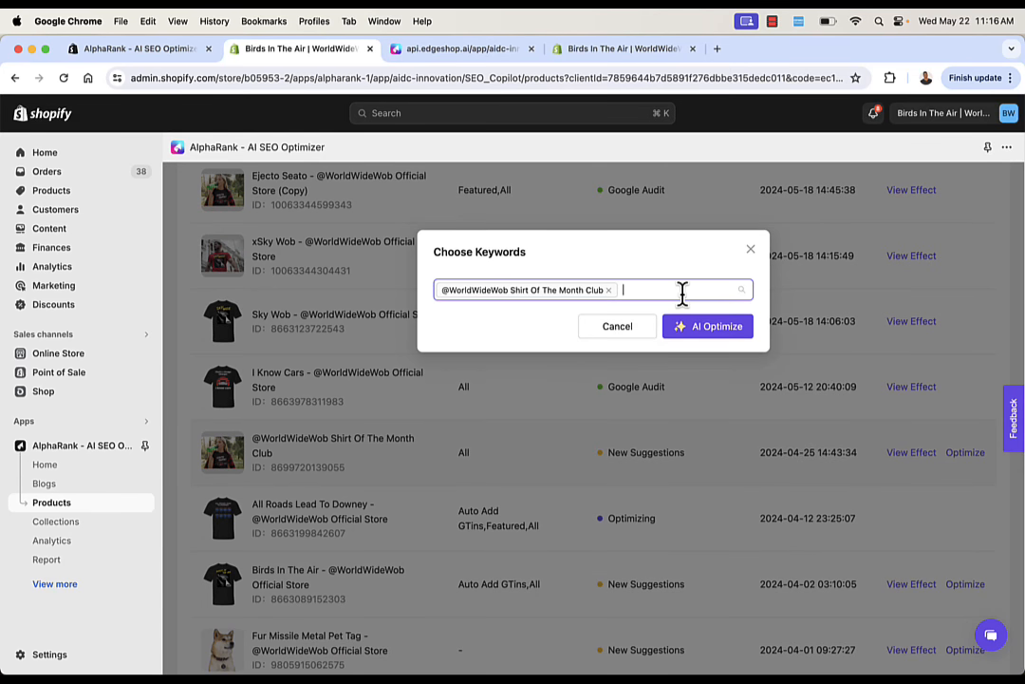
{"action": "type", "text": "membership"}
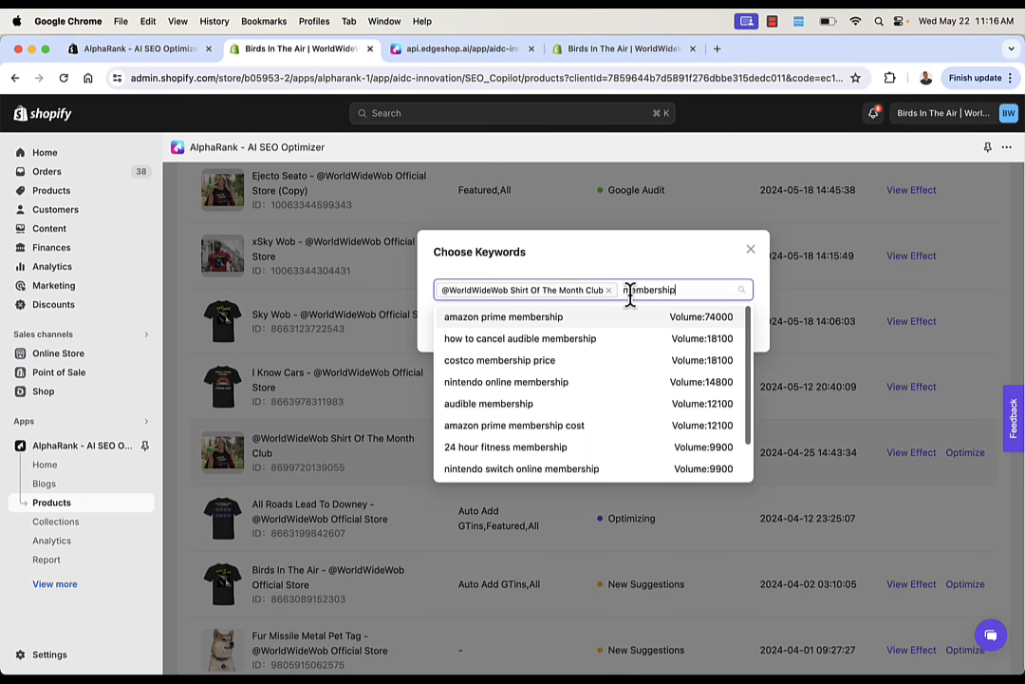
{"action": "scroll", "scroll_direction": "down", "scroll_amount": 3}
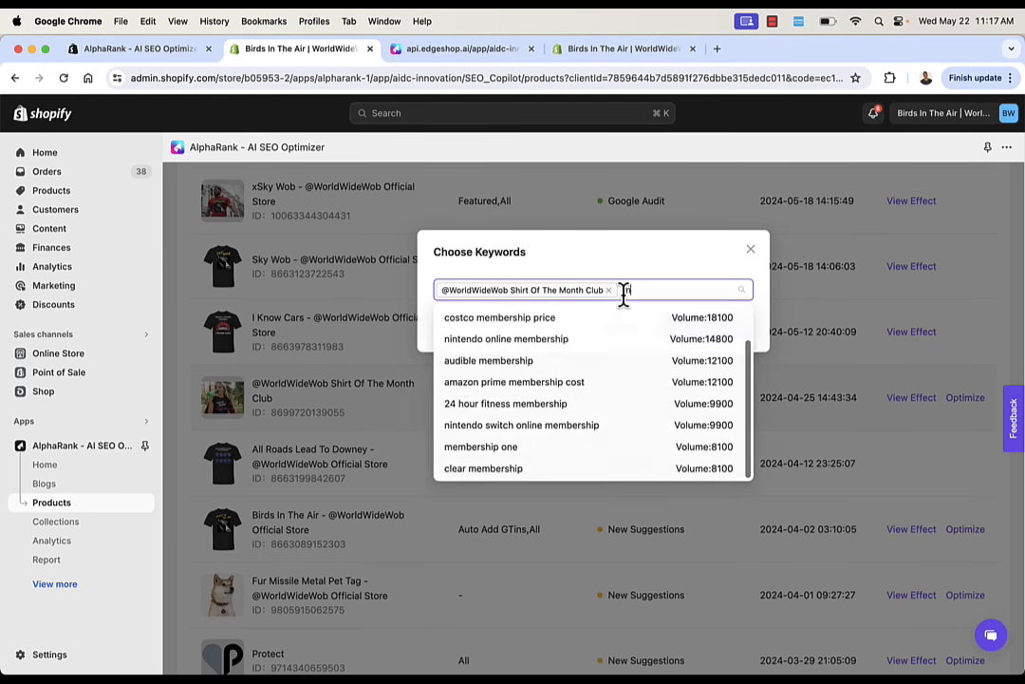
{"action": "type", "text": "monthly membership"}
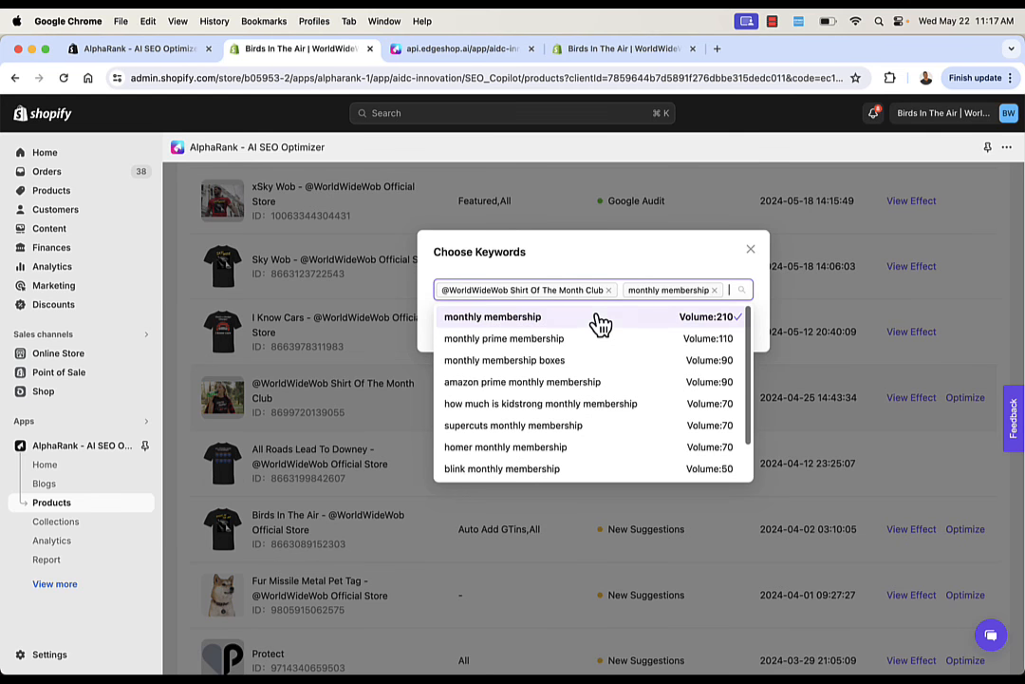
{"action": "left_click", "coordinate": [494, 315]}
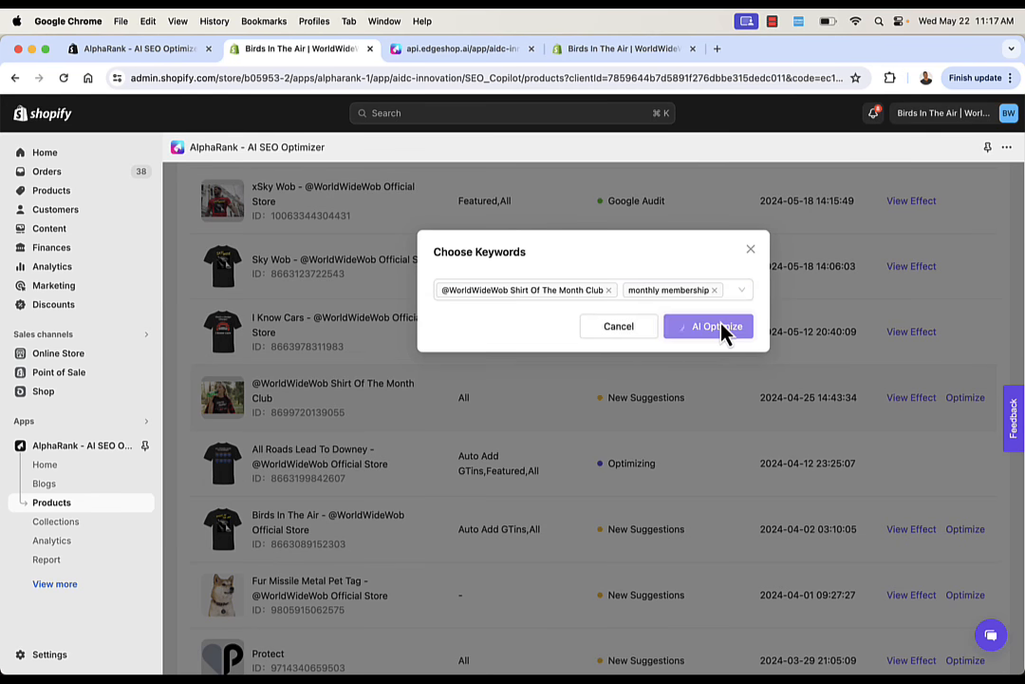
{"action": "left_click", "coordinate": [708, 326]}
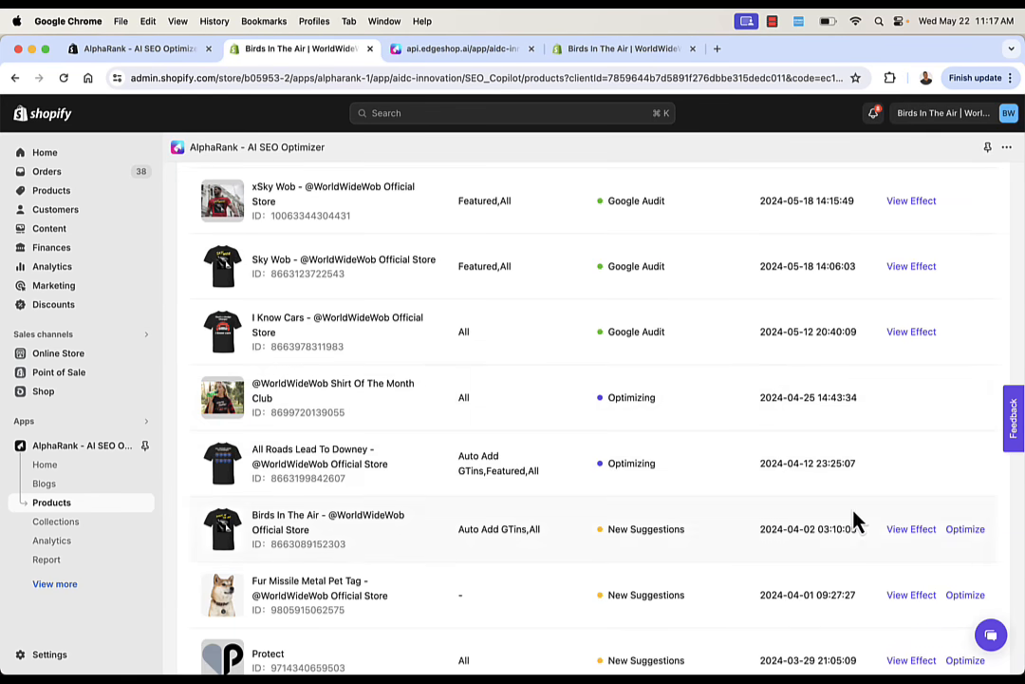
AI-optimize the Birds In The Air product, then go to Collections
{"action": "left_click", "coordinate": [965, 528]}
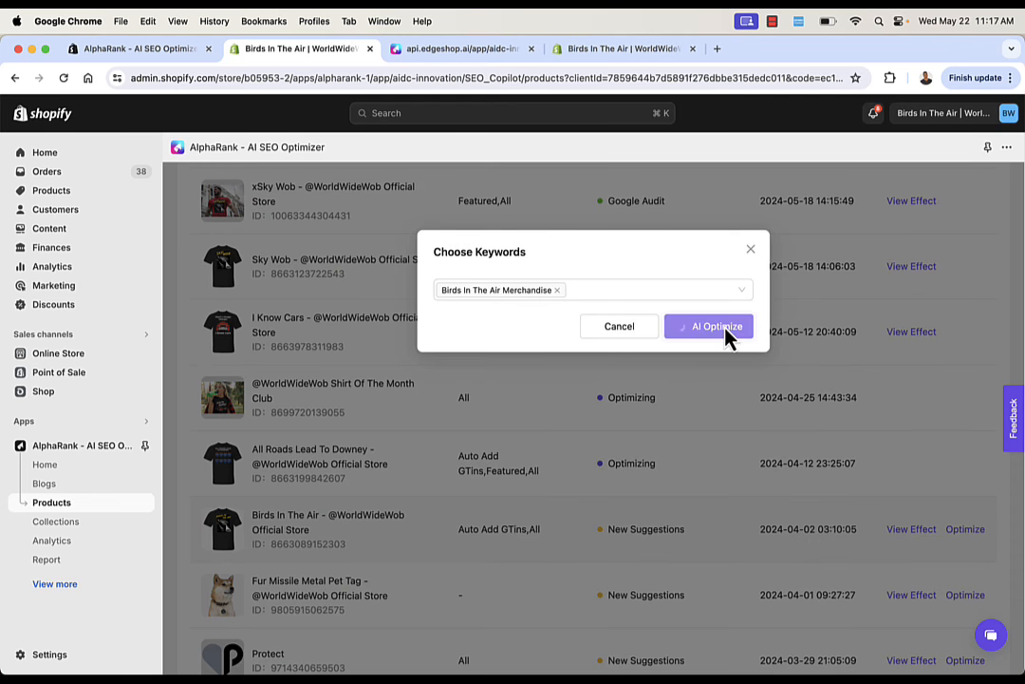
{"action": "left_click", "coordinate": [710, 327]}
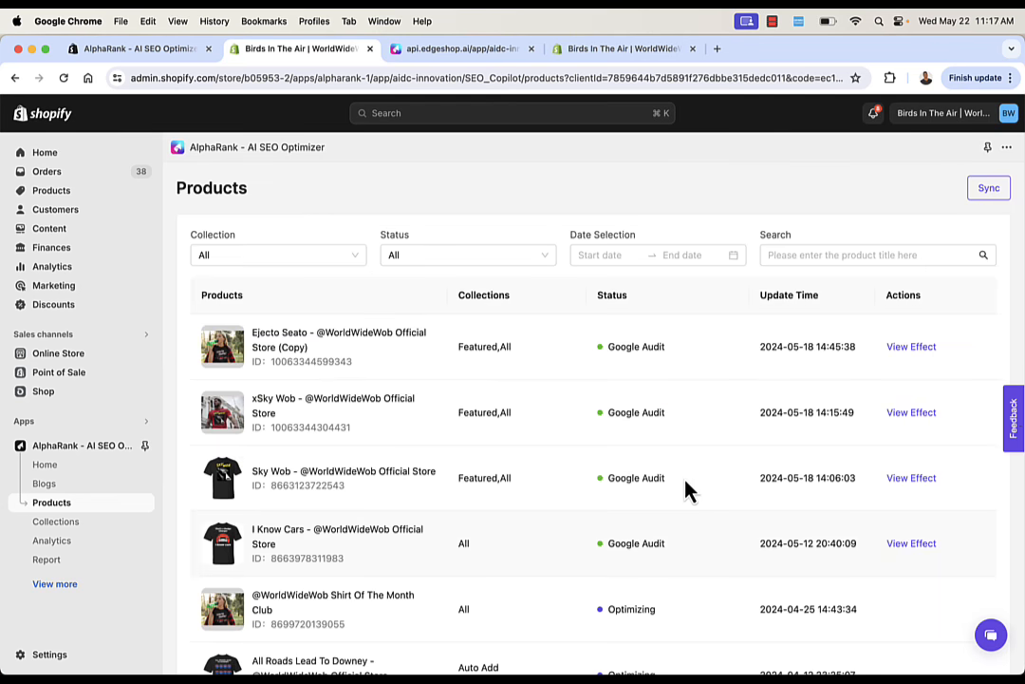
{"action": "left_click", "coordinate": [57, 520]}
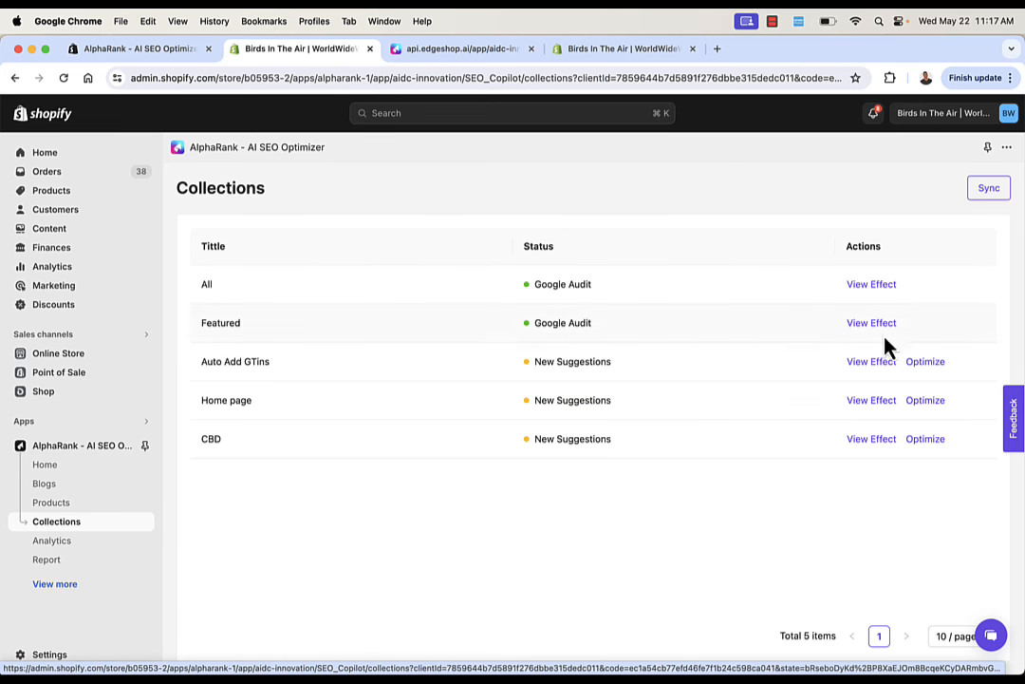
{"action": "mouse_move", "coordinate": [53, 539]}
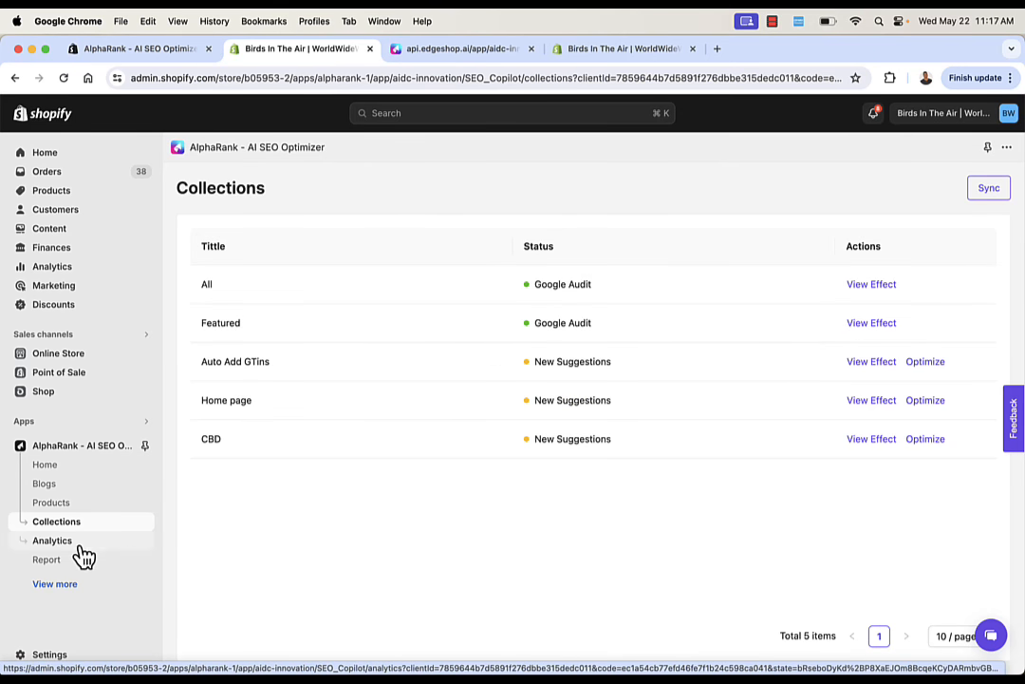
View Analytics with no linked accounts and choose 'Go to connect' under SEO Performance
{"action": "left_click", "coordinate": [53, 540]}
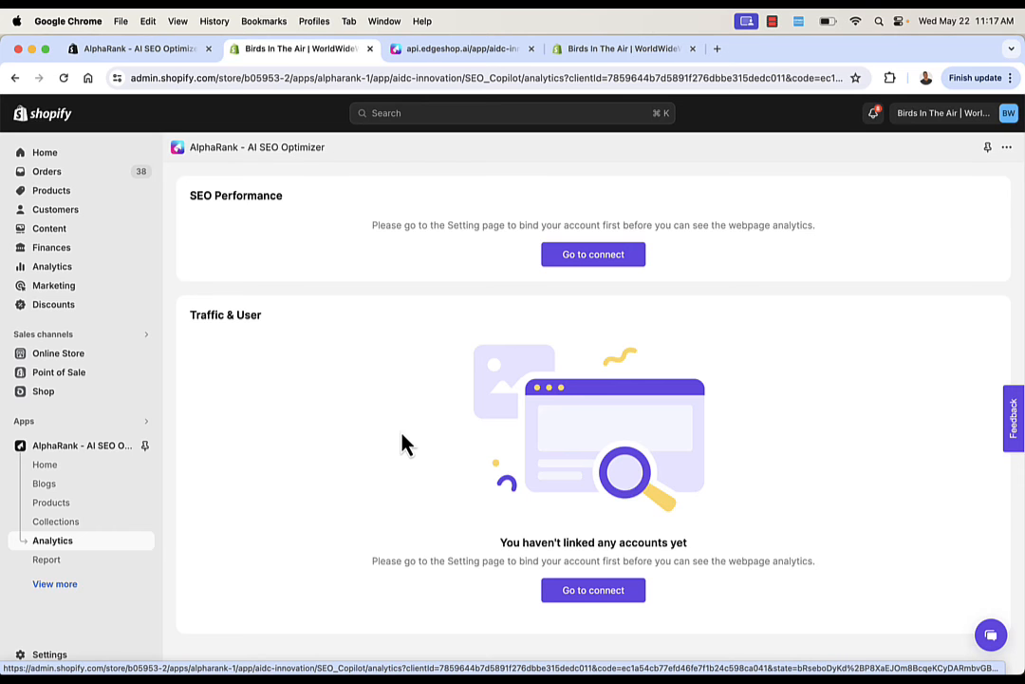
{"action": "mouse_move", "coordinate": [397, 296]}
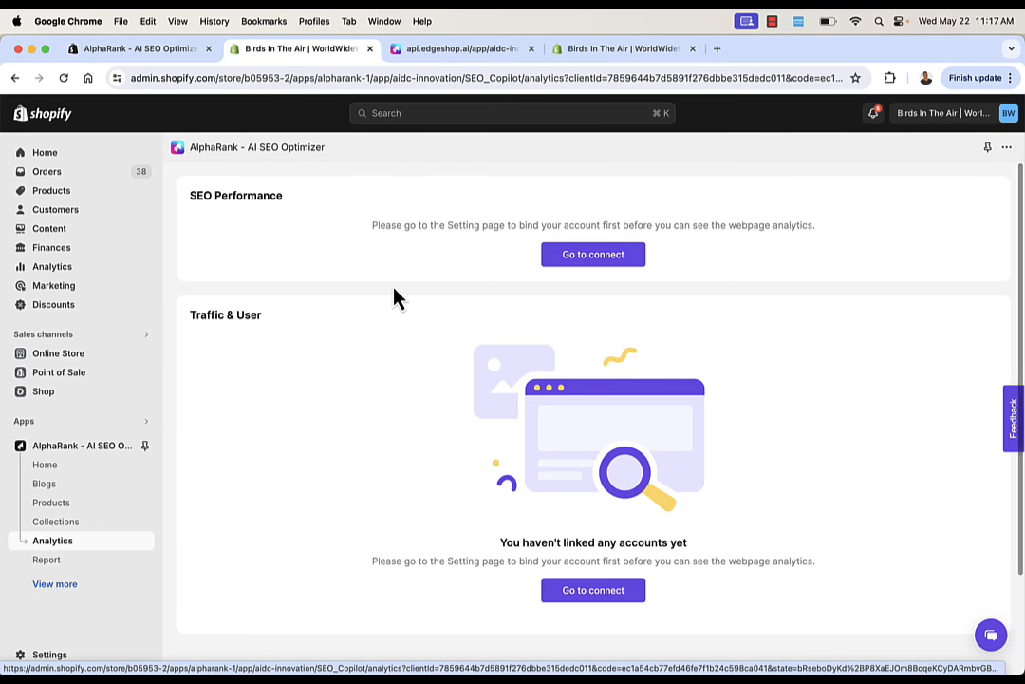
{"action": "left_click", "coordinate": [592, 254]}
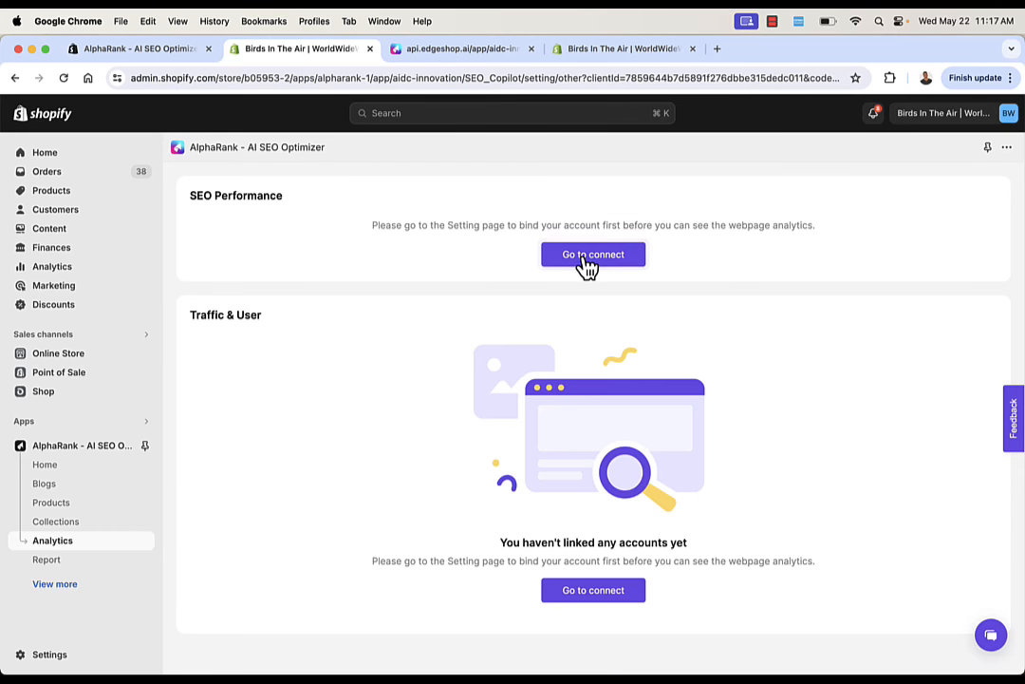
{"action": "left_click", "coordinate": [592, 254]}
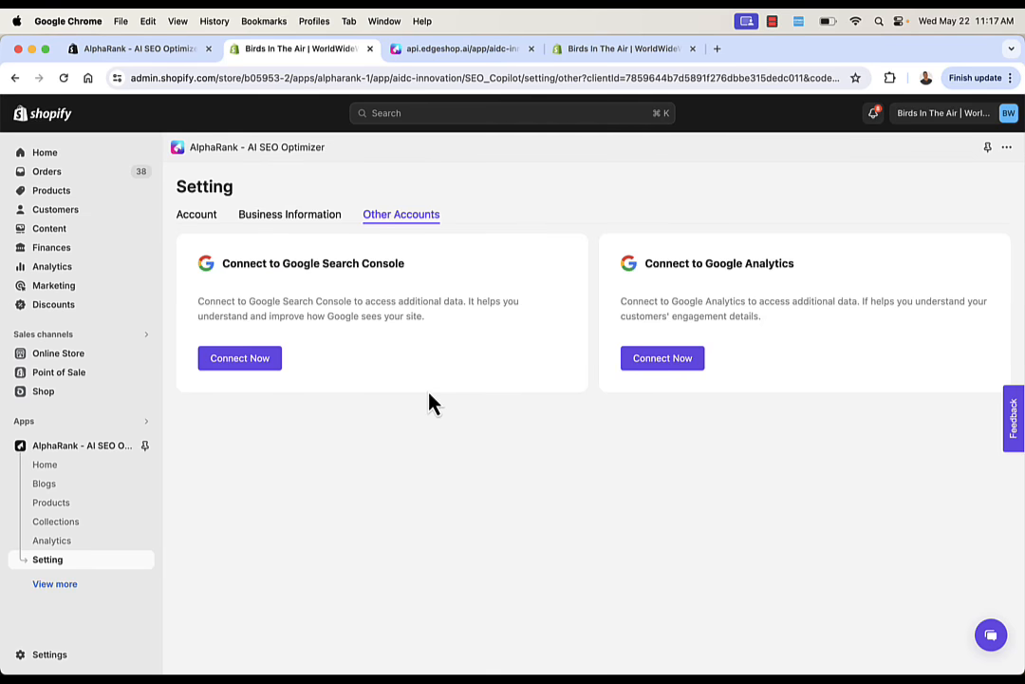
{"action": "mouse_move", "coordinate": [334, 283]}
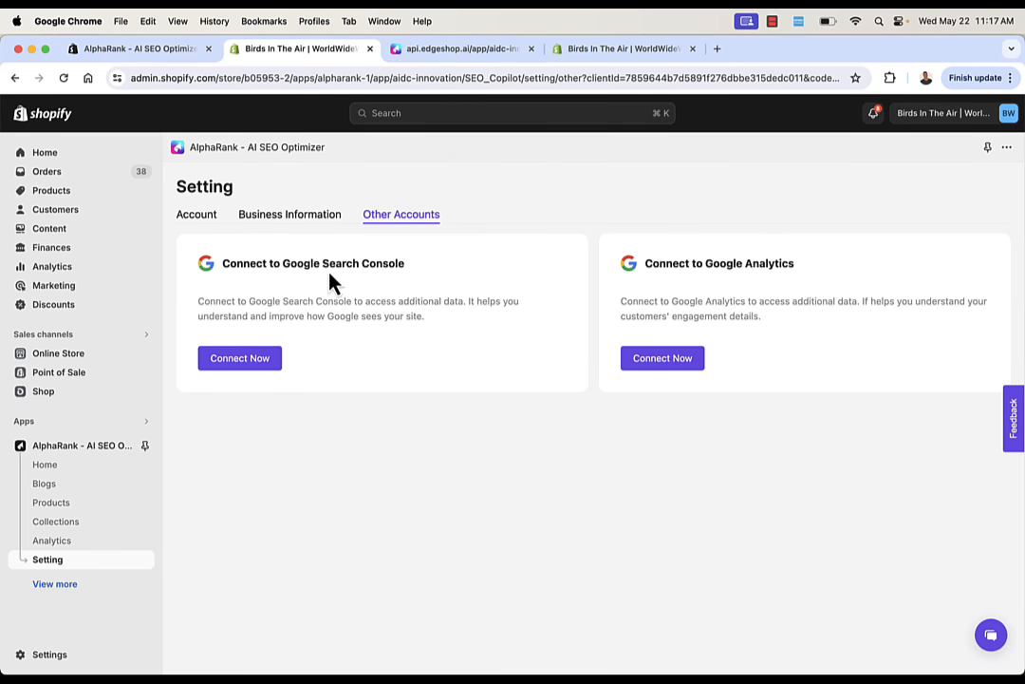
{"action": "mouse_move", "coordinate": [682, 286]}
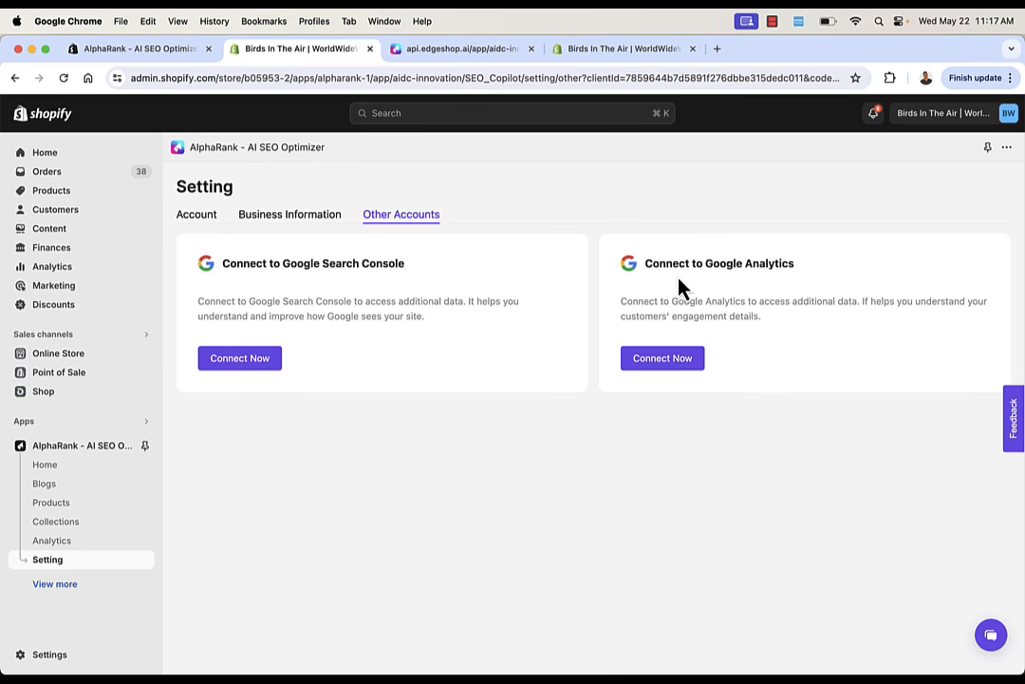
{"action": "mouse_move", "coordinate": [370, 382]}
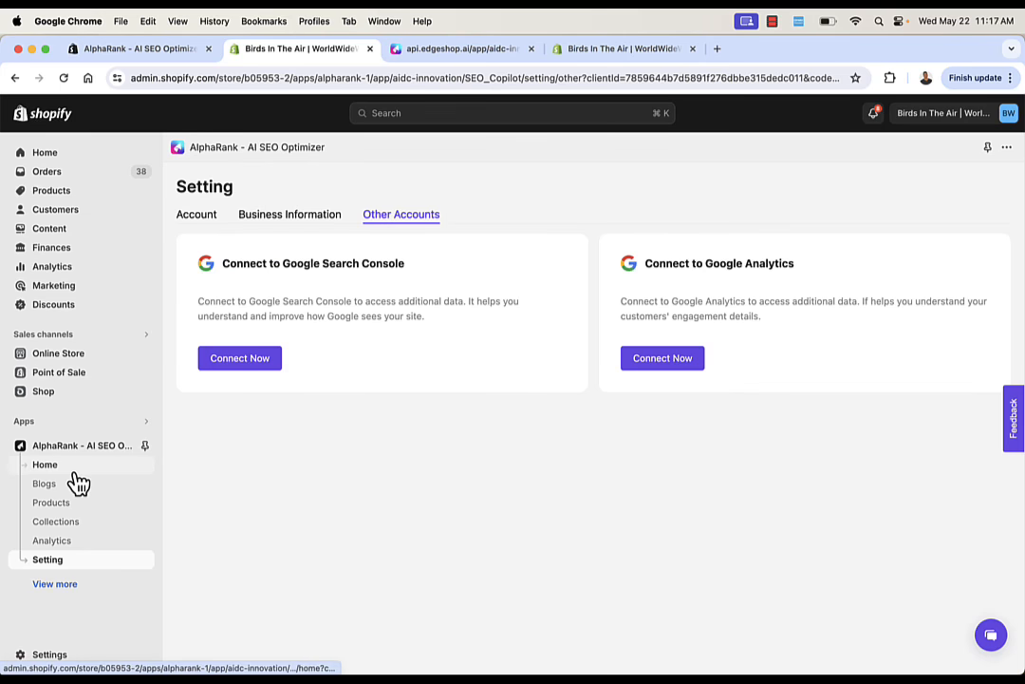
Leave the Other Accounts settings for the home dashboard showing Google SEO Score 92
{"action": "left_click", "coordinate": [46, 463]}
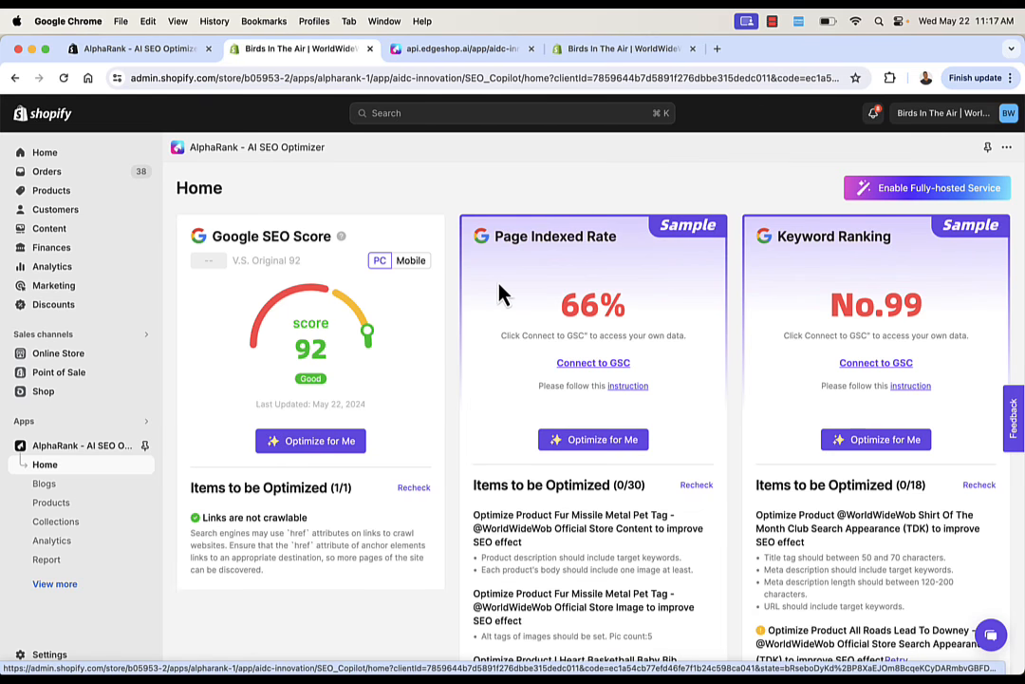
{"action": "mouse_move", "coordinate": [574, 323]}
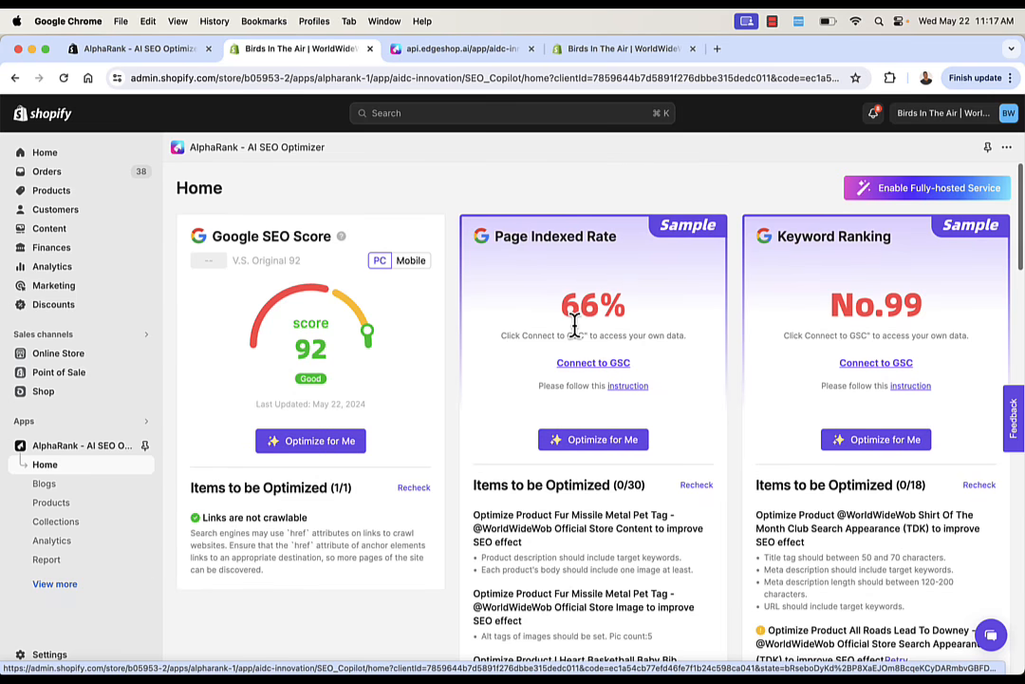
Start 'Optimize for Me' on the Page Indexed Rate and Keyword Ranking items
{"action": "scroll", "scroll_direction": "down", "scroll_amount": 3}
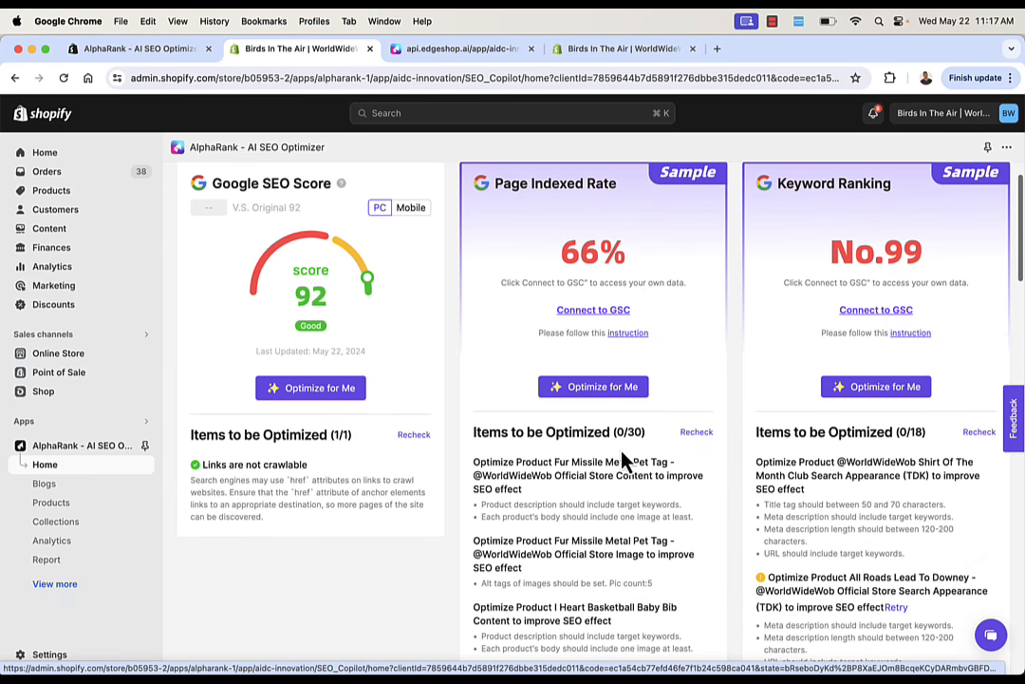
{"action": "scroll", "scroll_direction": "down", "scroll_amount": 3}
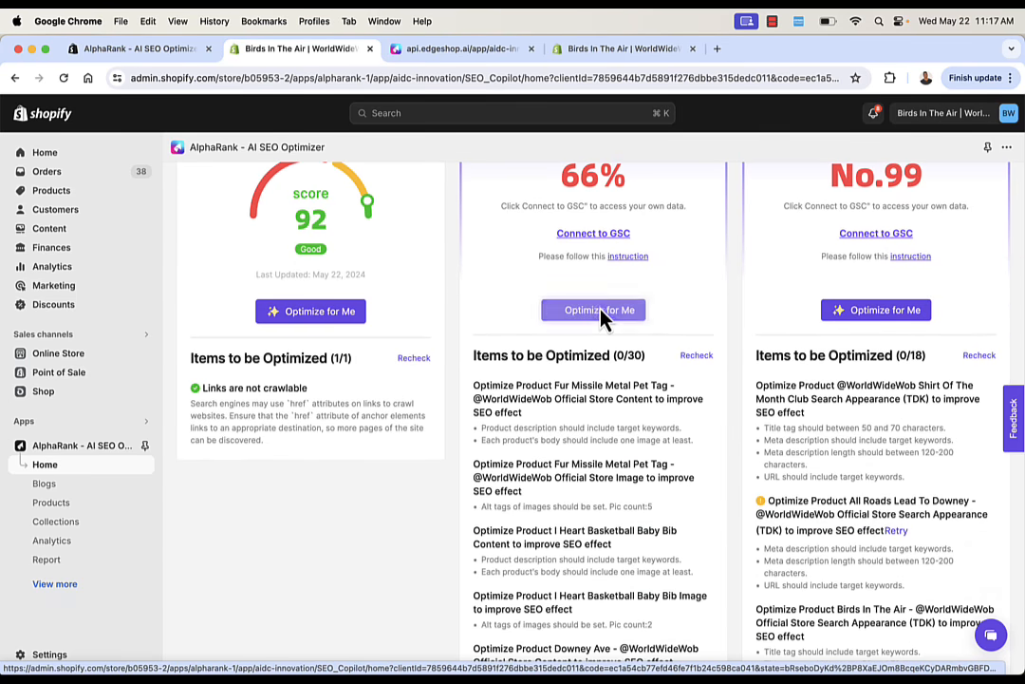
{"action": "scroll", "scroll_direction": "up", "scroll_amount": 3}
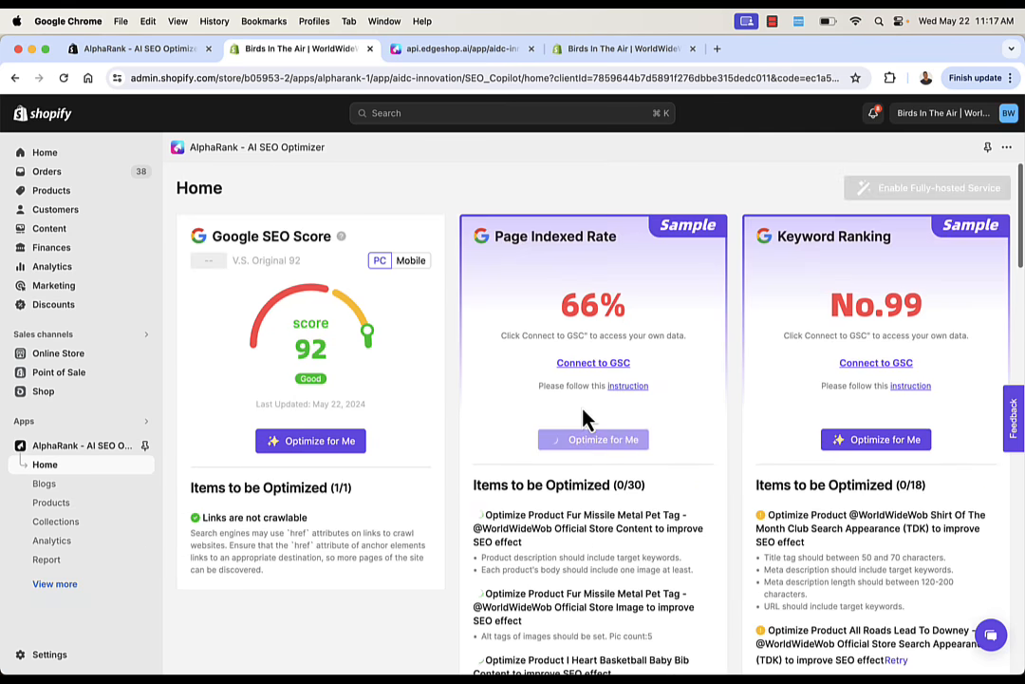
{"action": "mouse_move", "coordinate": [875, 438]}
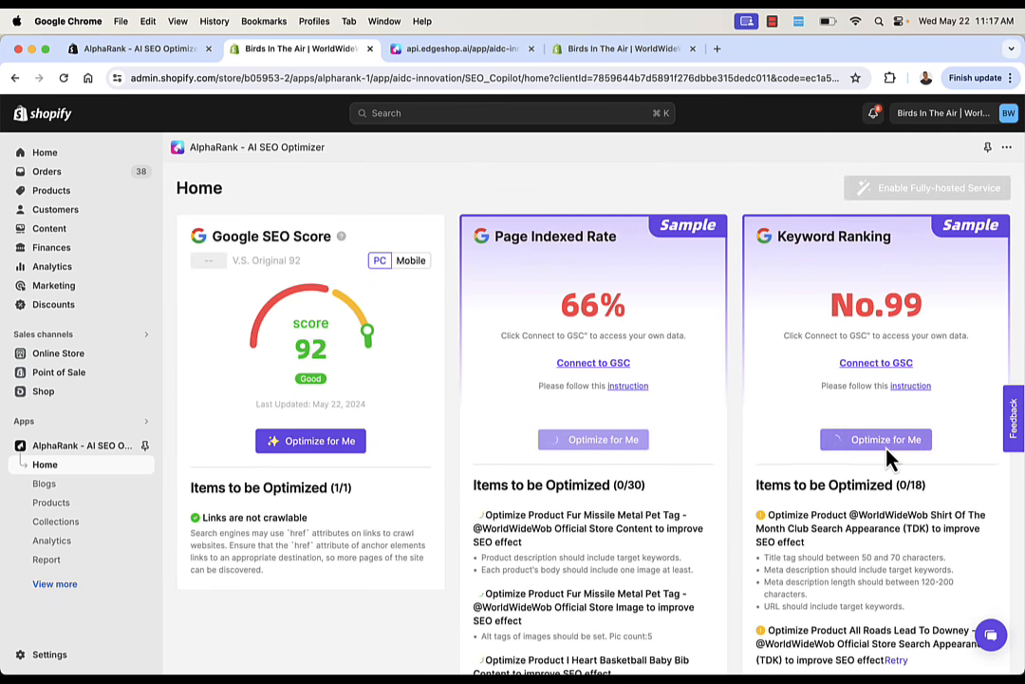
{"action": "left_click", "coordinate": [875, 439]}
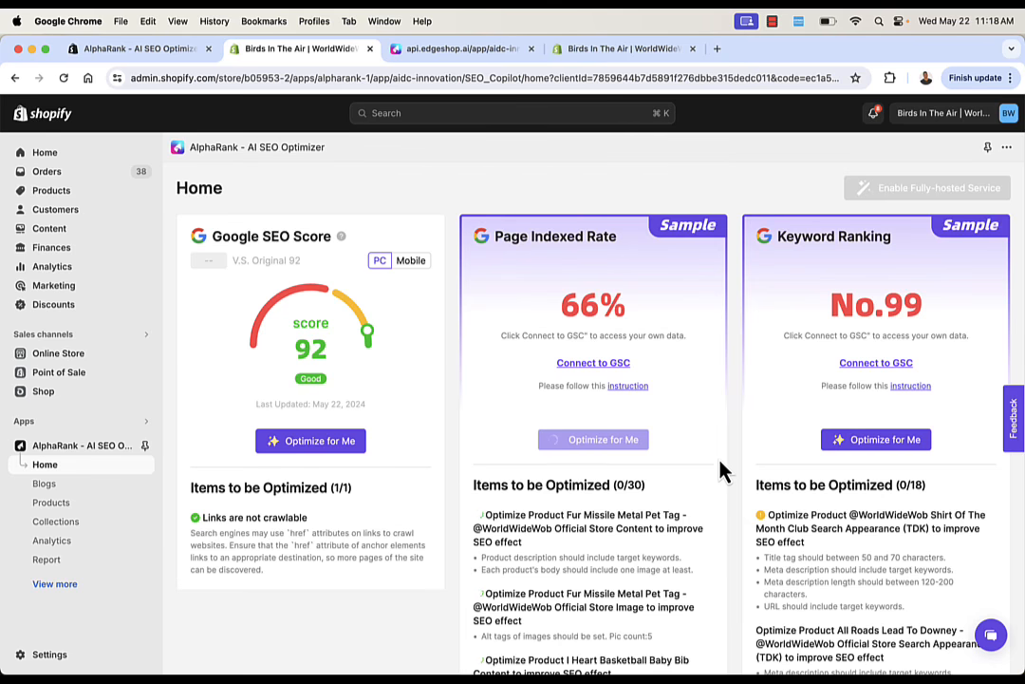
{"action": "mouse_move", "coordinate": [492, 224]}
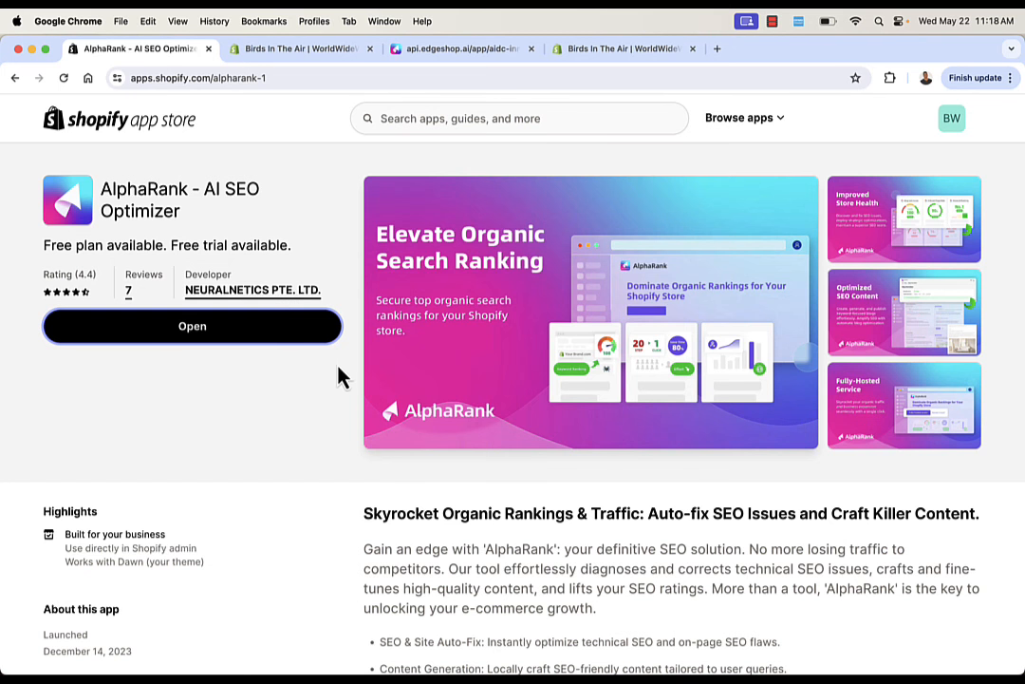
{"action": "mouse_move", "coordinate": [296, 458]}
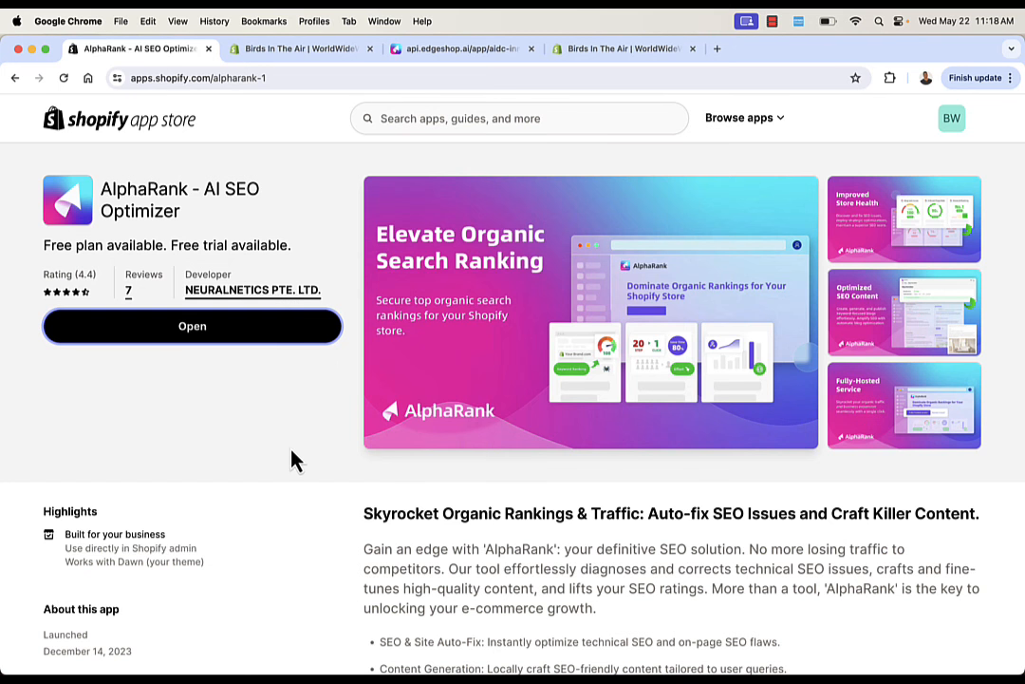